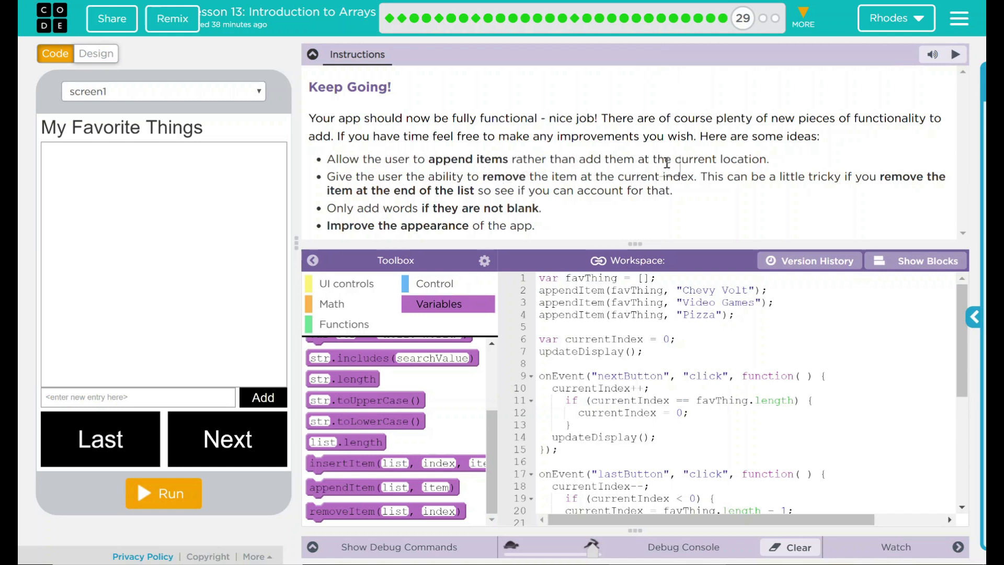
mouse_move(758, 220)
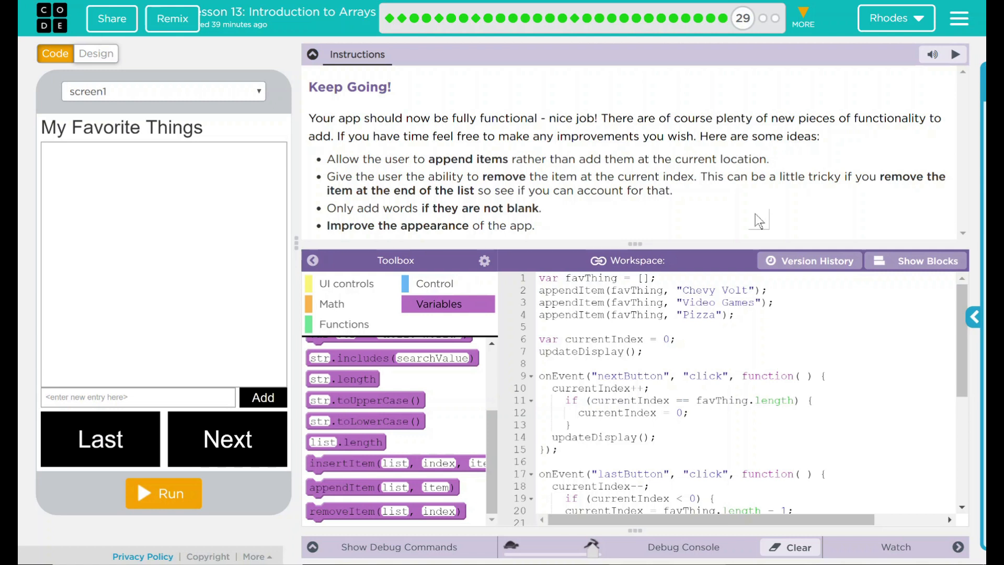
Review the improvement ideas and highlight the one about appending items
left_click_drag(346, 176, 541, 207)
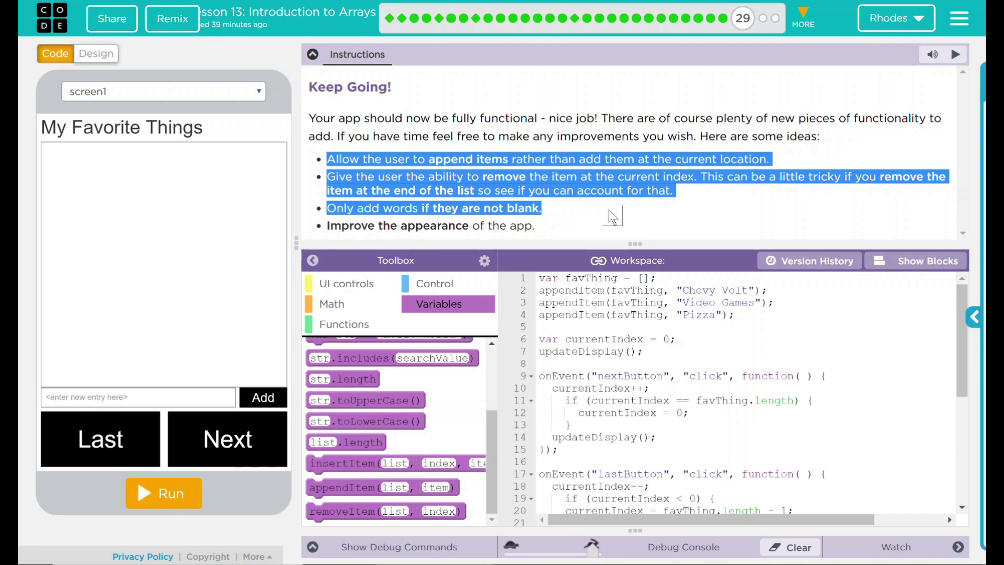
mouse_move(426, 205)
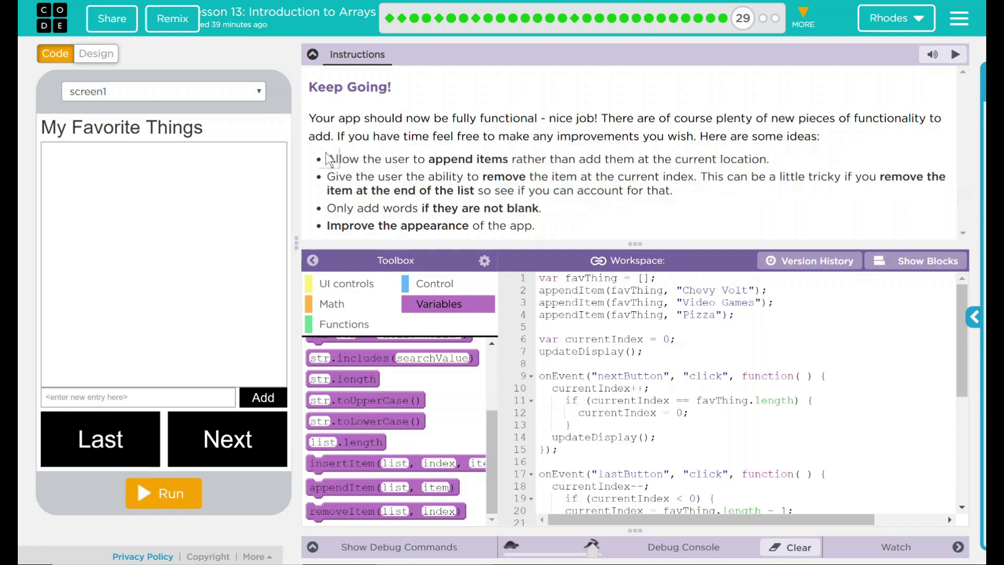
left_click_drag(326, 159, 766, 159)
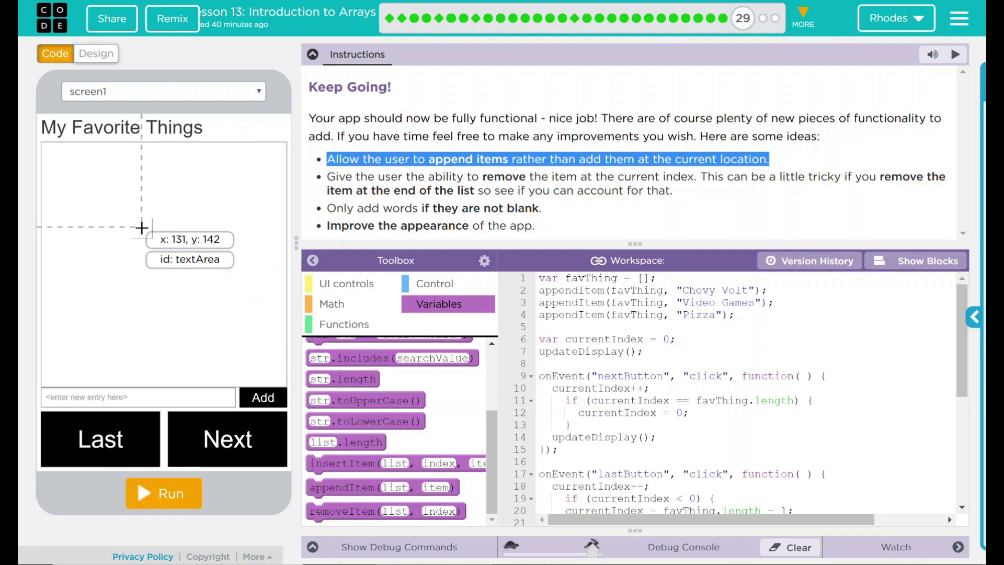
mouse_move(480, 148)
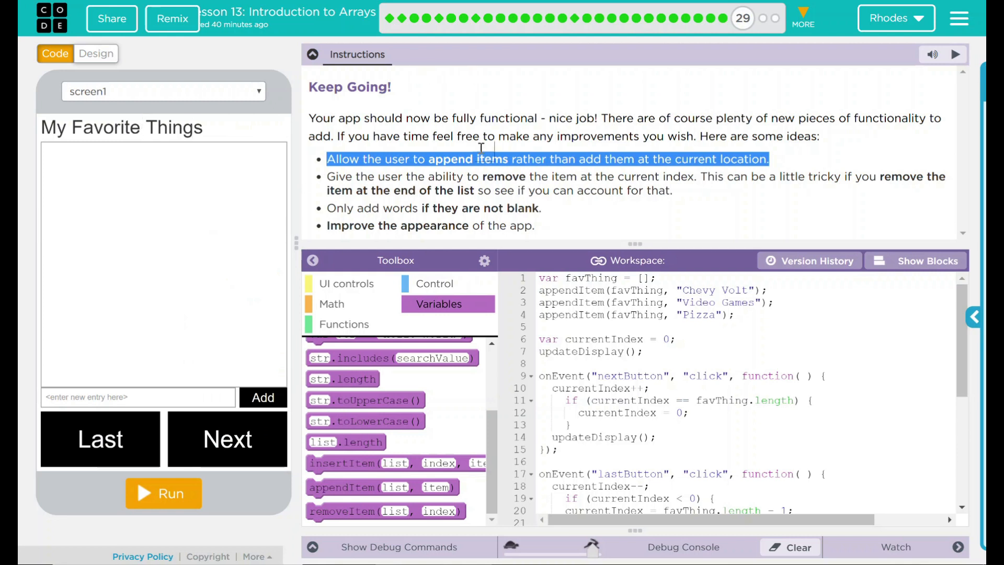
left_click(640, 216)
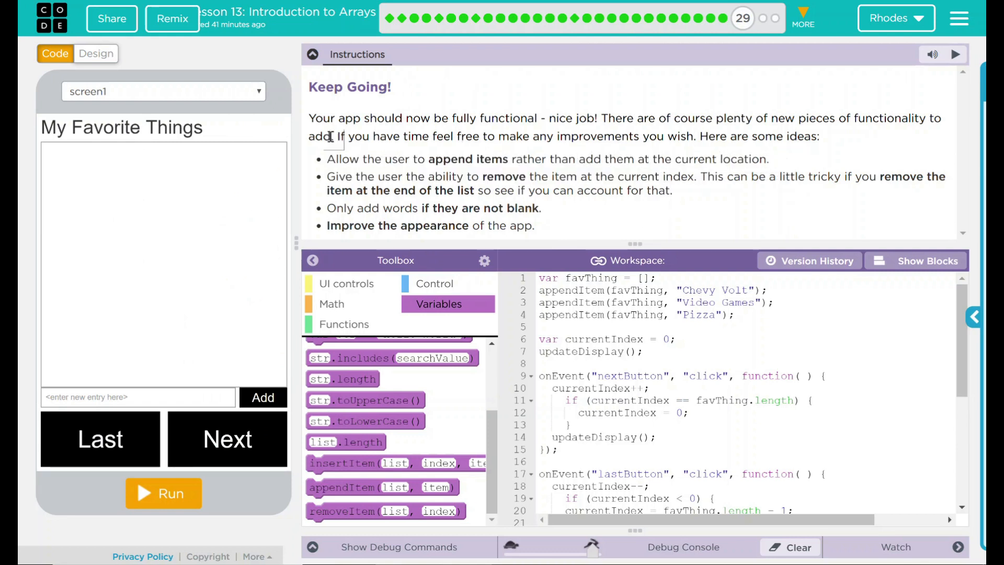
left_click_drag(327, 159, 766, 159)
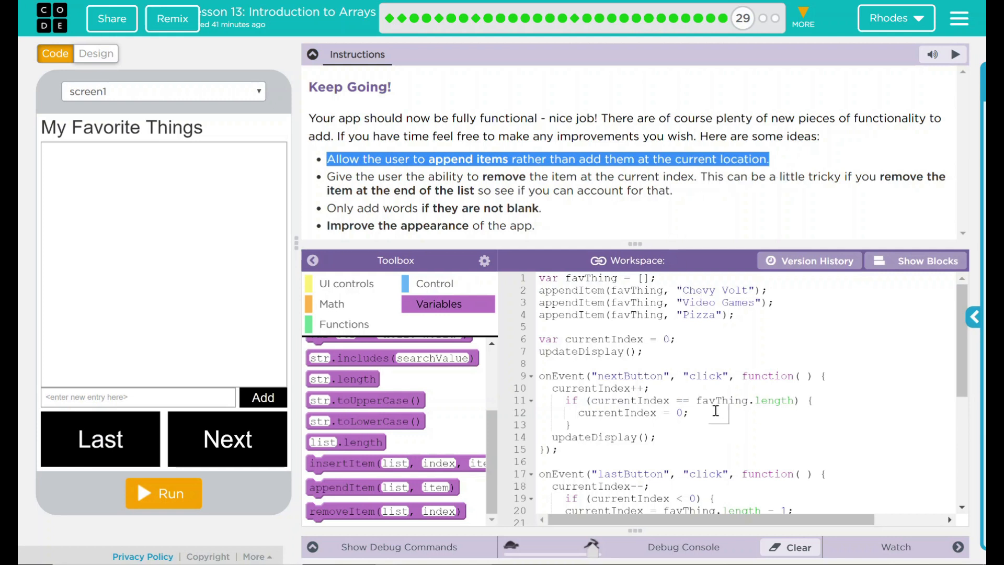
scroll("down", 3)
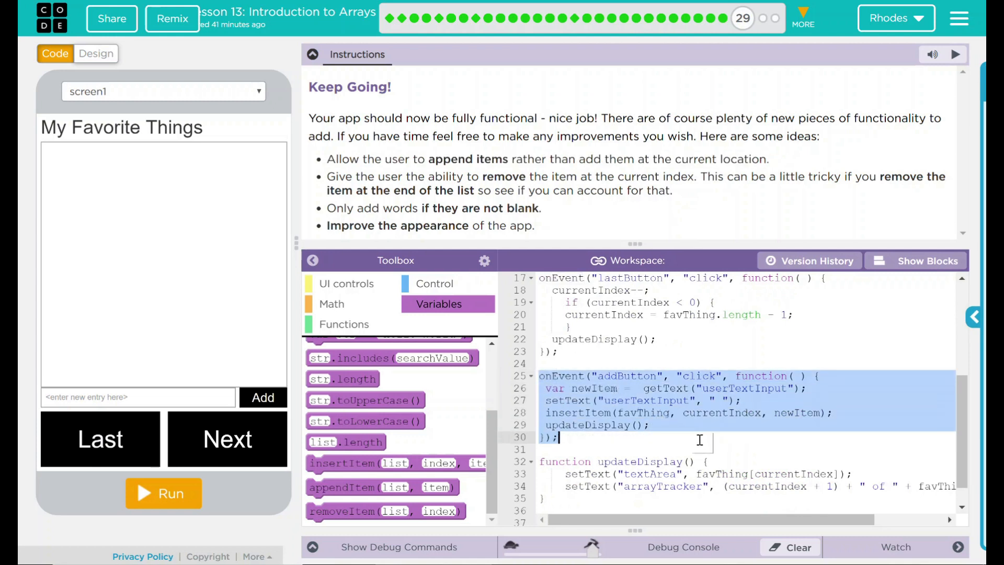
Add a //Add Button comment on the line above the addButton onEvent handler
left_click(557, 363)
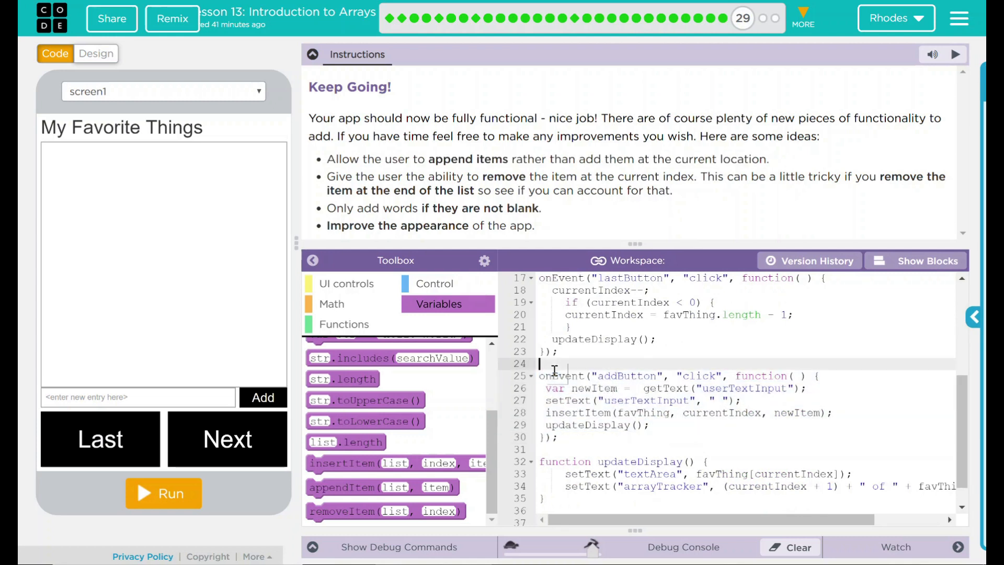
type("//")
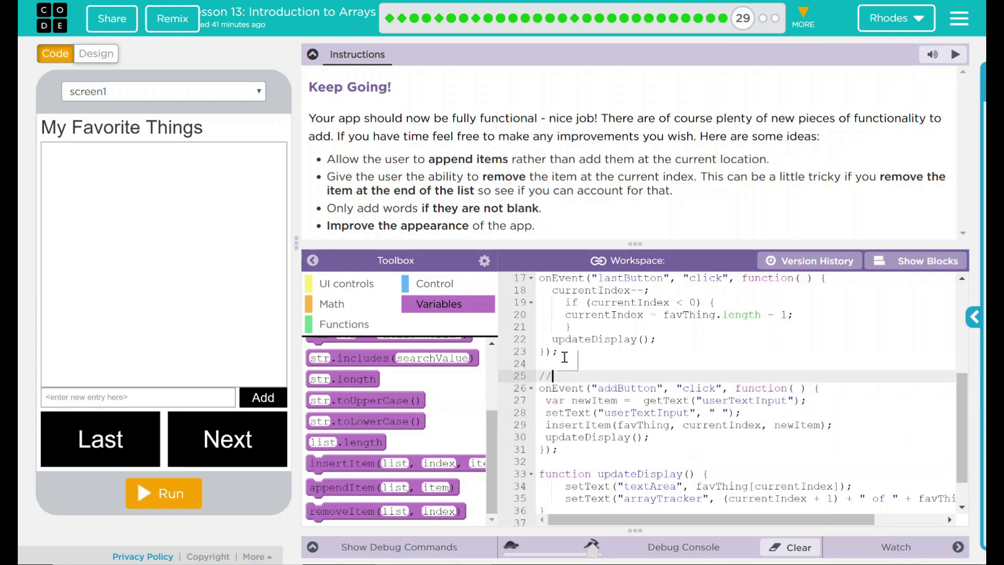
type("Add Button")
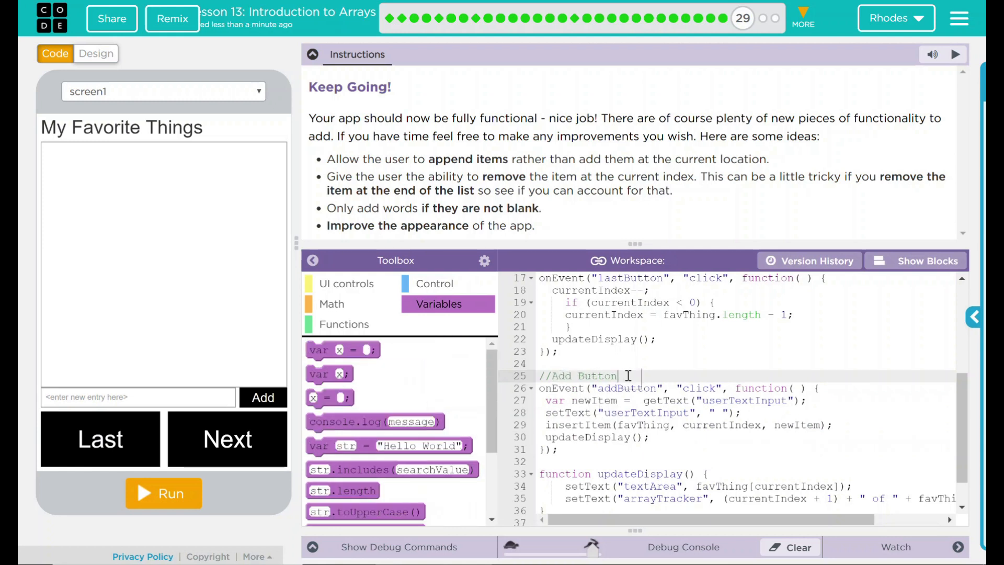
scroll("down", 3)
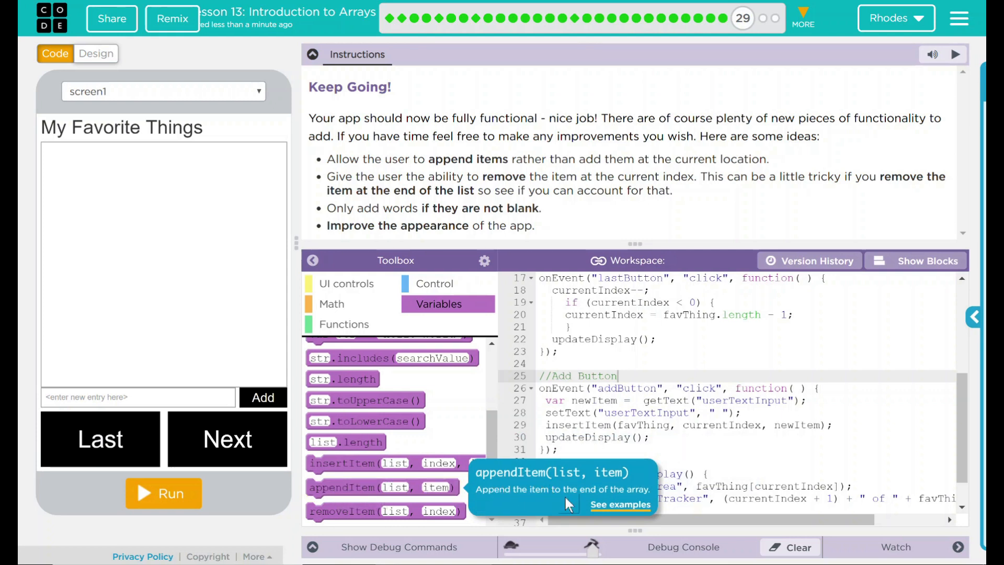
mouse_move(328, 481)
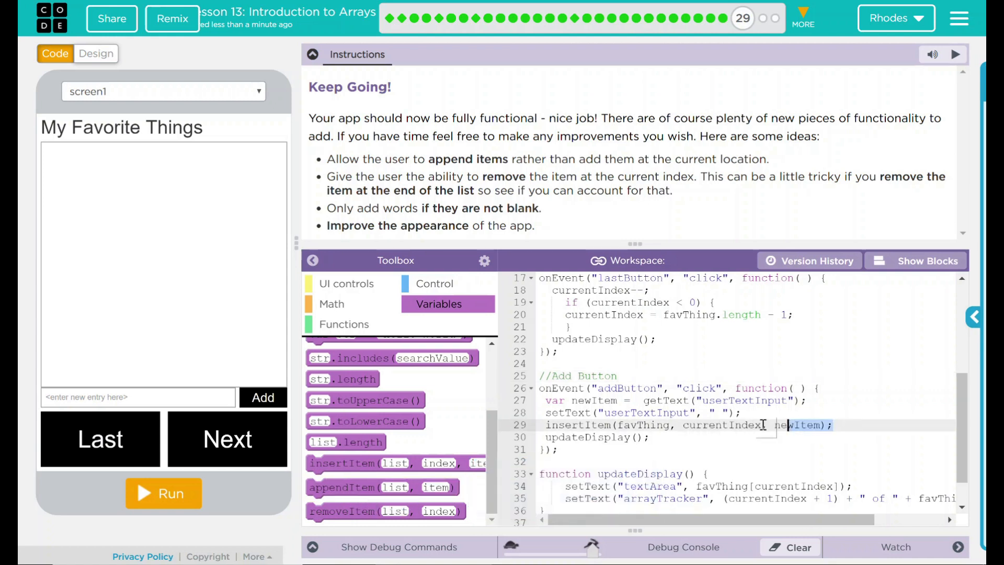
Replace insertItem with appendItem(favThing, newItem) in the Add handler
key("Delete")
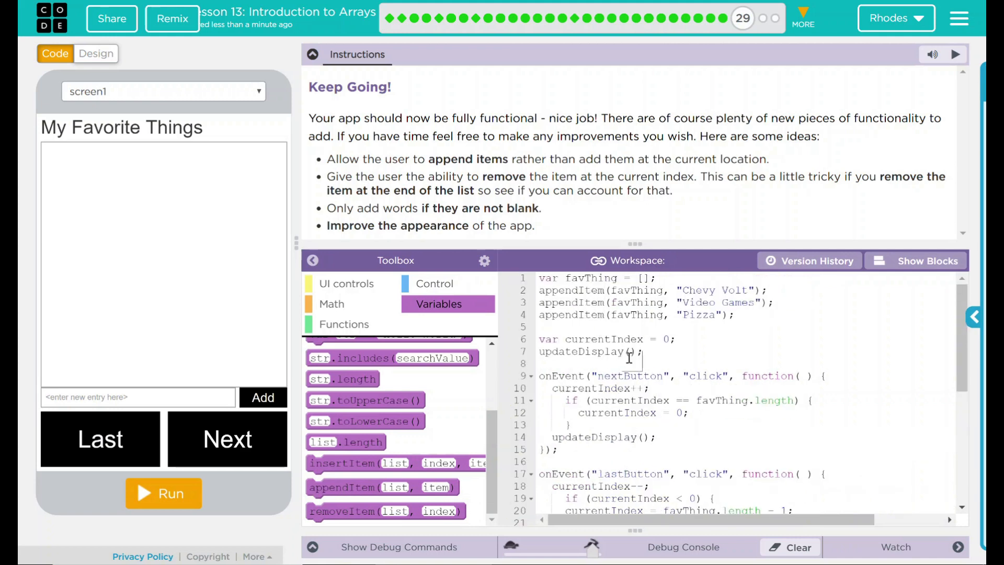
scroll("down", 3)
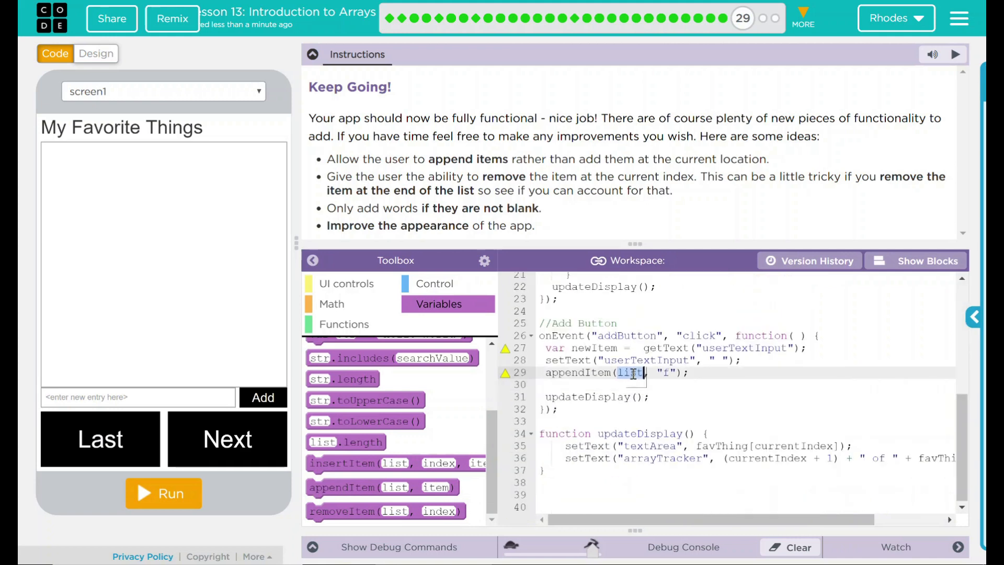
type("favThing")
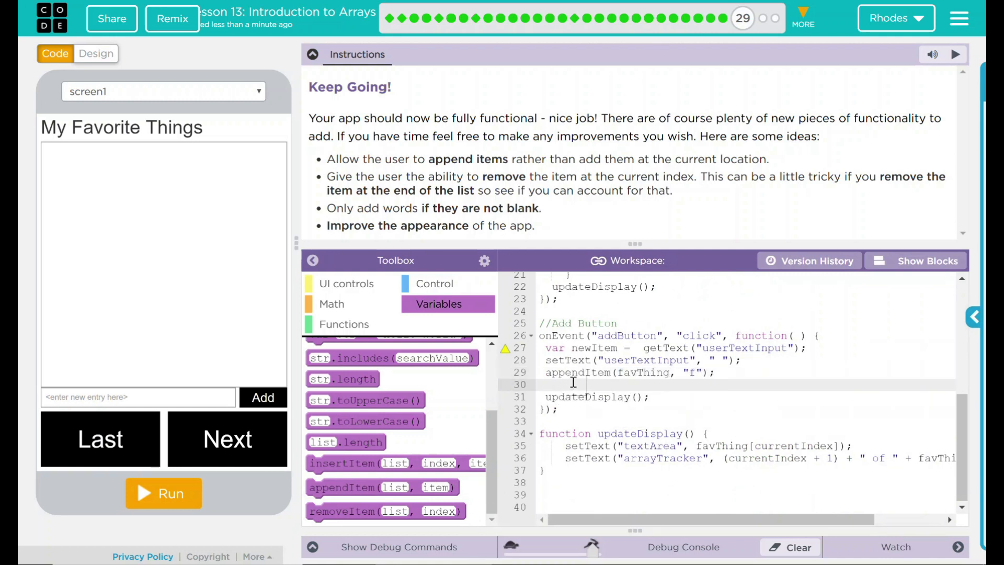
mouse_move(380, 487)
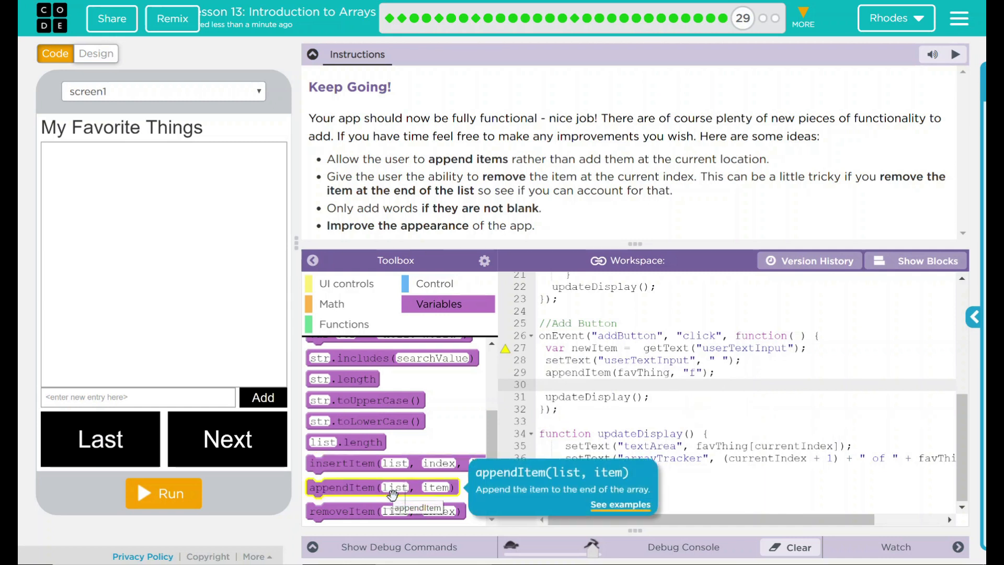
left_click(691, 372)
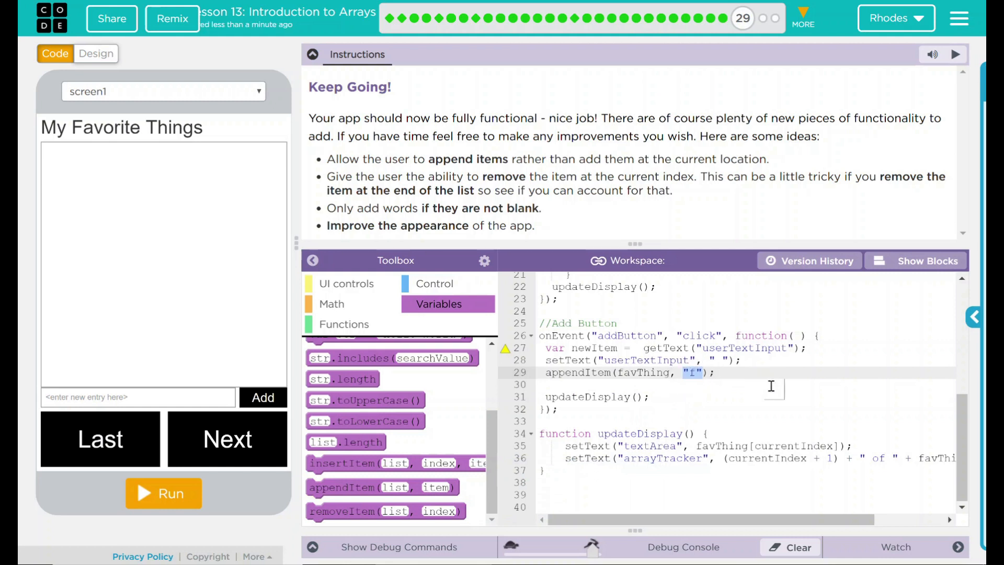
mouse_move(594, 347)
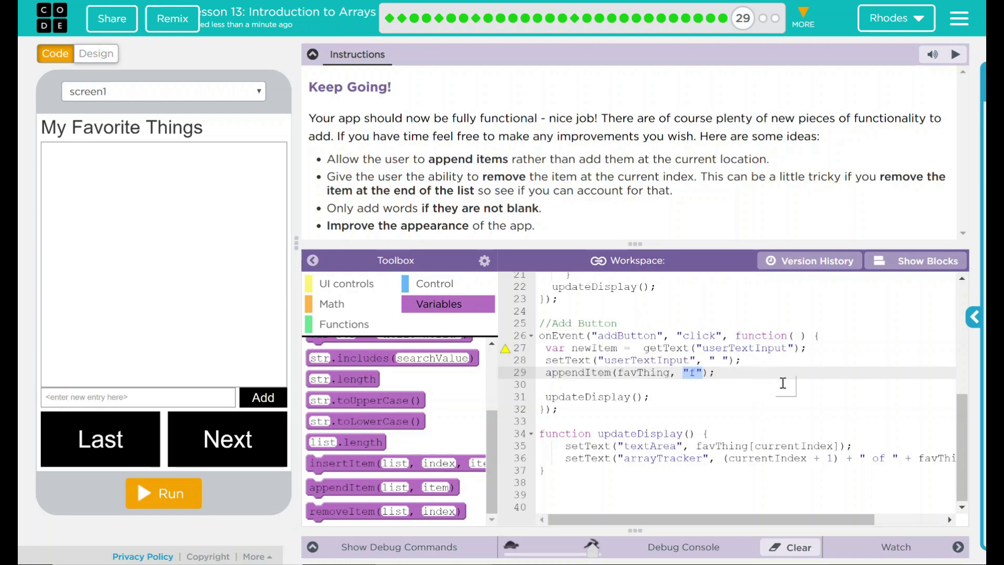
type("new")
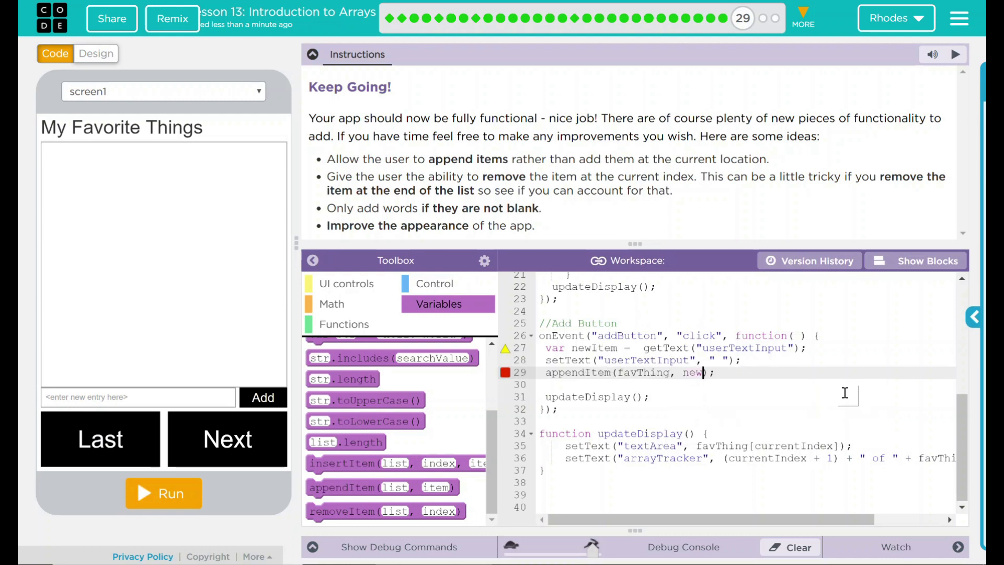
type("Item")
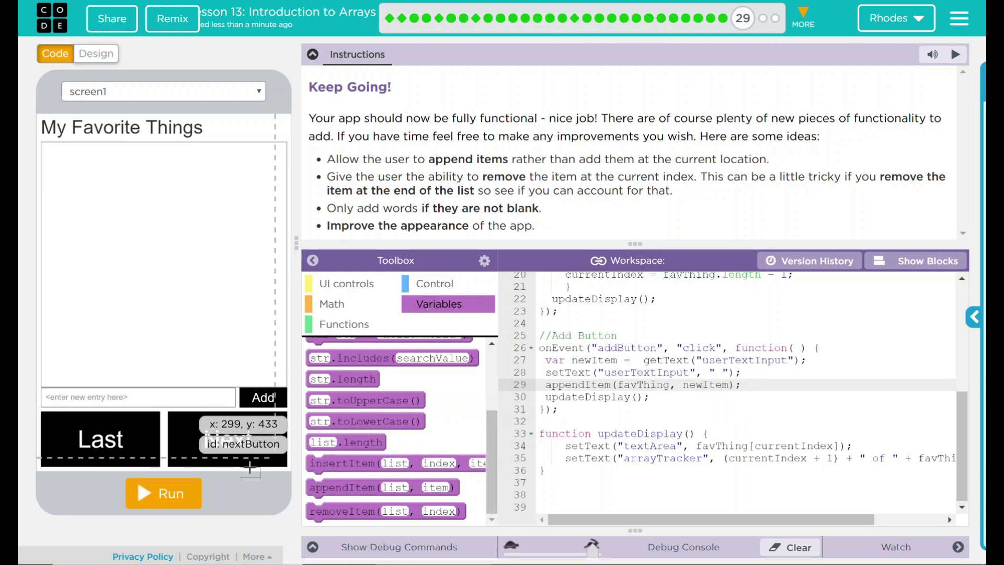
Run the app and add School to the favorites list
left_click(163, 492)
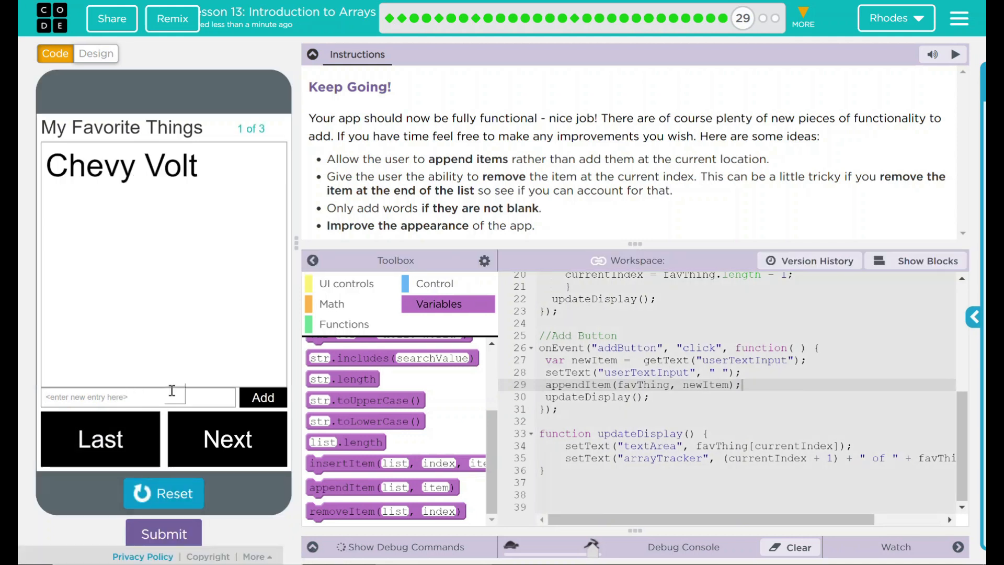
type("School")
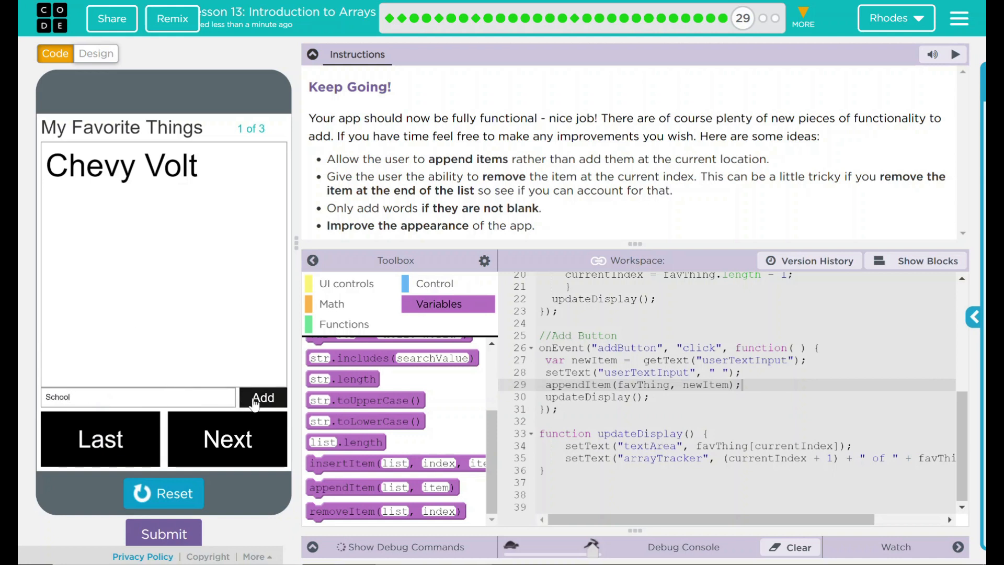
left_click(263, 397)
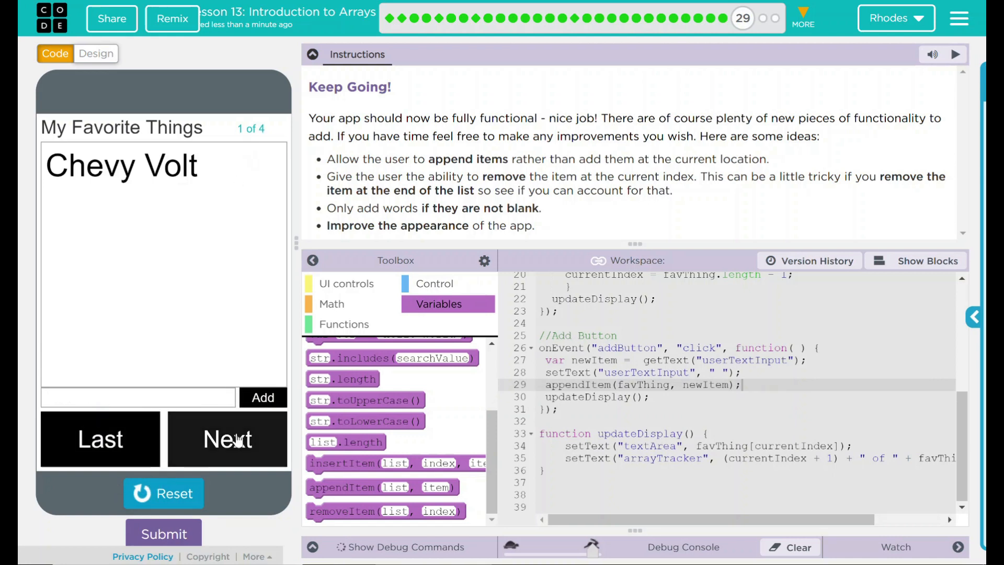
left_click(227, 439)
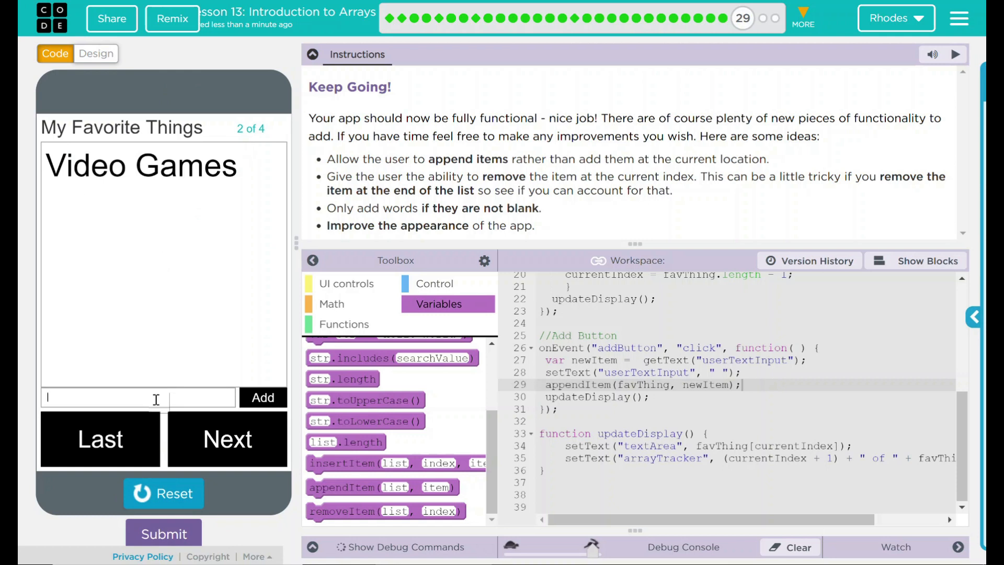
Add Nintendo Switch and step to the last item to confirm it was appended
type("Nintendo Switch")
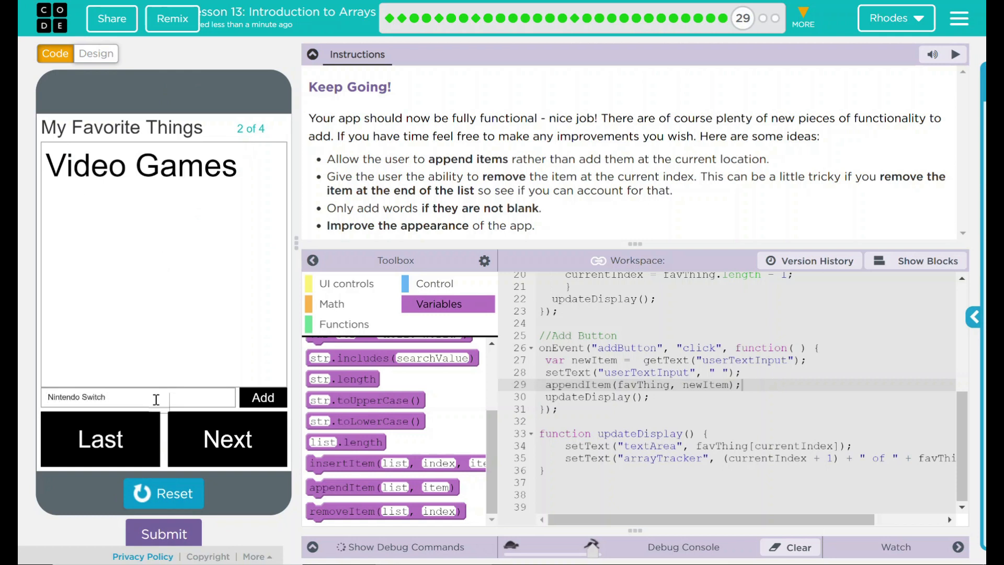
left_click(263, 397)
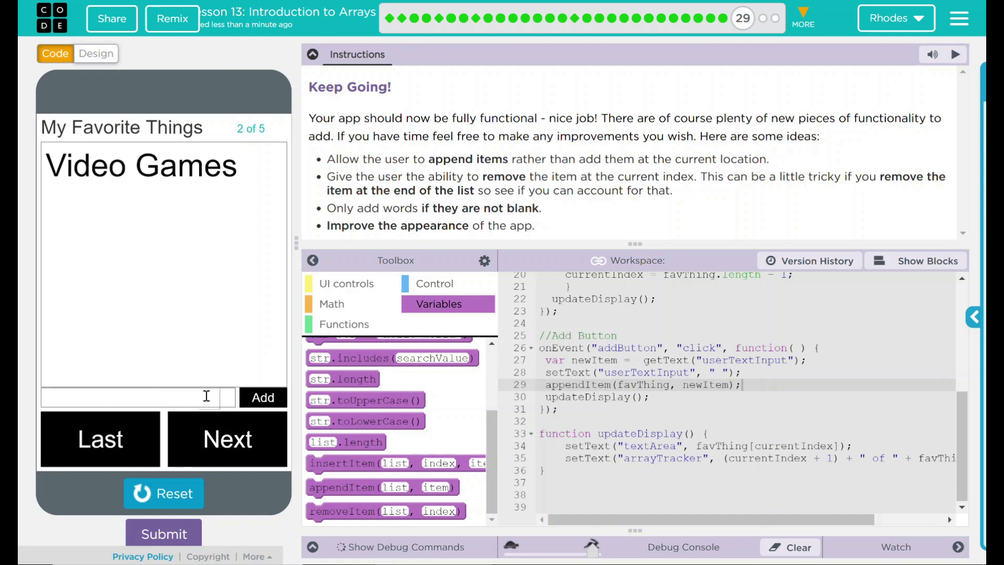
left_click(227, 440)
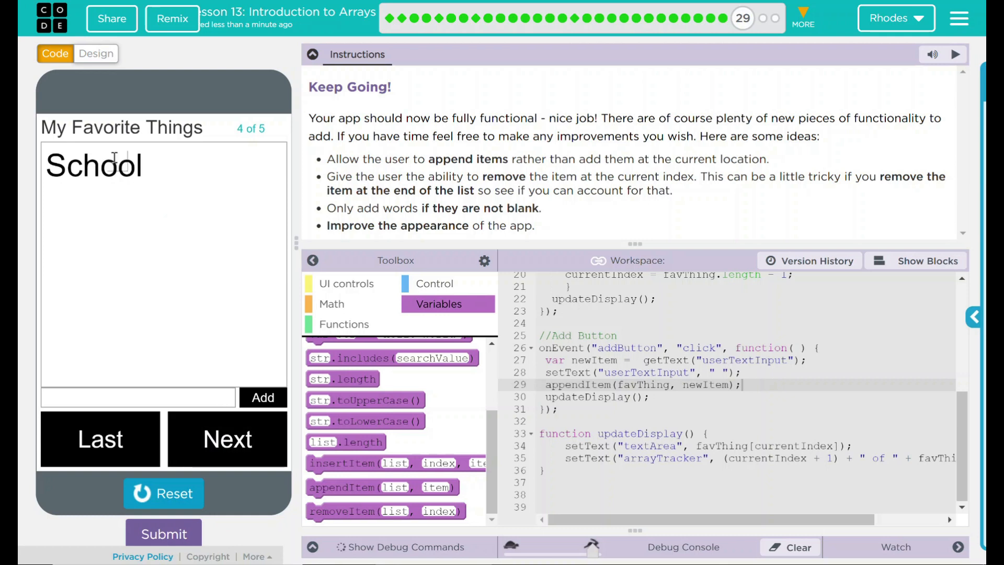
left_click(227, 439)
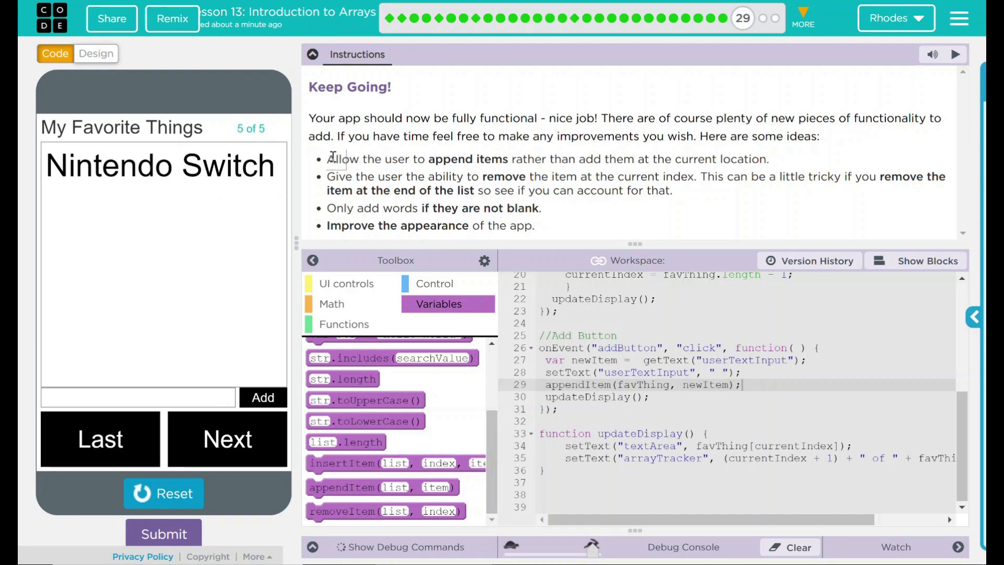
mouse_move(772, 179)
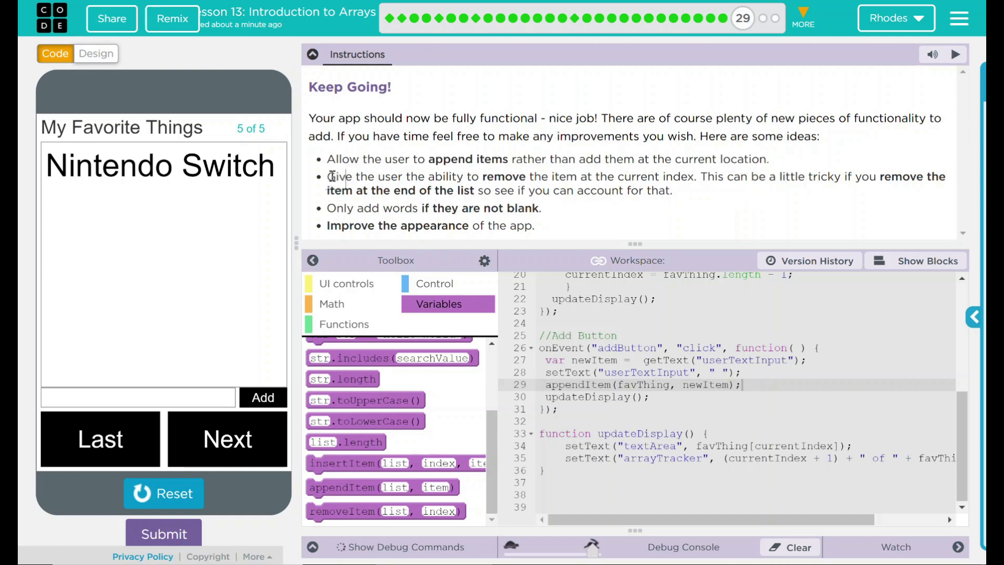
Highlight the next improvement idea about removing the item at the current index
left_click_drag(327, 176, 671, 190)
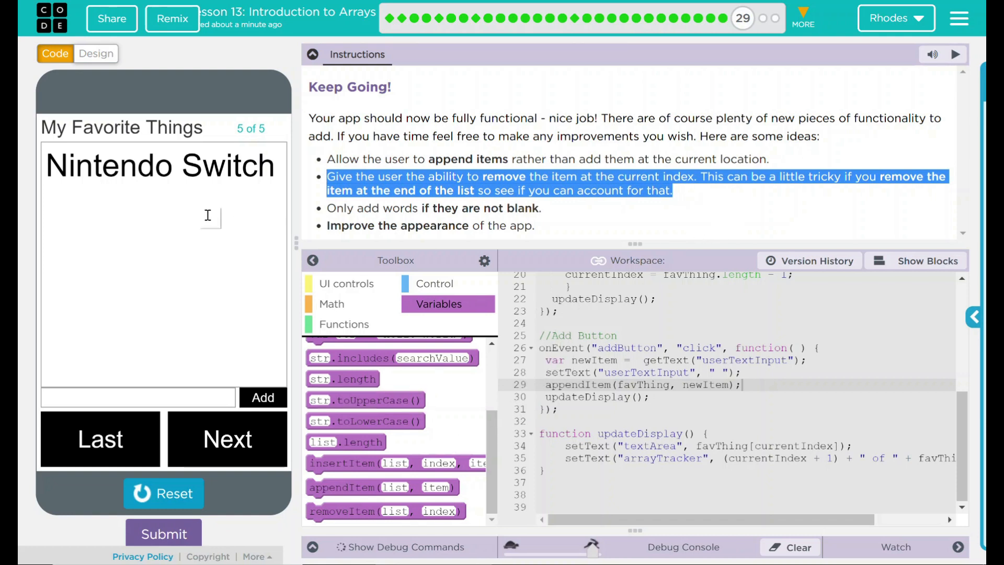
mouse_move(204, 135)
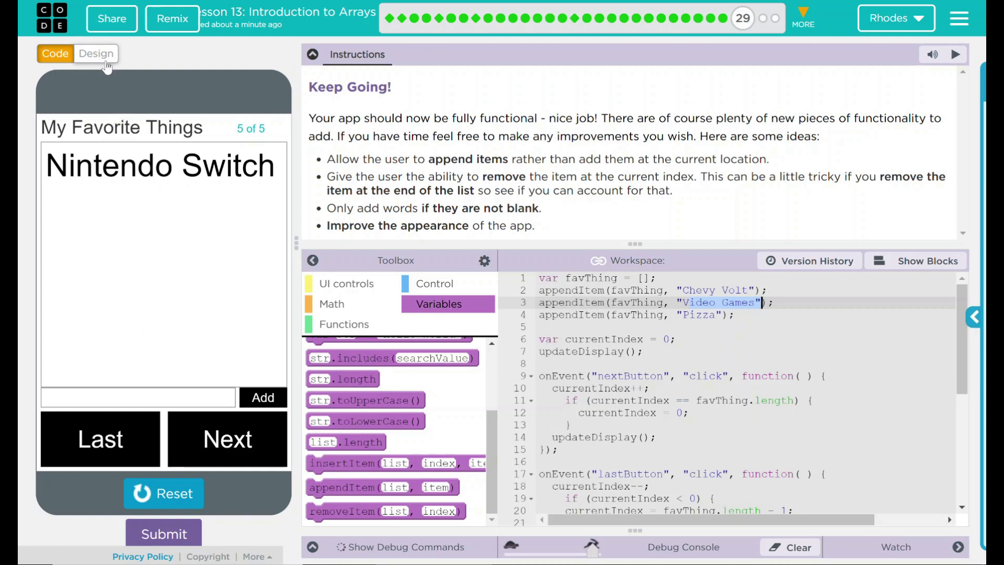
In Design mode add a button with id removeButton and text Remove
left_click(96, 54)
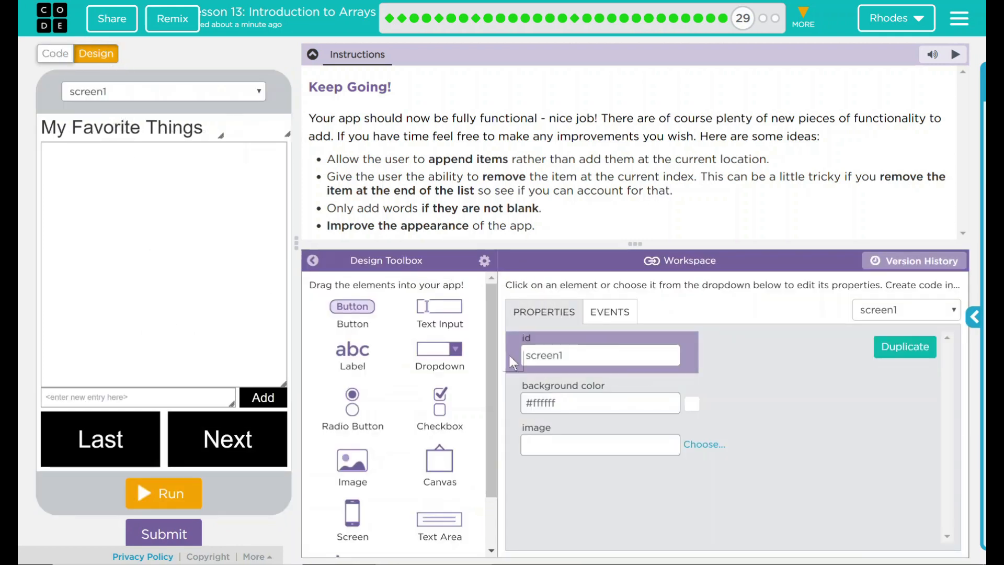
mouse_move(353, 307)
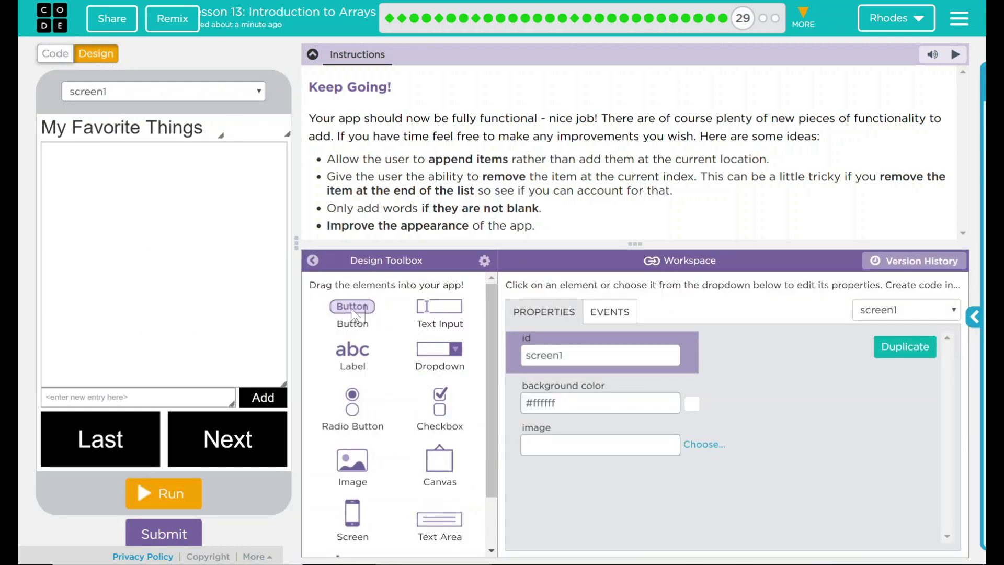
left_click_drag(352, 305, 244, 357)
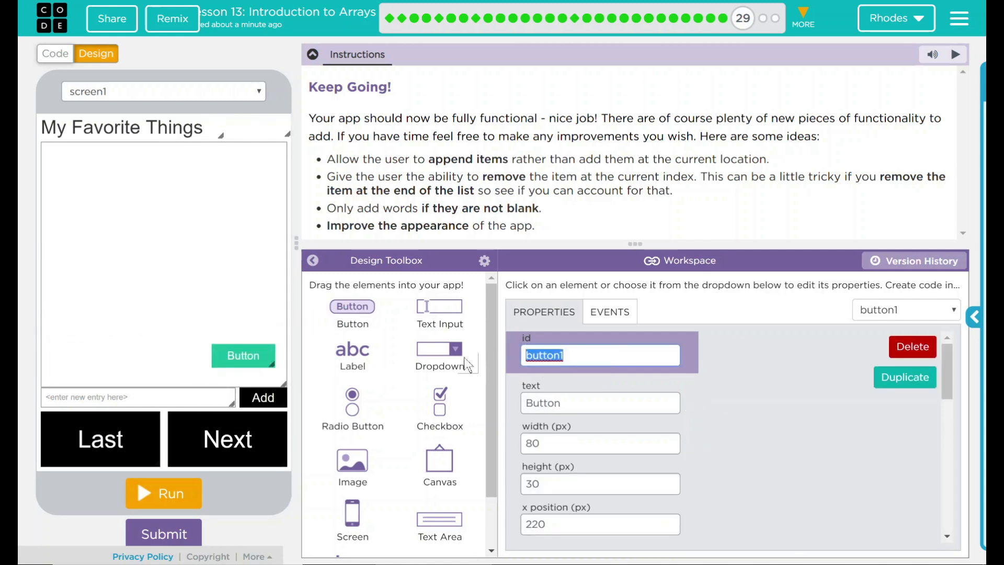
type("removeB")
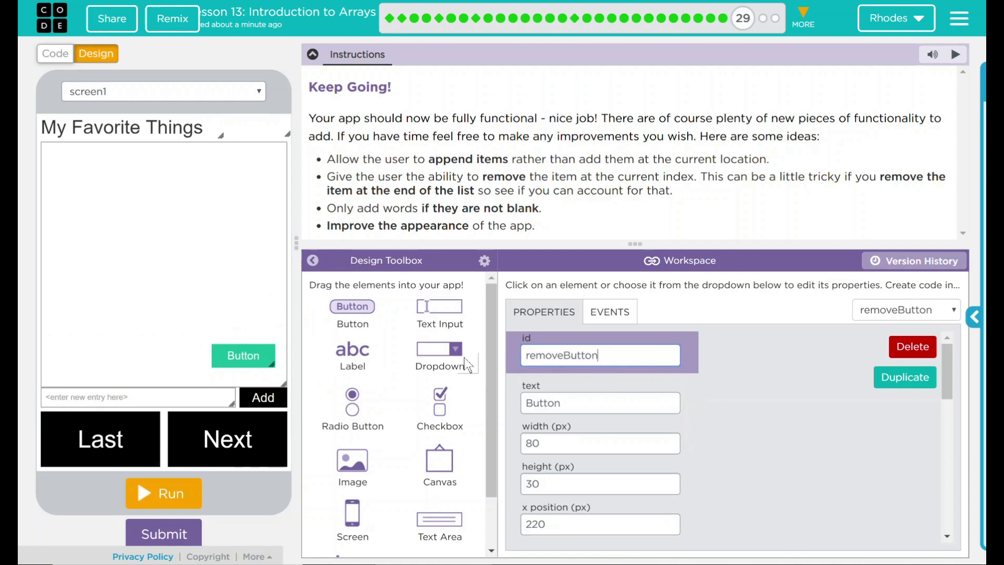
type("R")
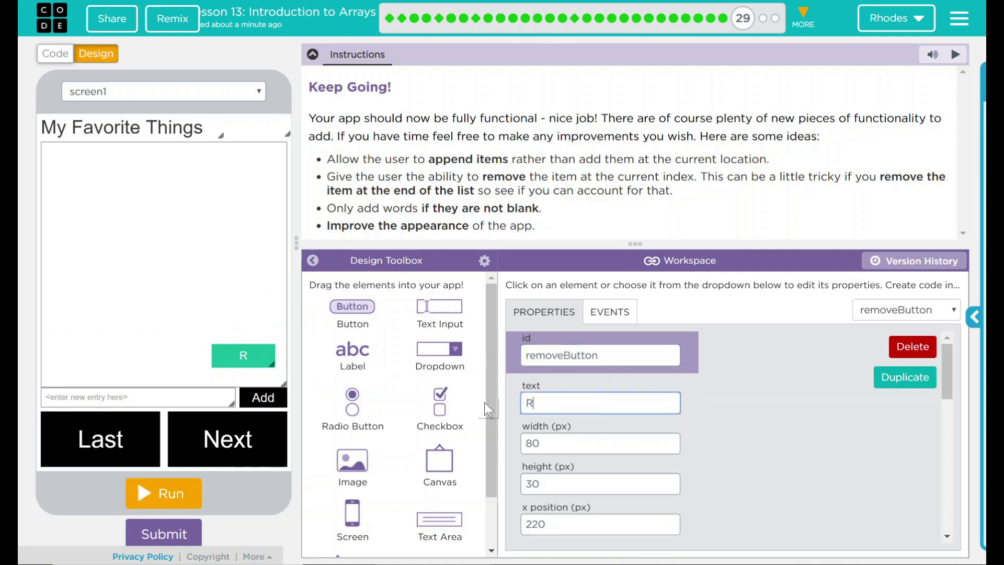
type("emove")
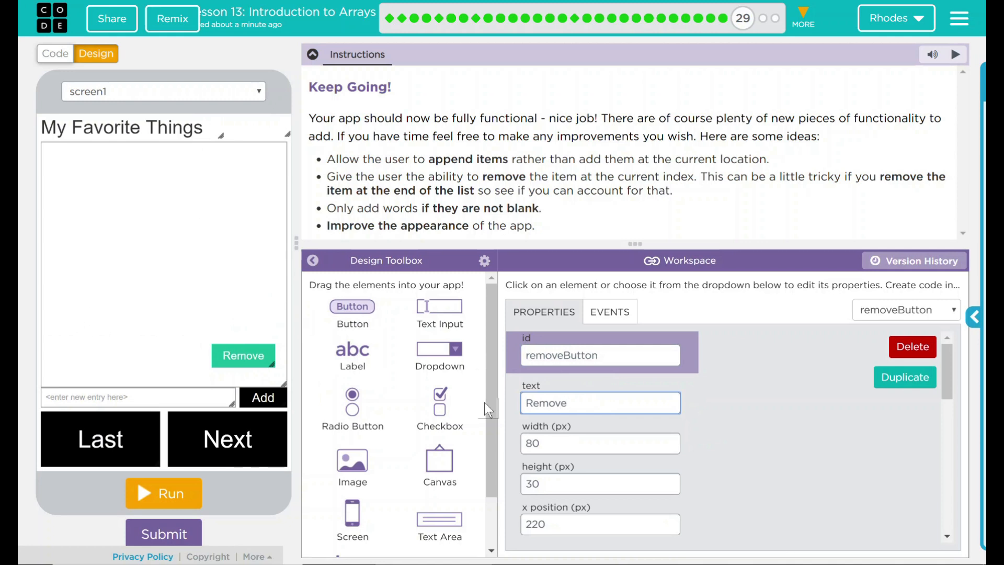
Give the Remove button a black background and font size 15, then return to Code mode
scroll("down", 3)
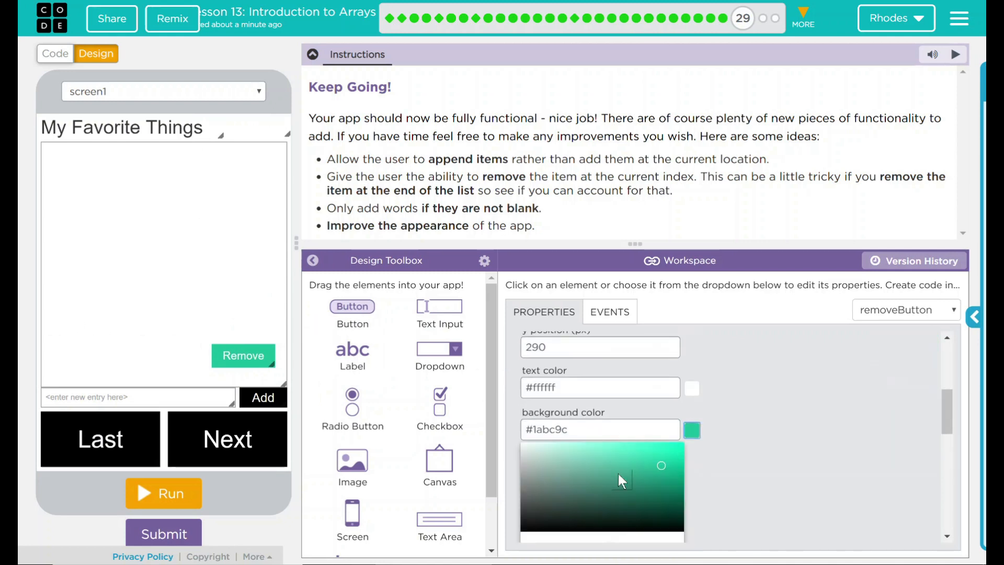
left_click(525, 528)
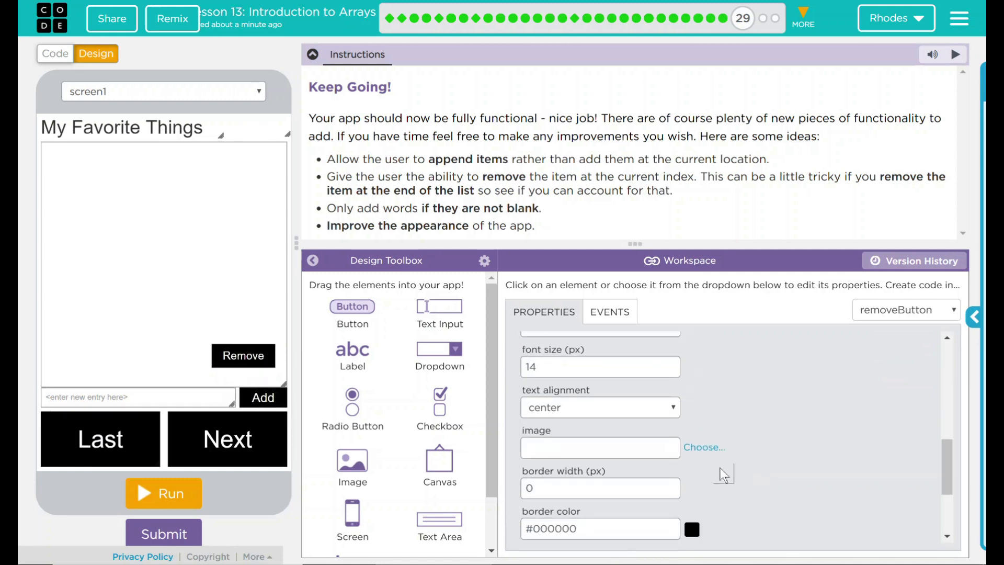
left_click(671, 363)
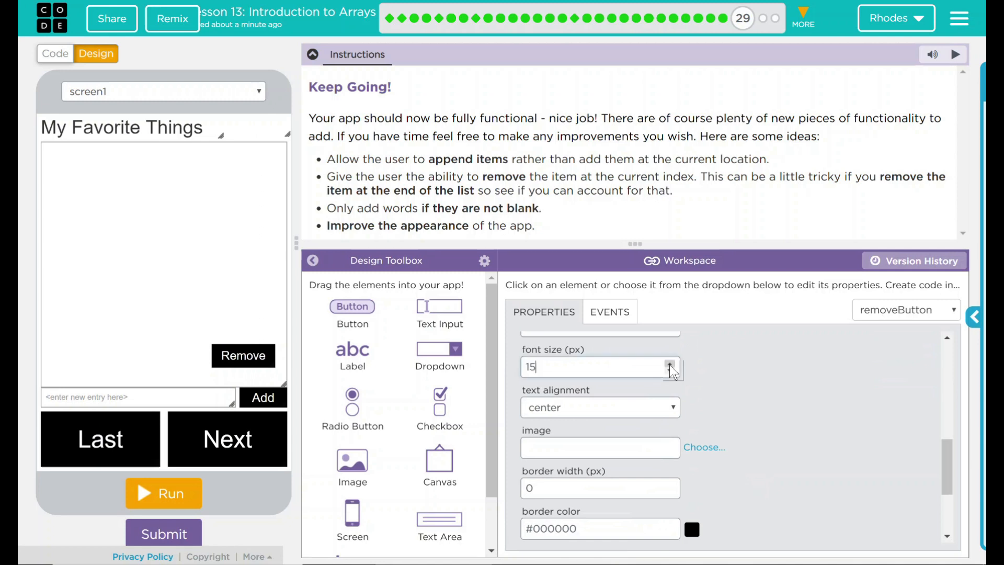
left_click(671, 362)
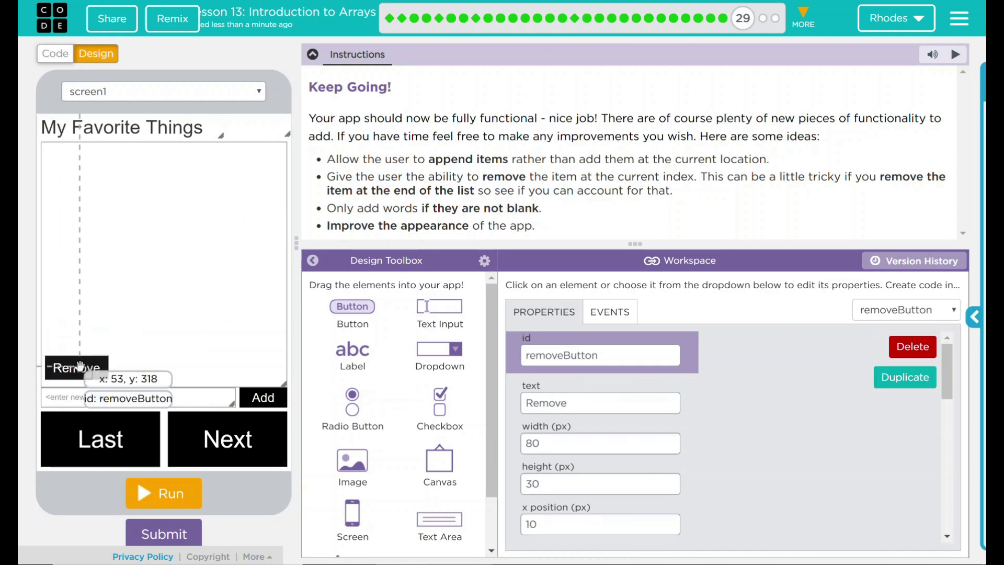
mouse_move(76, 367)
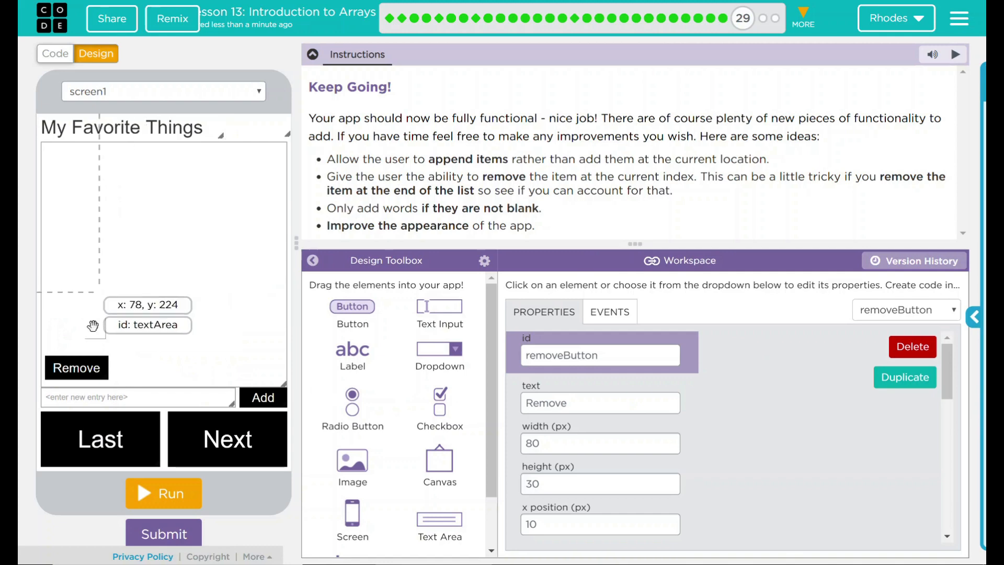
left_click(55, 53)
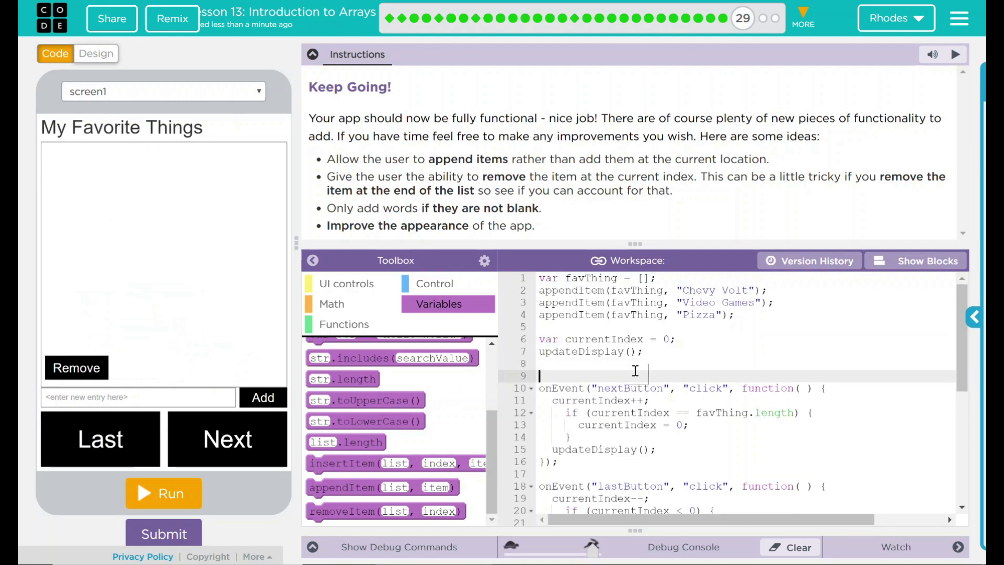
Add //Next, //Previous and //Set Text comments above their code blocks
type("//Next Button")
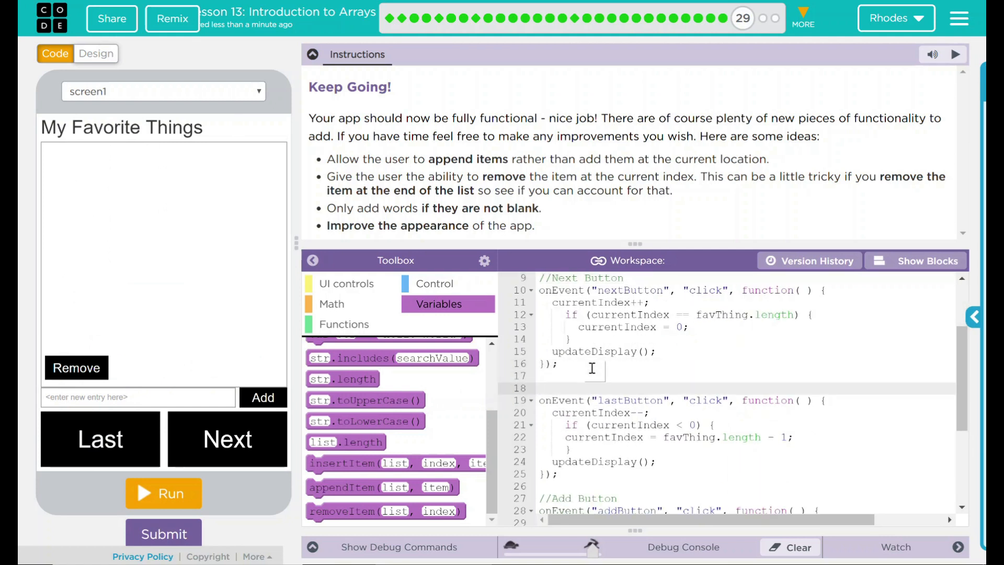
type("//")
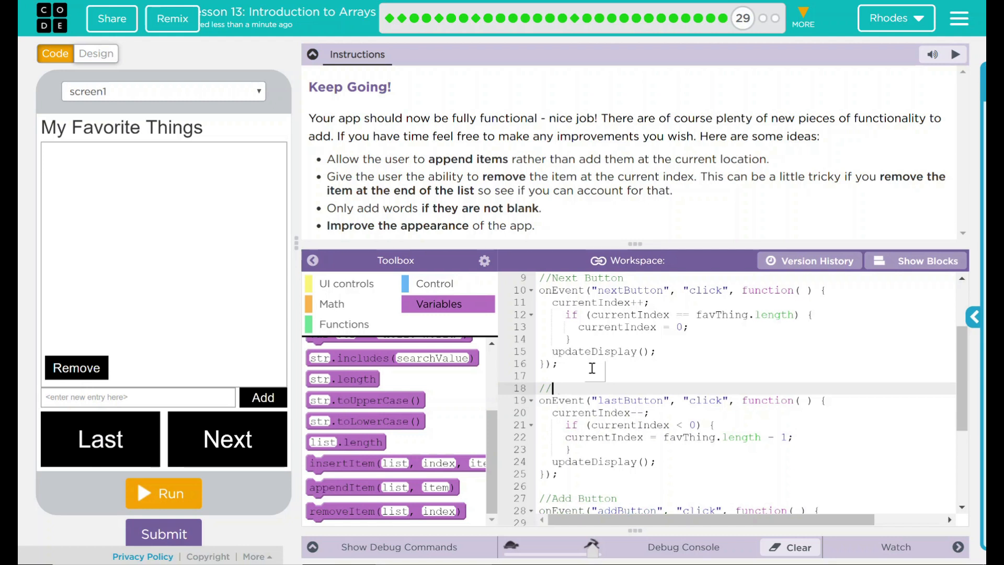
type("Pr")
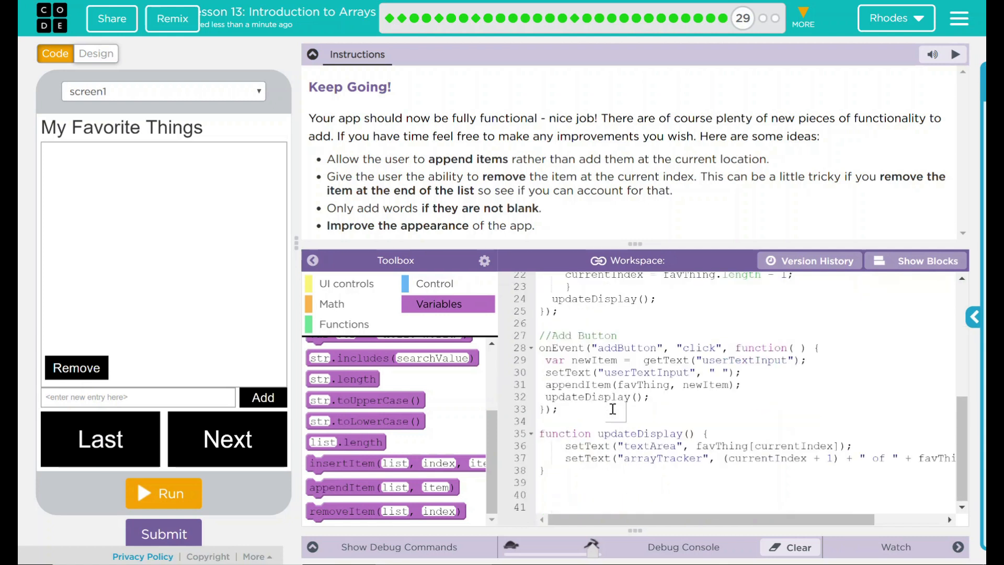
type("/")
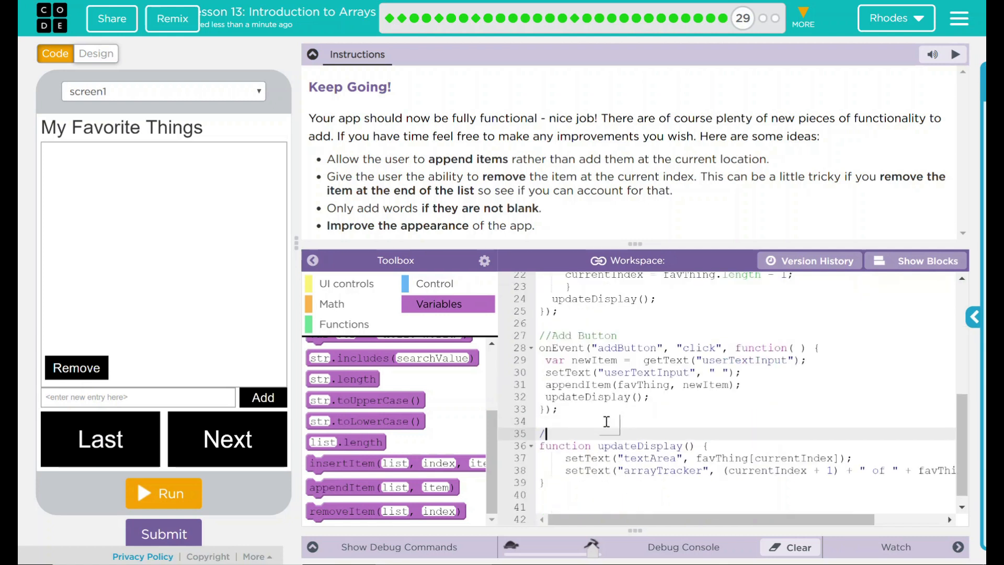
type("/Set T")
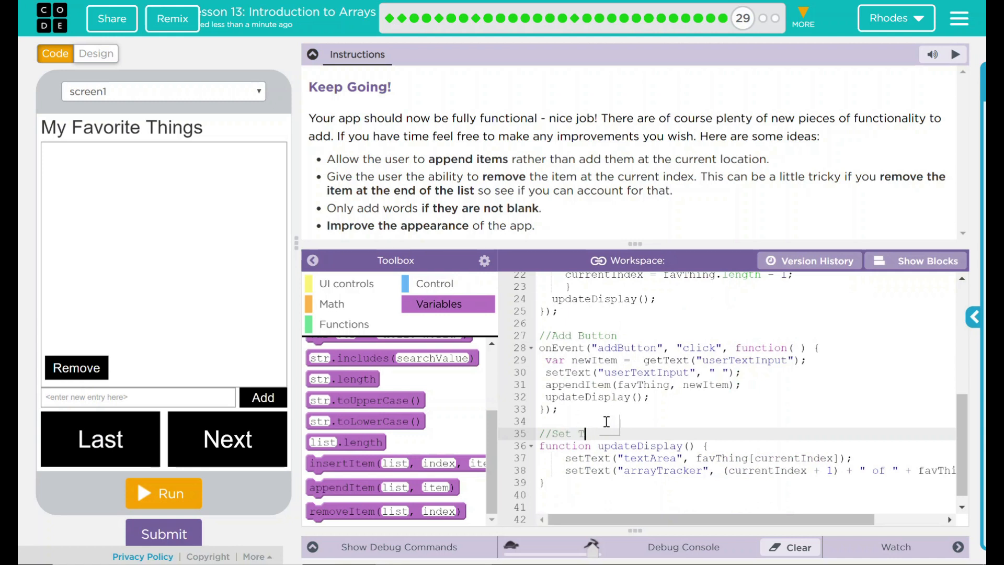
type("t")
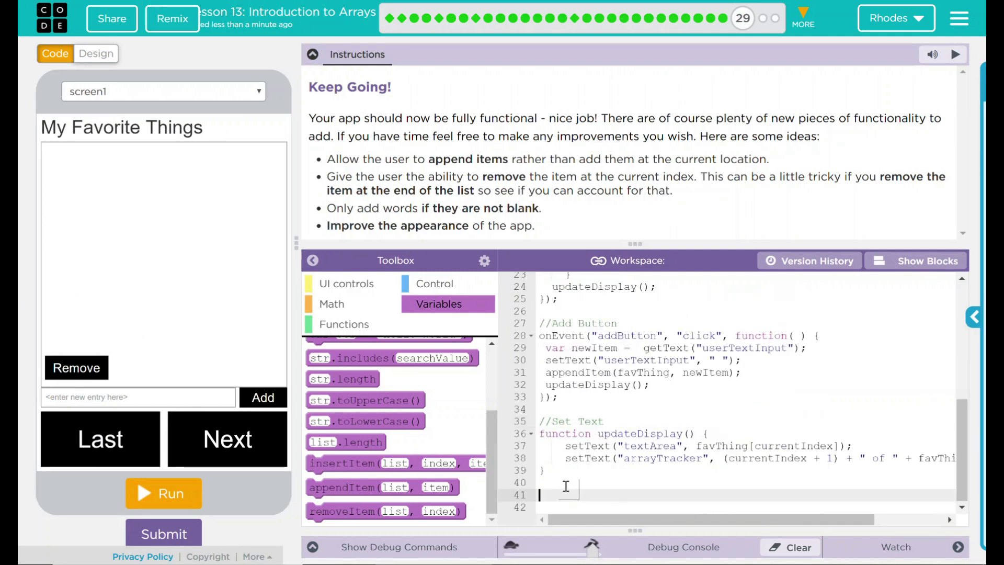
Add a //Remove Button comment at the end of the code
type("//Rem")
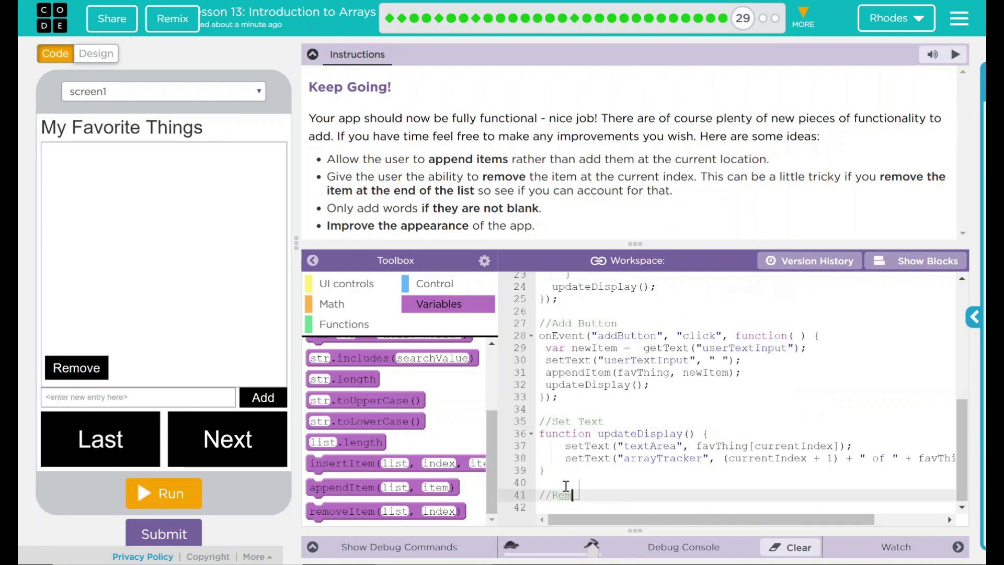
type("ov")
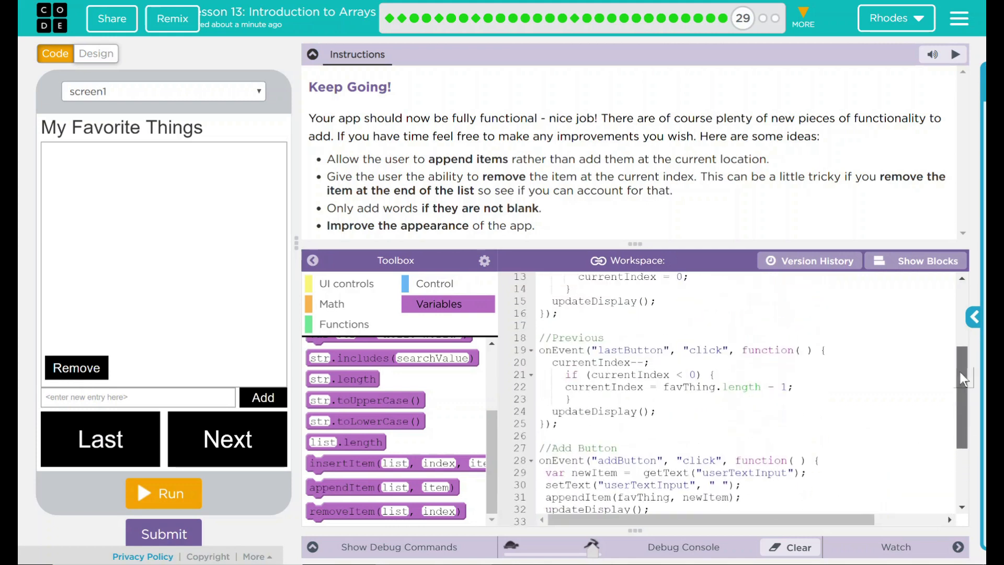
scroll("down", 3)
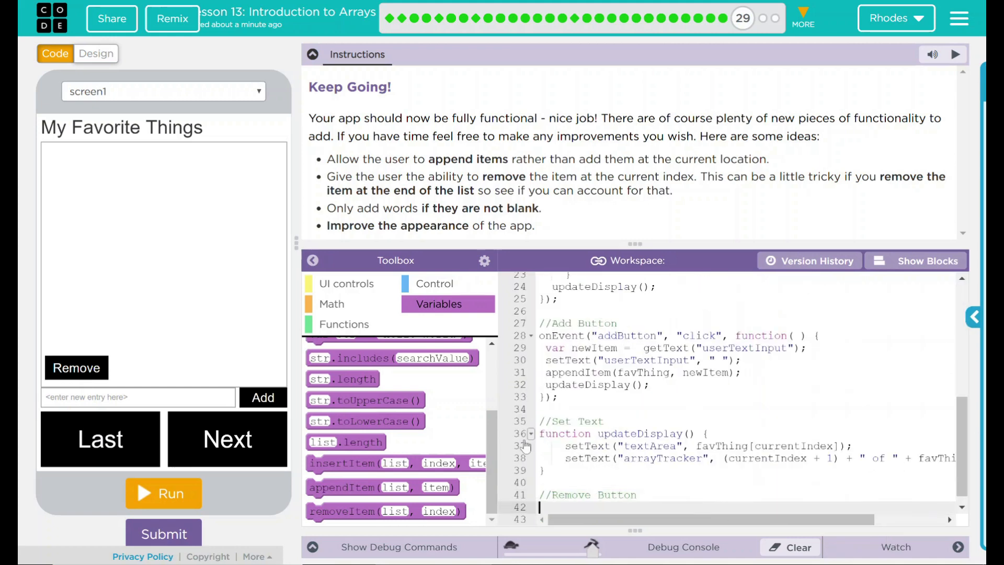
Add an onEvent click handler for removeButton calling removeItem(favThing, currentIndex)
left_click(349, 284)
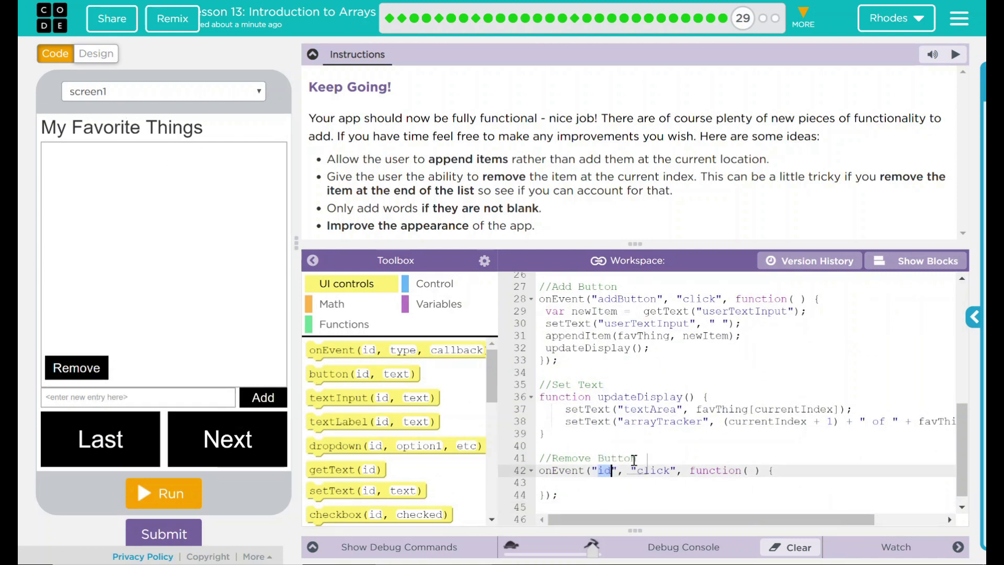
type("removeButton")
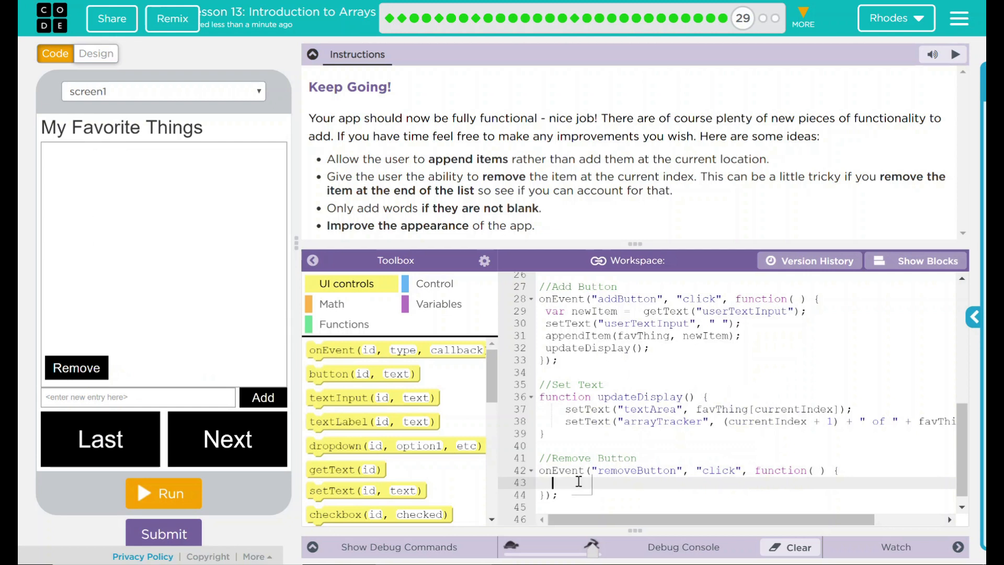
left_click(438, 303)
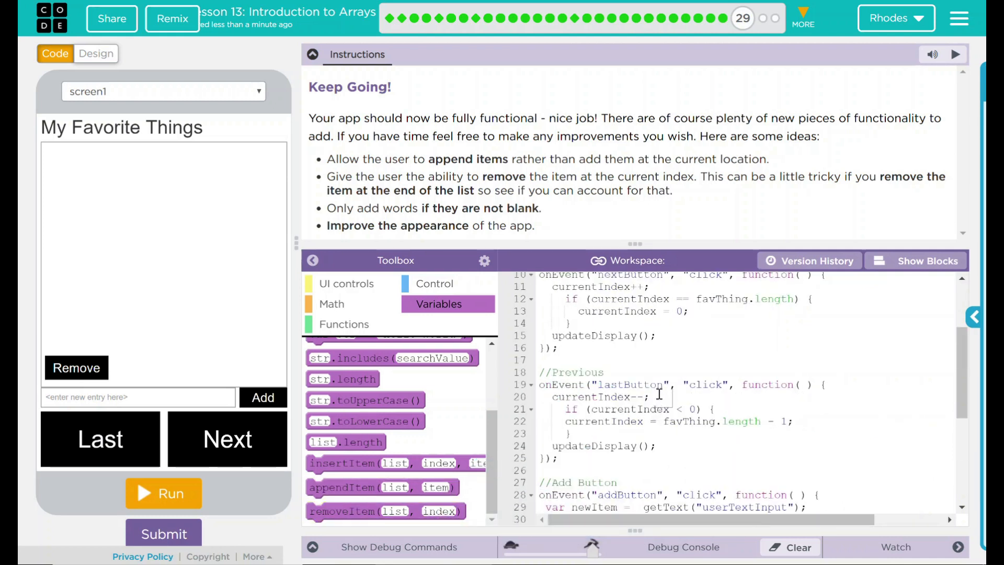
scroll("down", 3)
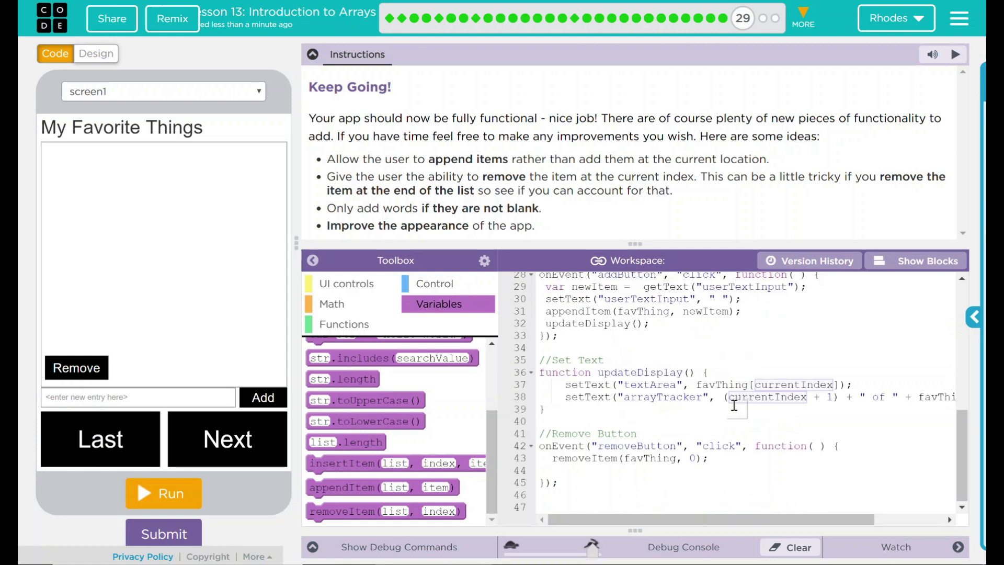
mouse_move(703, 458)
type("currentIndex")
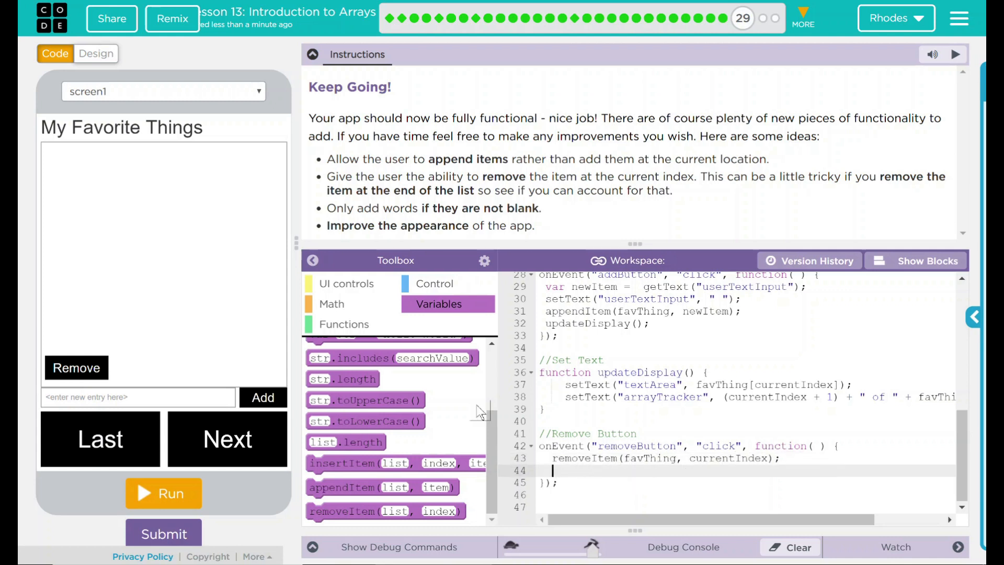
mouse_move(688, 485)
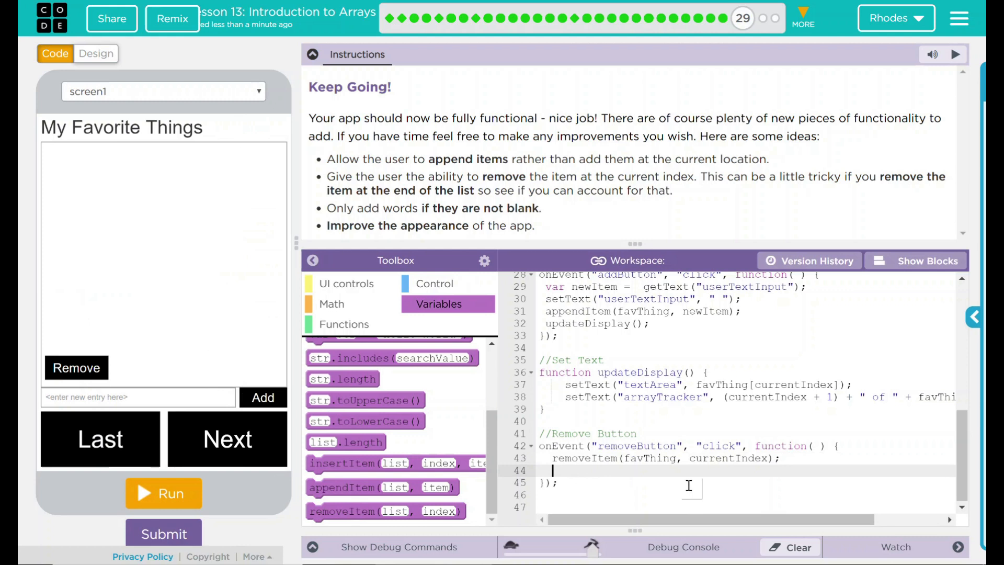
Run the app, add a test entry and remove the last item, producing the index warning
left_click(163, 492)
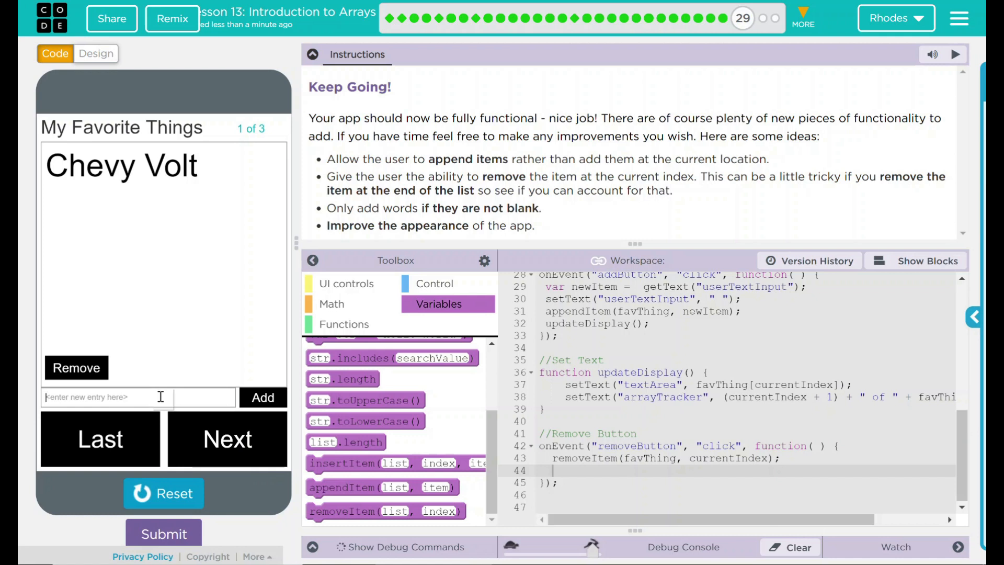
type("T")
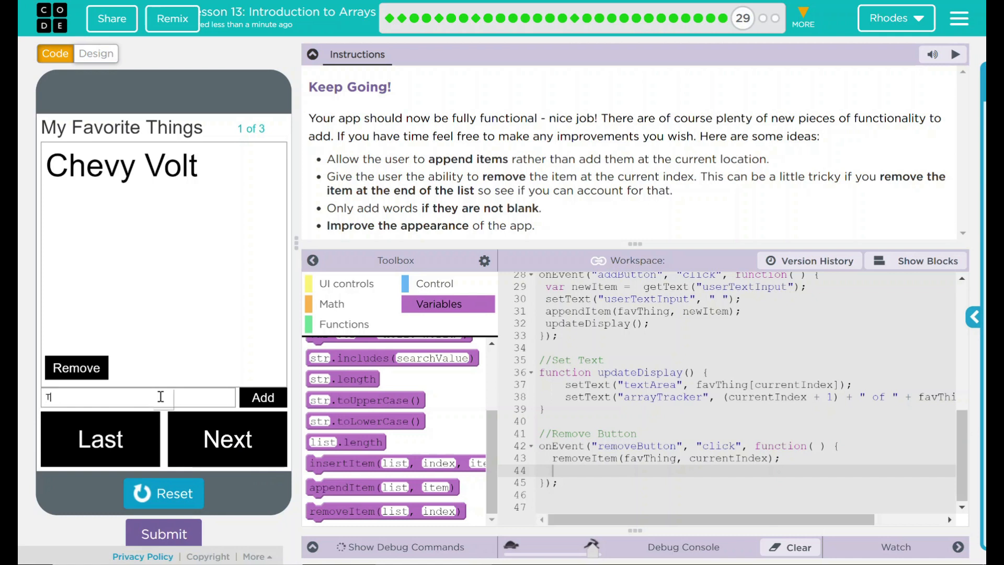
type("Vesd")
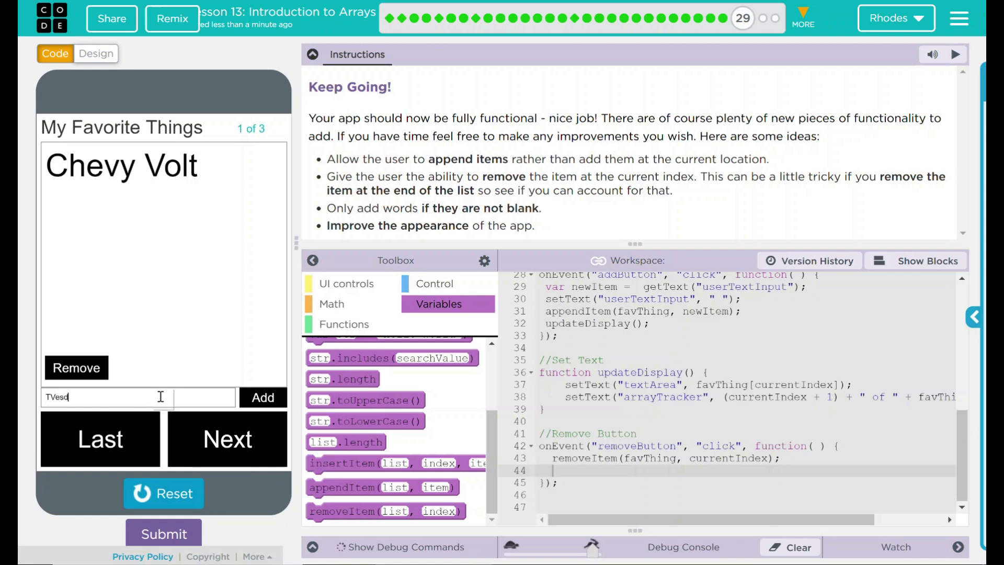
type("sacz")
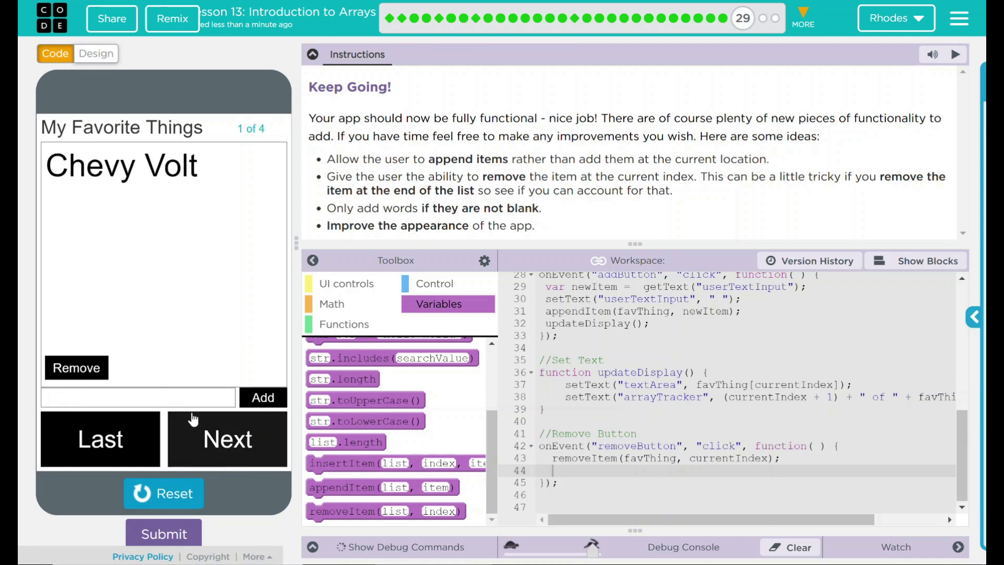
left_click(227, 439)
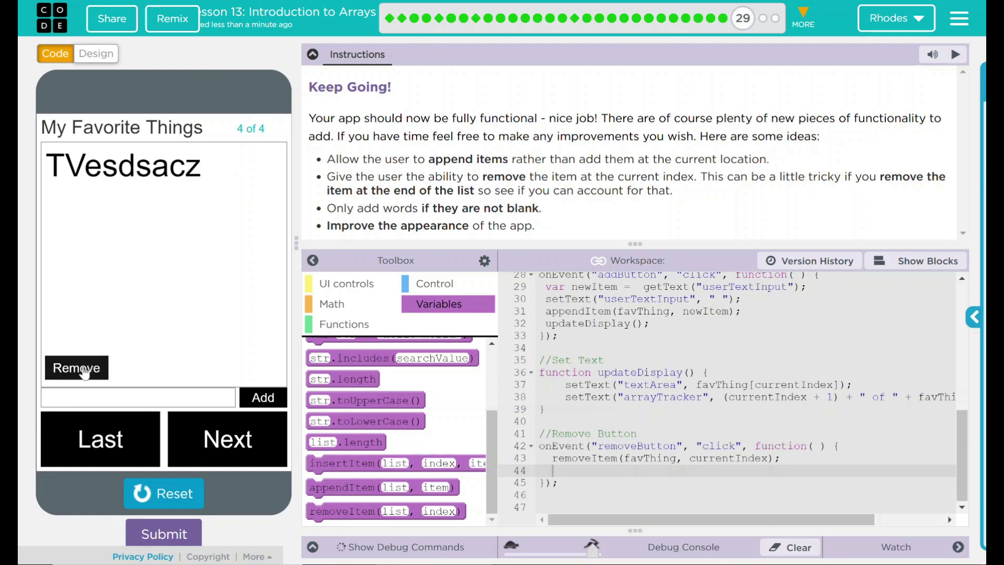
left_click(75, 367)
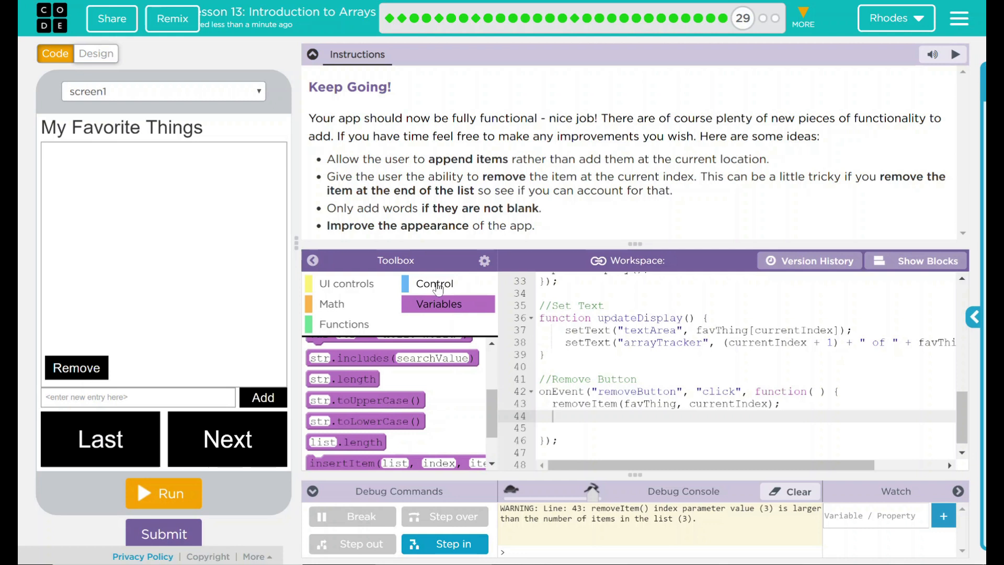
Add if (currentIndex > favThing.length - 1) { currentIndex = 0; } after removeItem
left_click(434, 283)
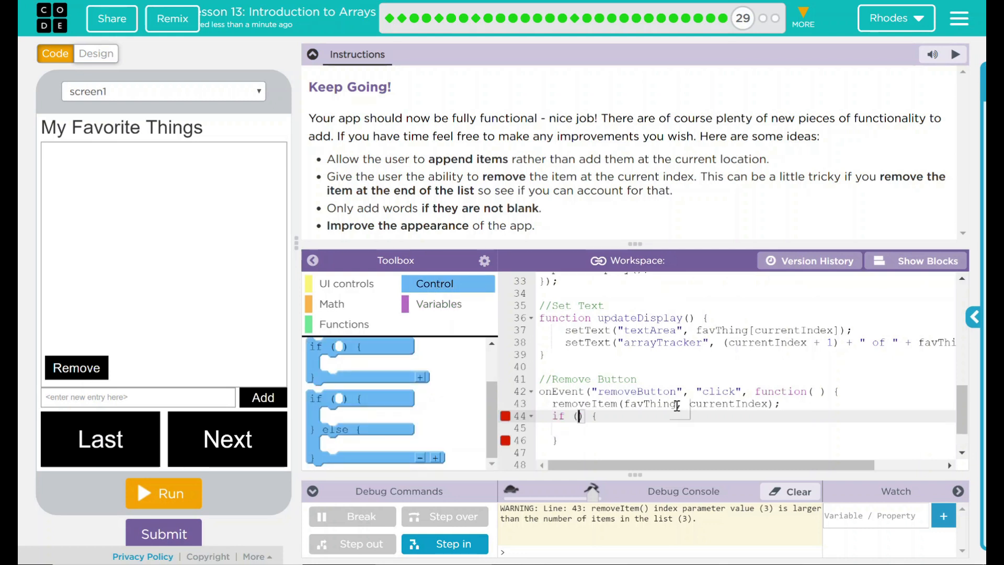
type("currentIndex")
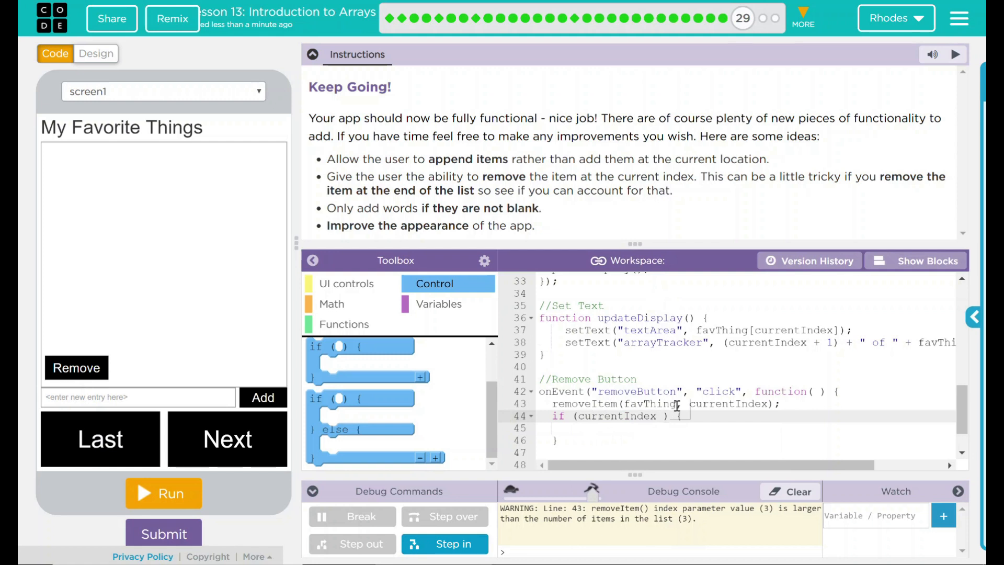
type("> (")
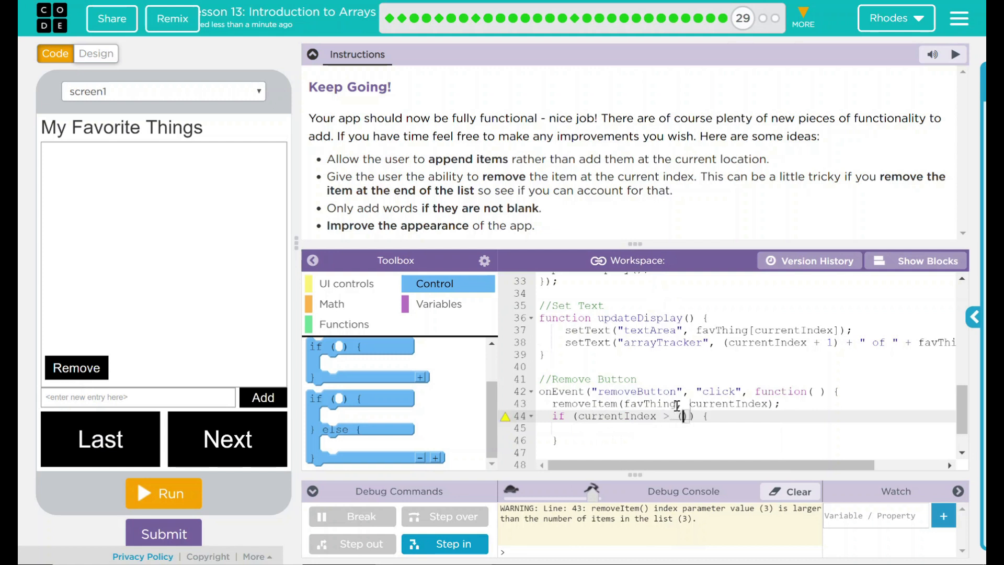
type("favTing")
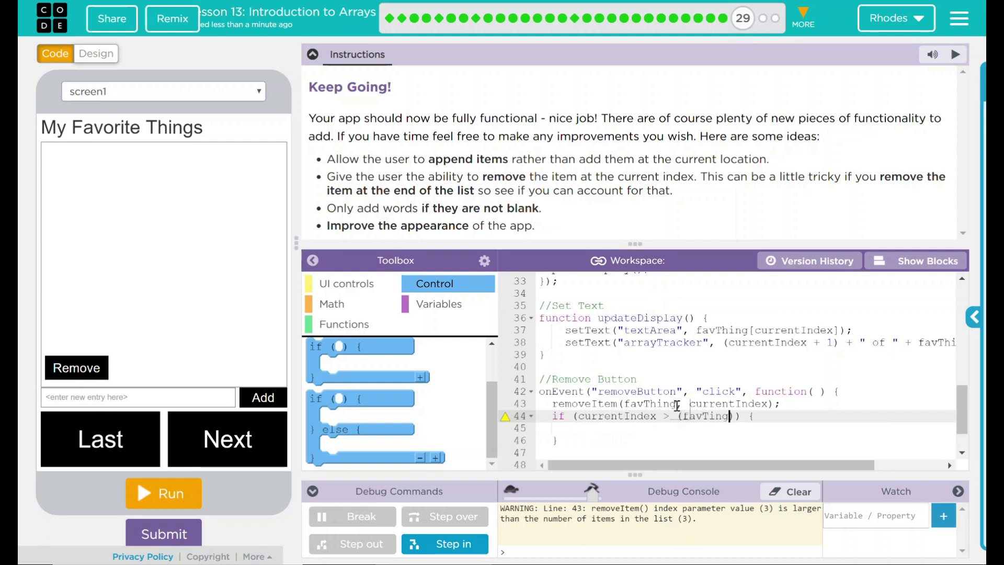
type(".length")
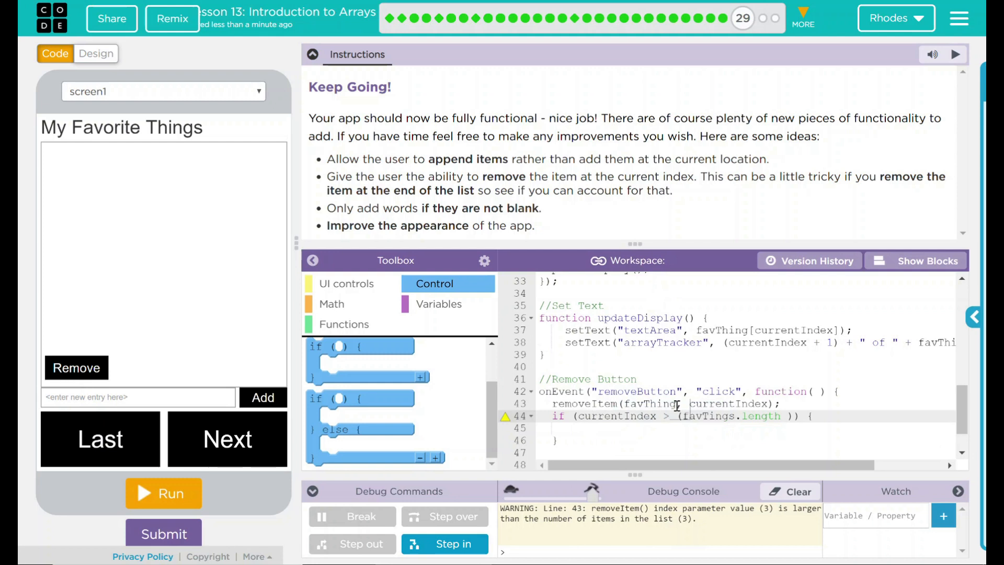
type("- 1")
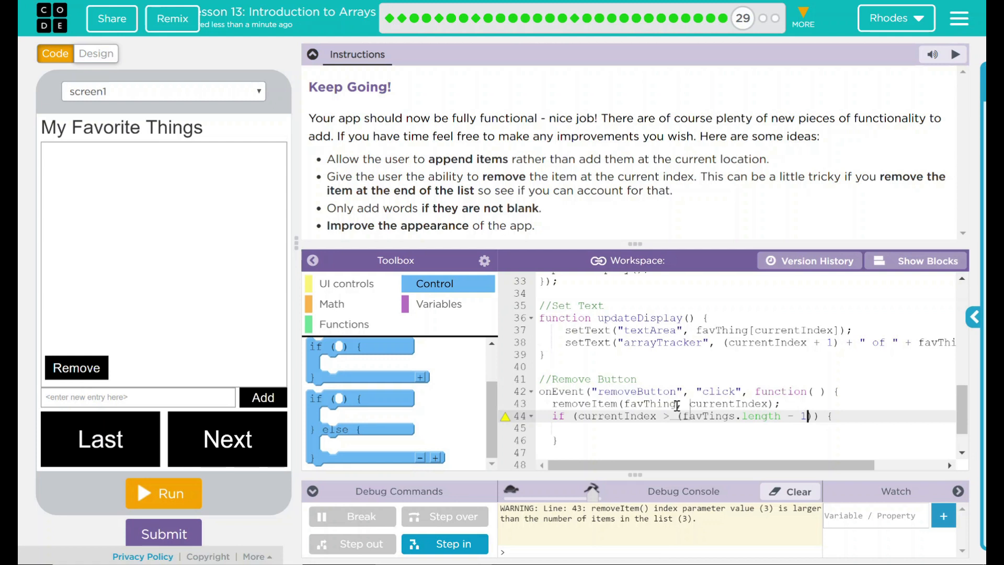
type("currentIndex")
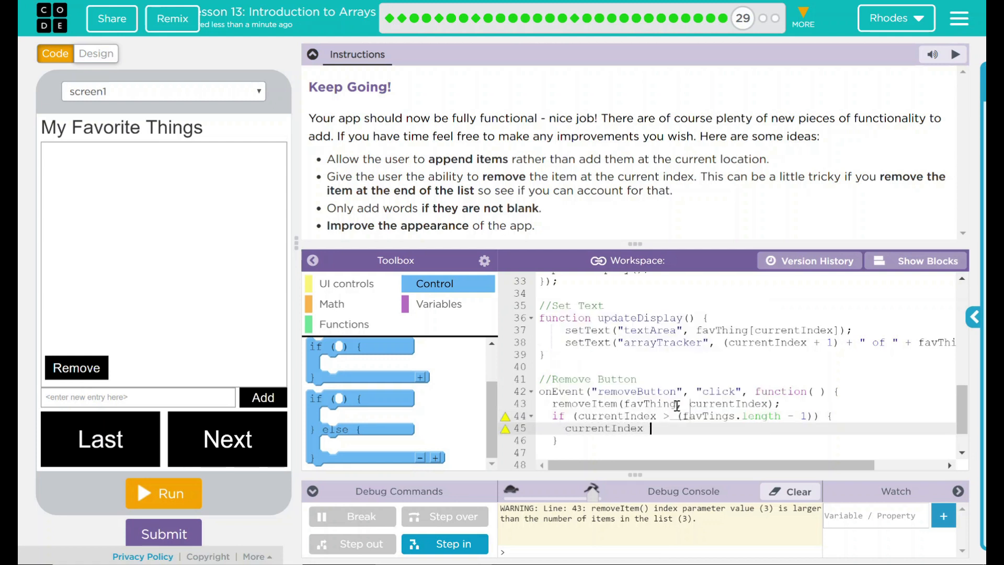
type("= 0;")
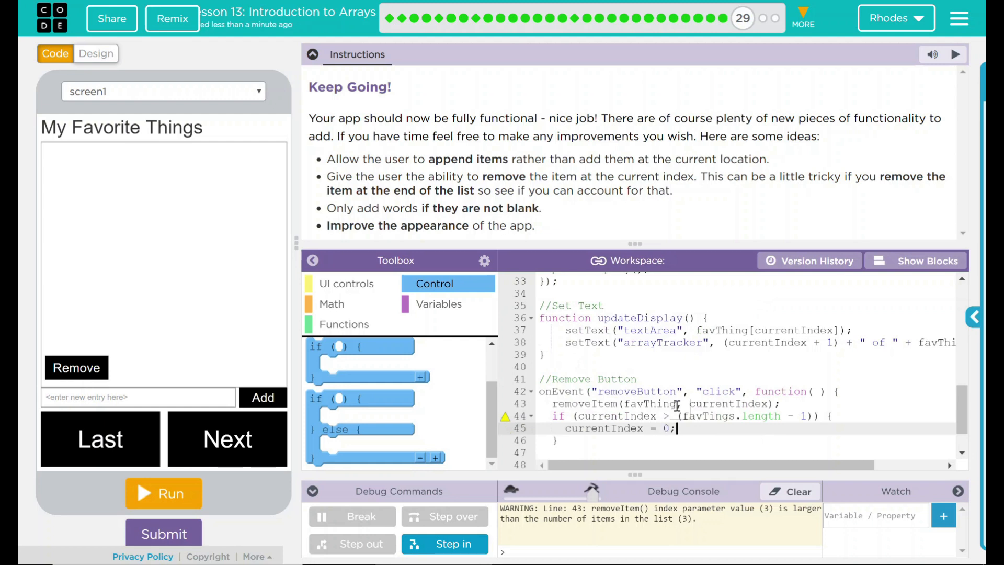
mouse_move(504, 415)
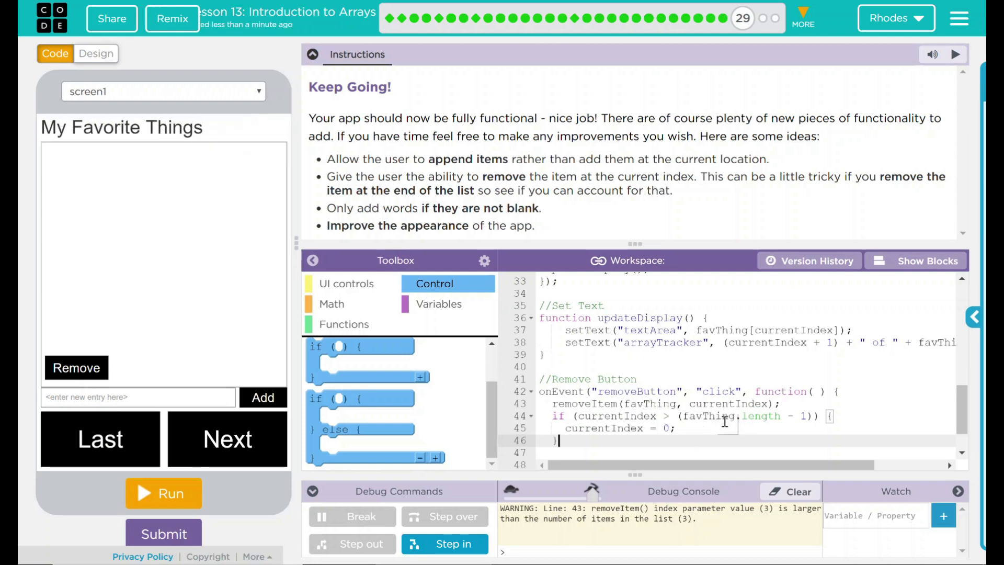
mouse_move(633, 422)
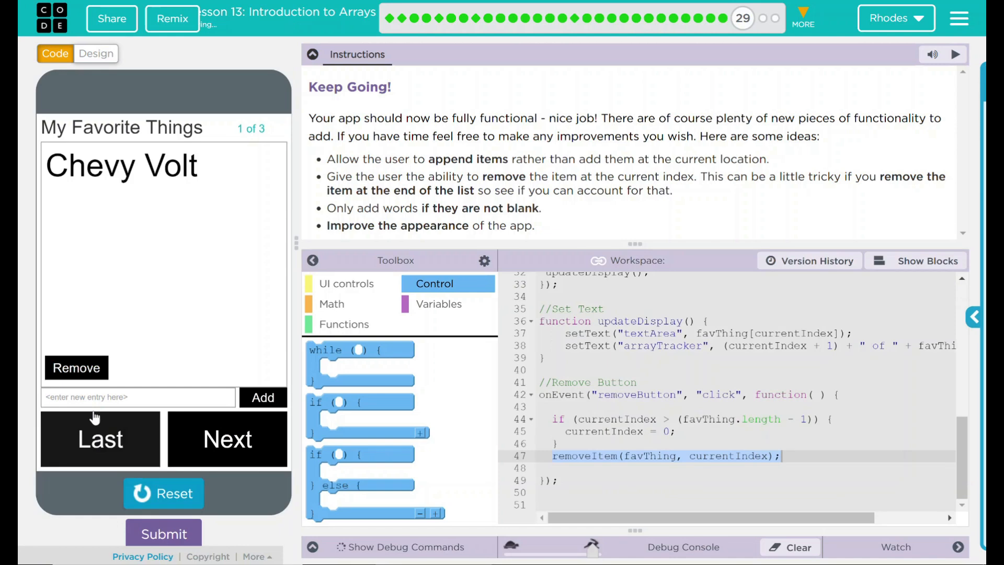
Test adding an asd entry and removing the current item in the running app
type("asd")
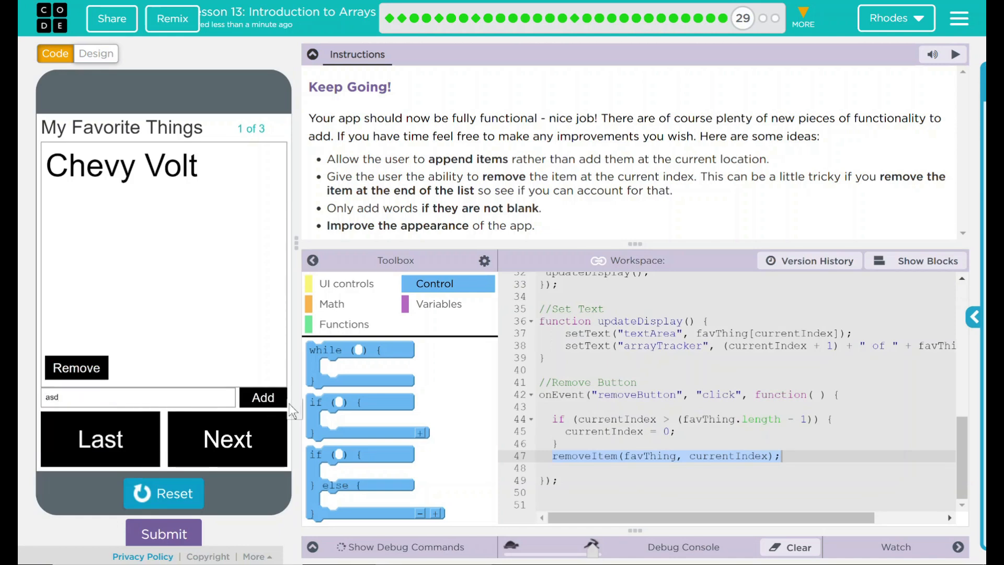
left_click(261, 397)
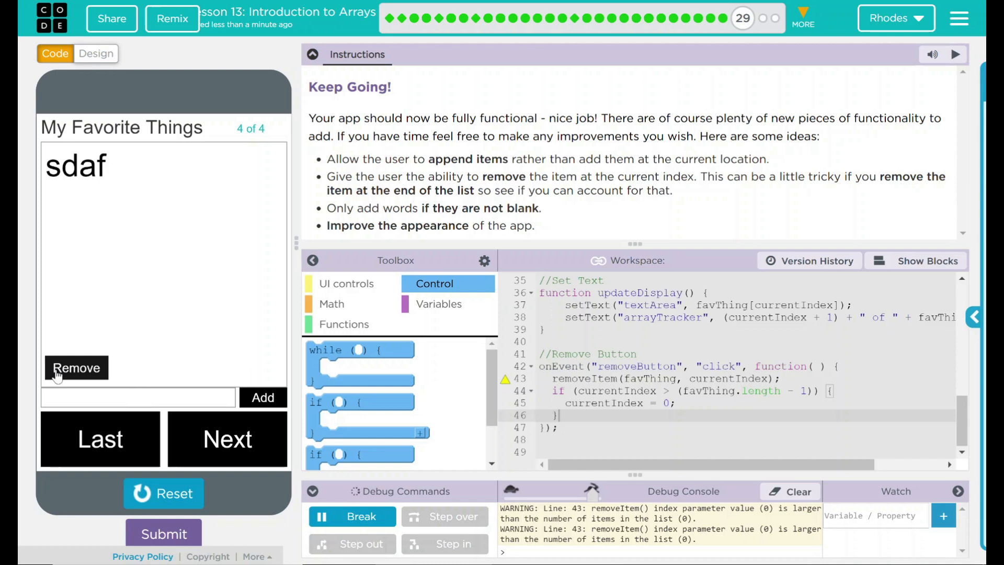
left_click(75, 367)
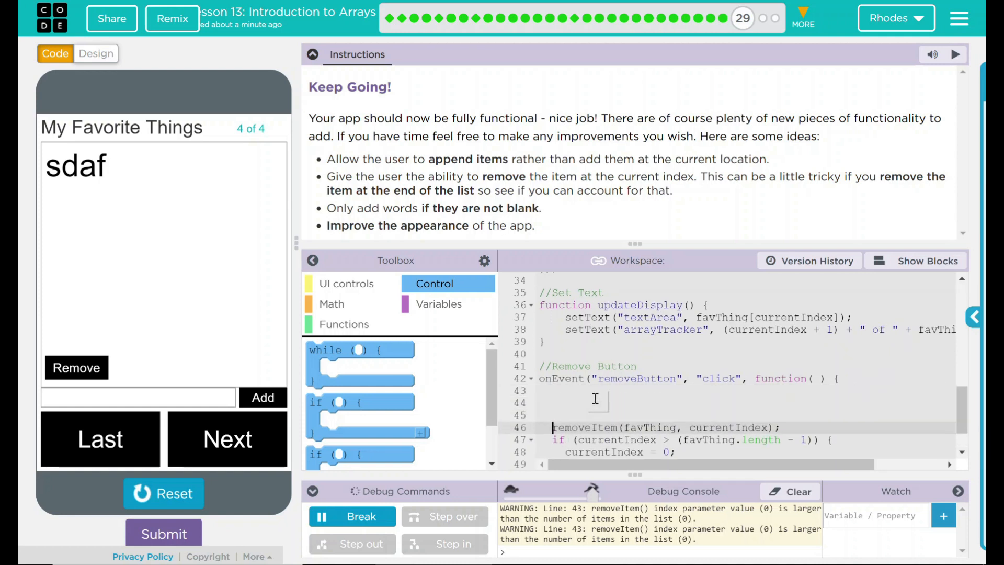
Wrap removeItem in if (favThing.length > 0) { } inside the removeButton handler
left_click_drag(326, 401, 543, 390)
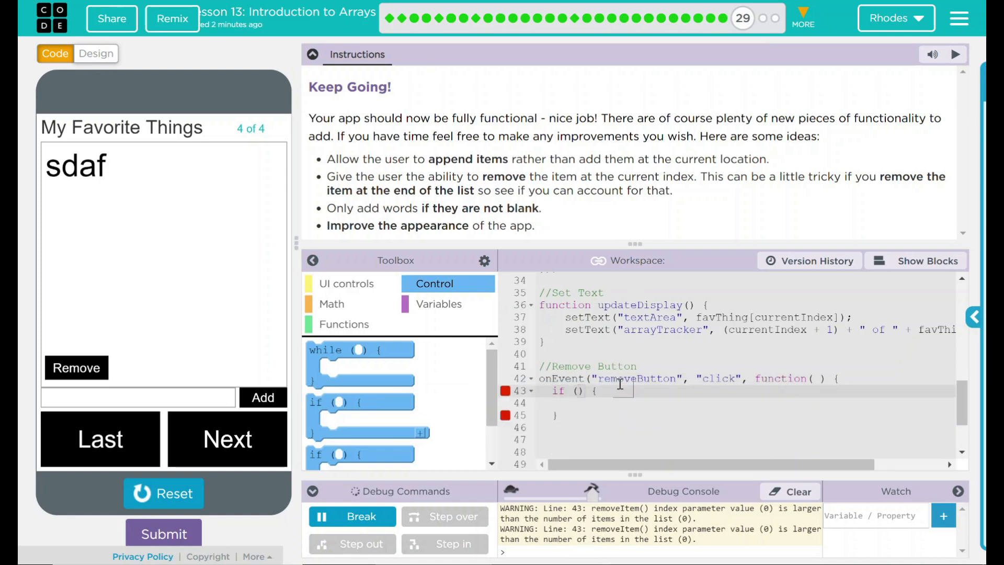
type("favThings.length")
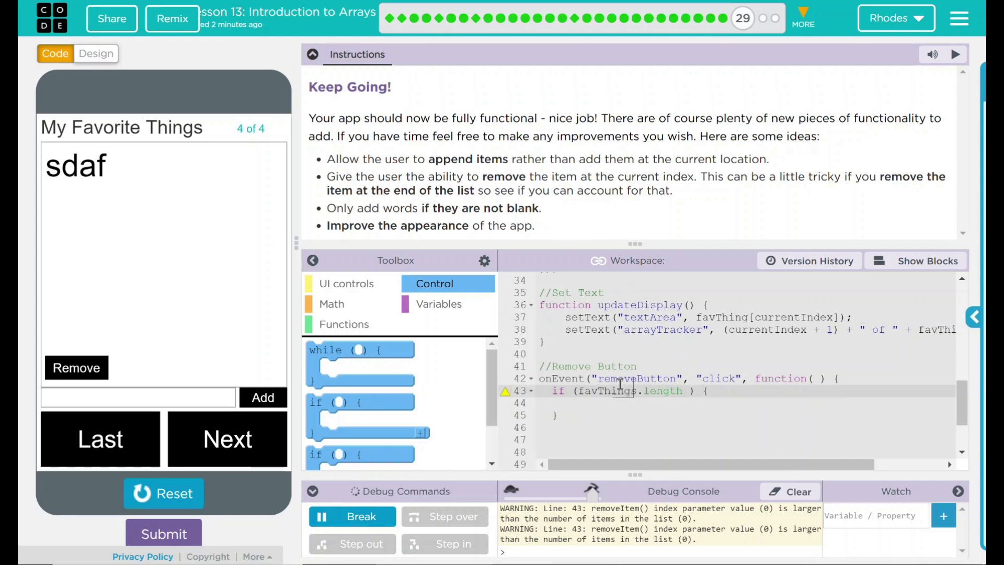
type(">")
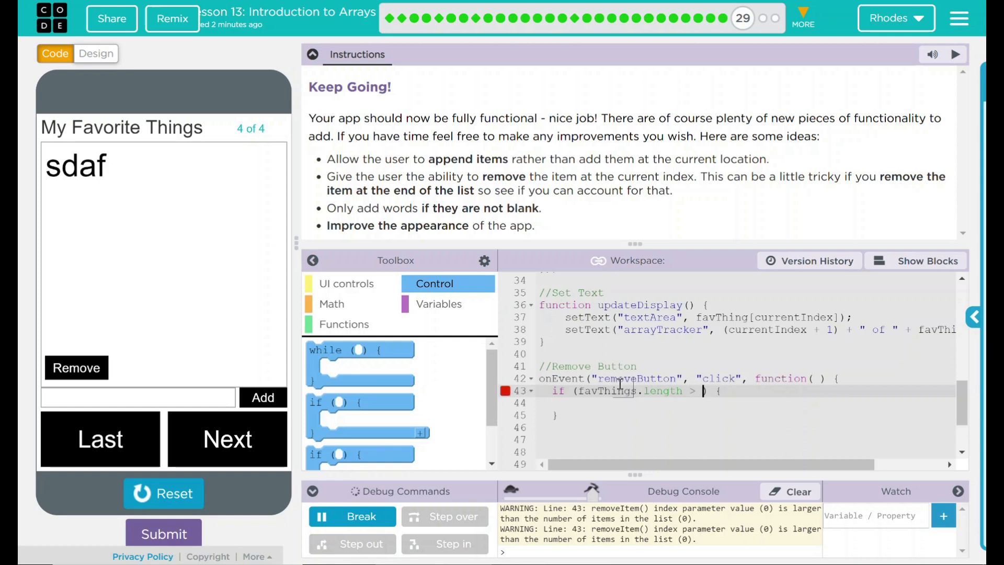
type("0")
type("if (currentIndex > (favThing.length - 1)) {")
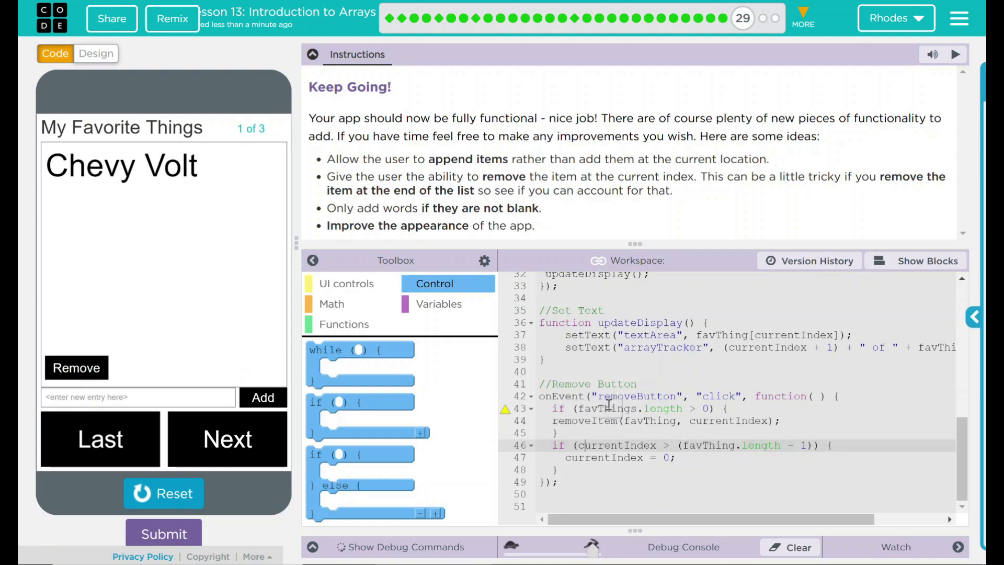
Rerun the app with the favThing.length guard and append the entry 'dsafsas' as item 4 of 4
left_click(646, 409)
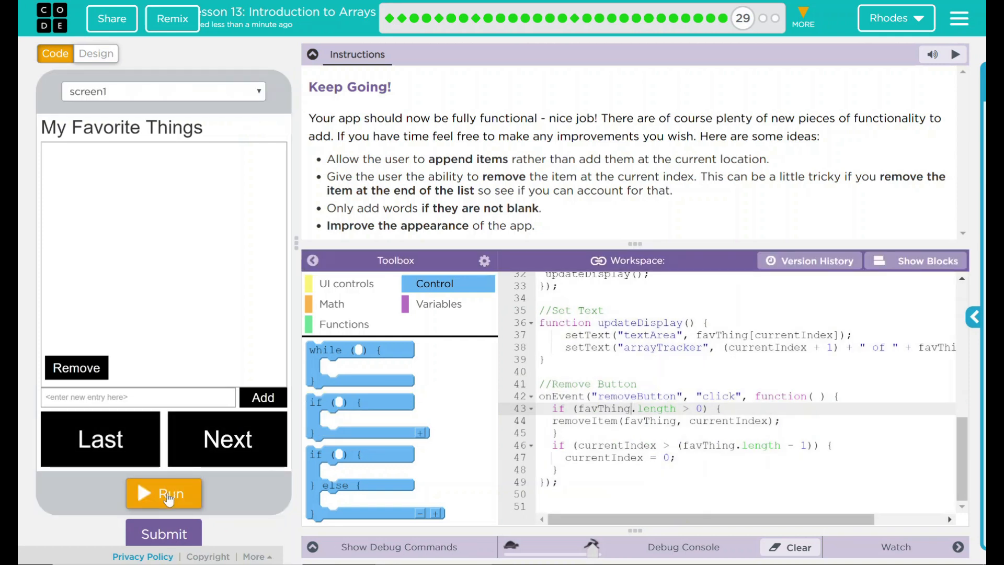
left_click(164, 493)
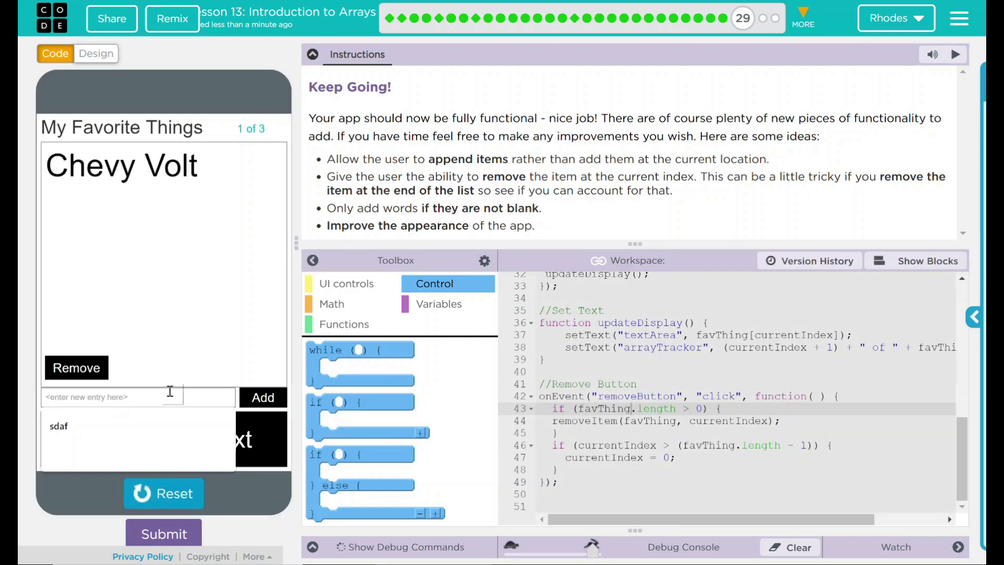
type("dsafsas")
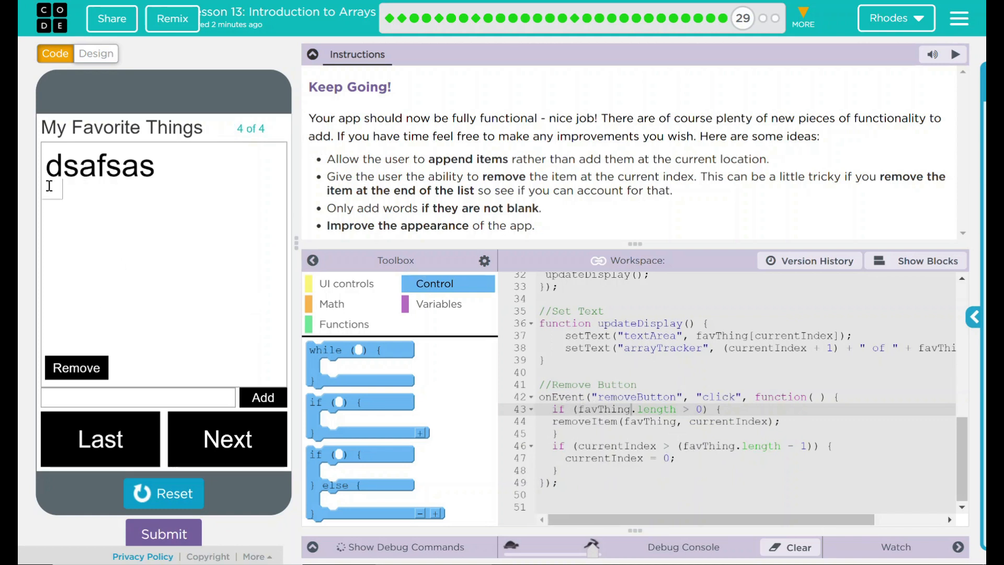
mouse_move(139, 315)
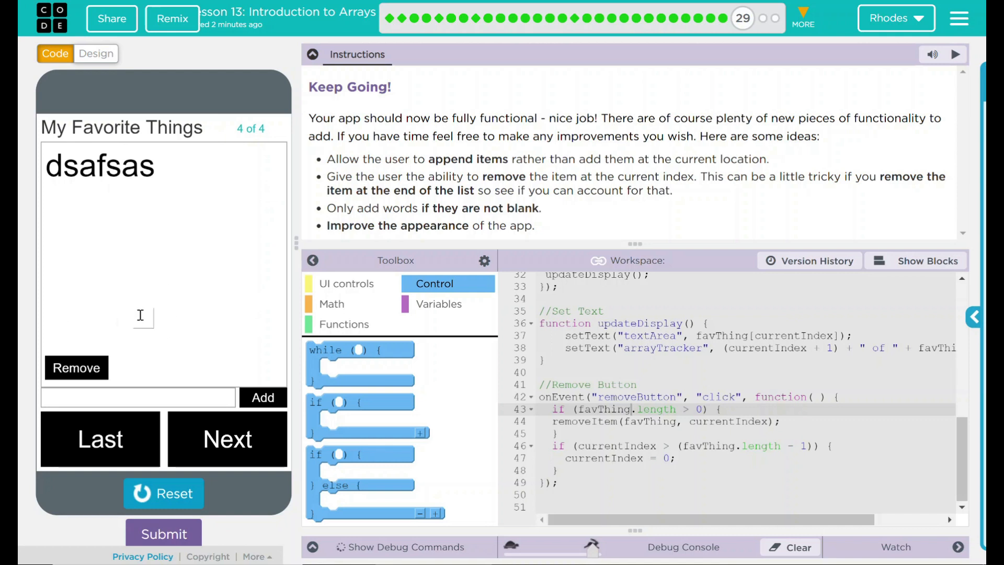
mouse_move(158, 324)
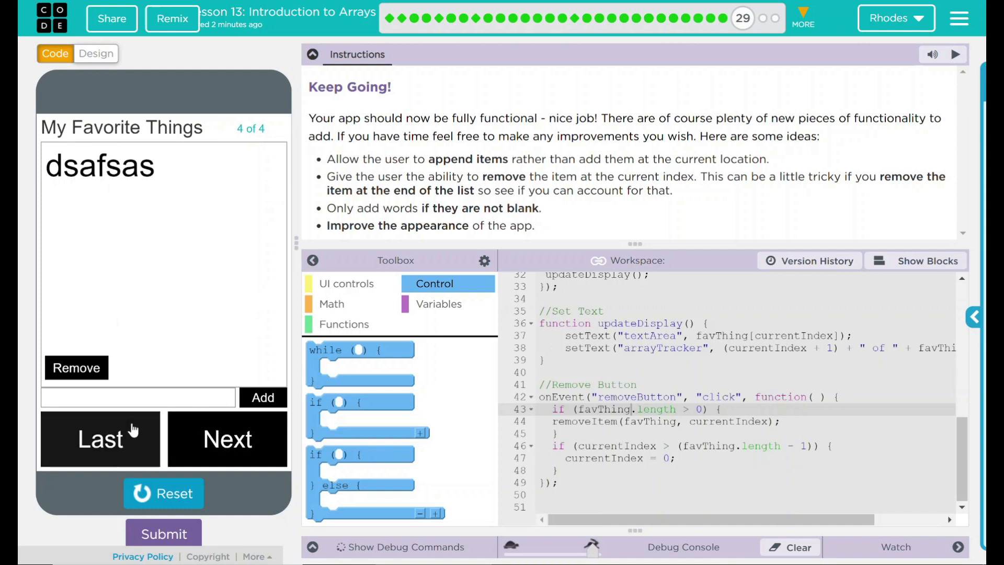
mouse_move(205, 443)
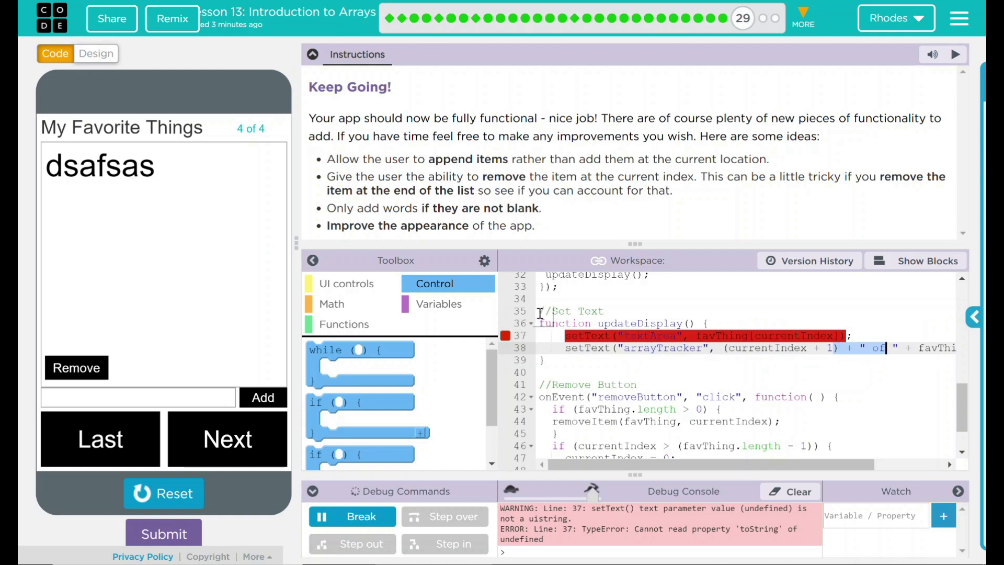
mouse_move(189, 428)
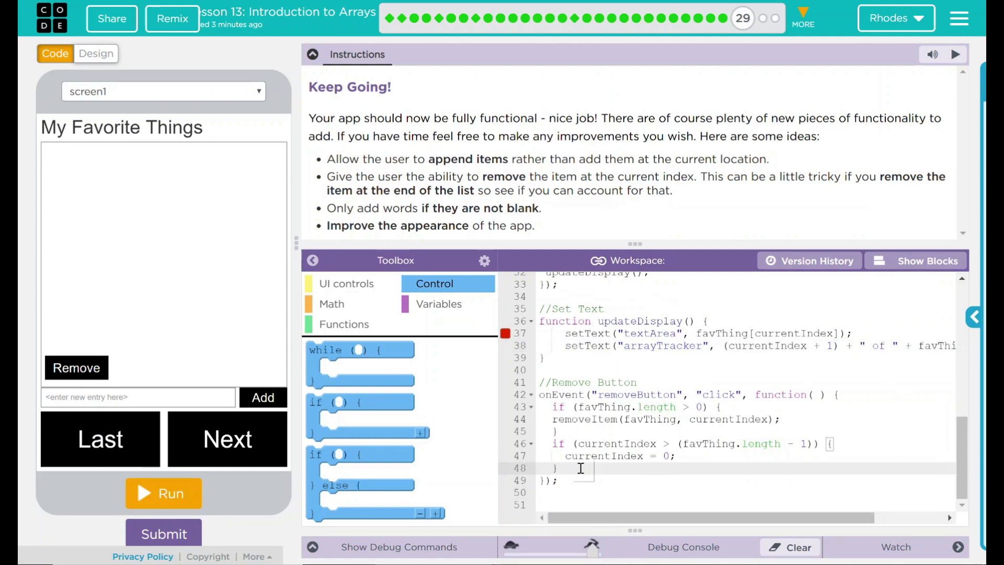
Add an if (favThing.length > 0) check at the end of the Remove handler
scroll("down", 3)
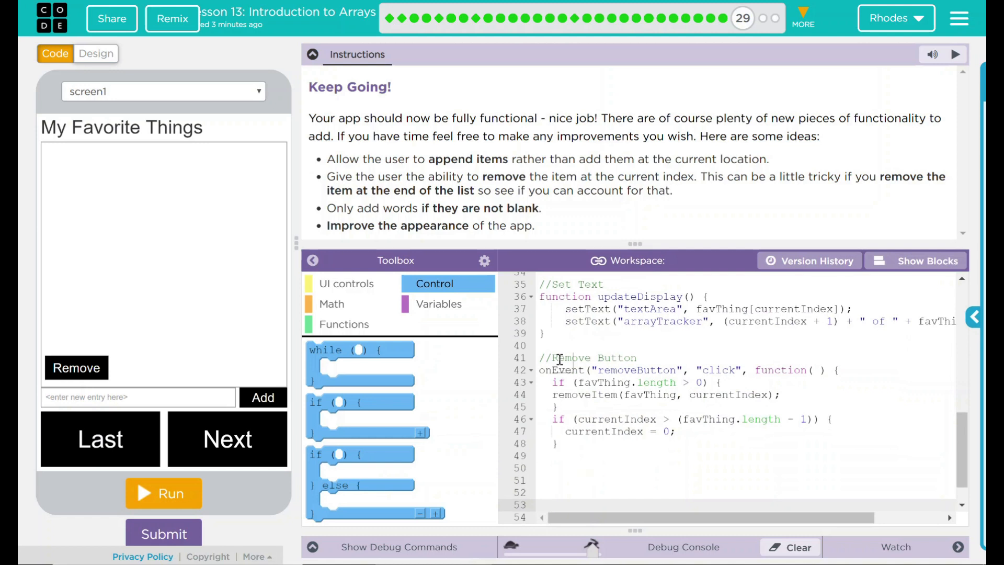
left_click(557, 455)
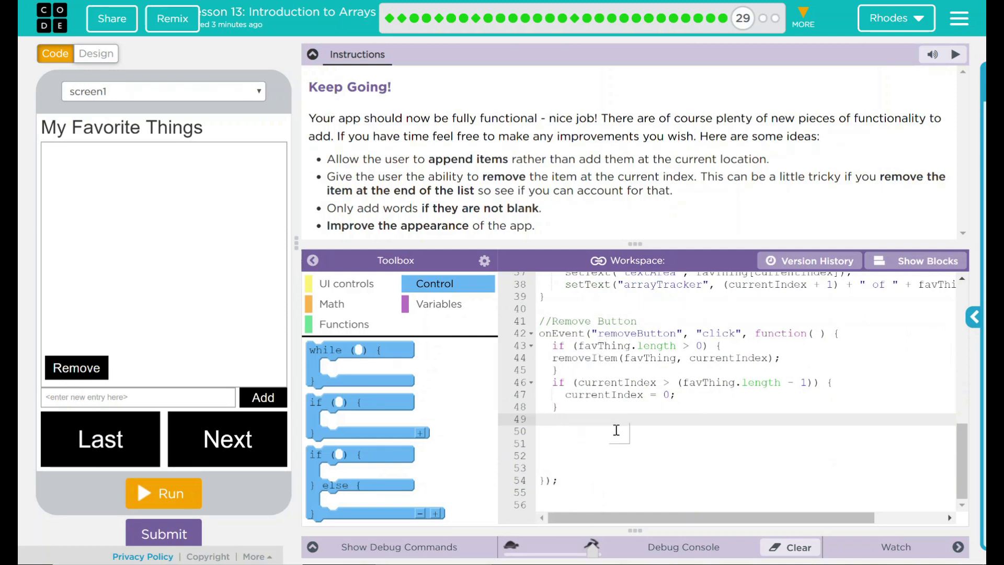
type("if")
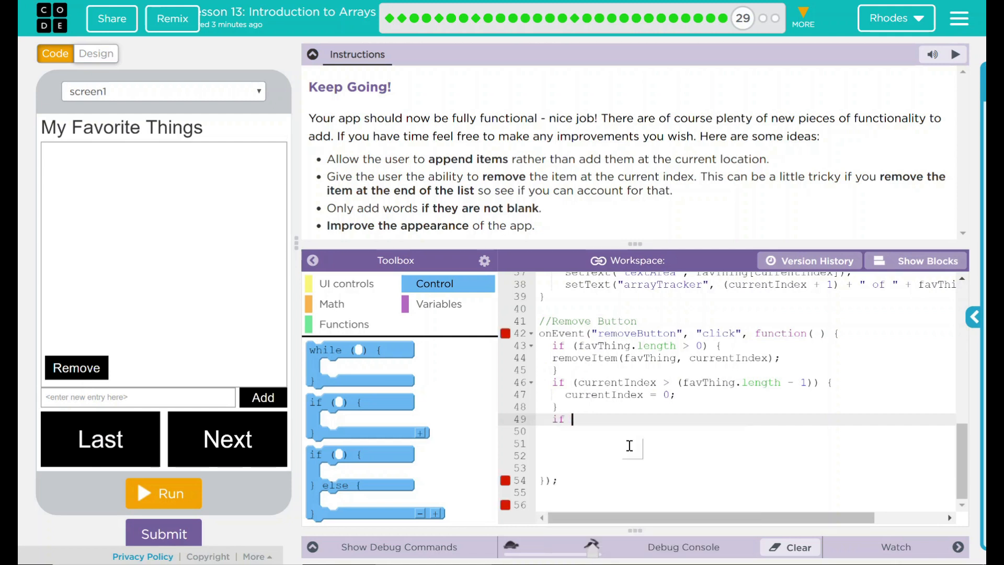
type("(favThing.length")
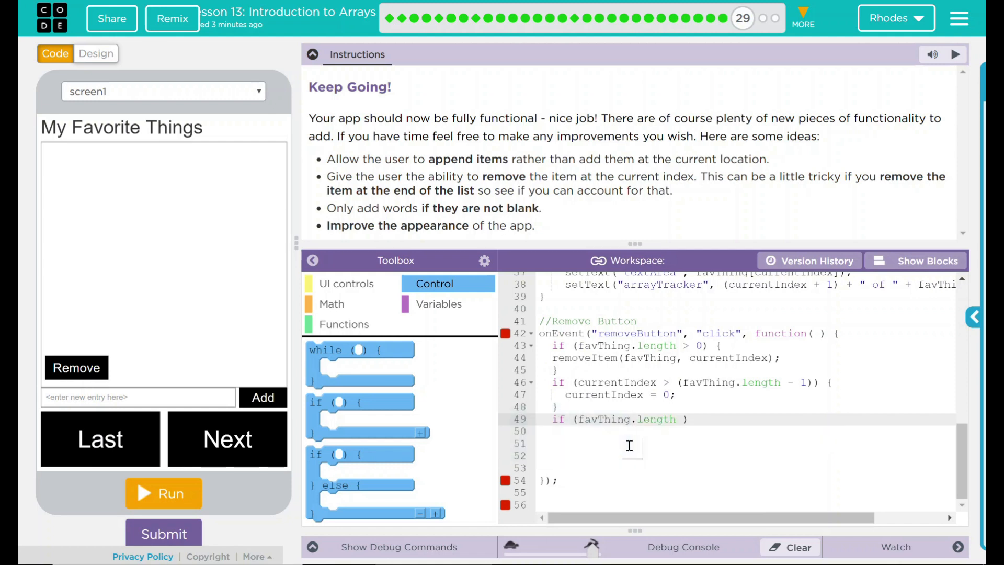
type(">")
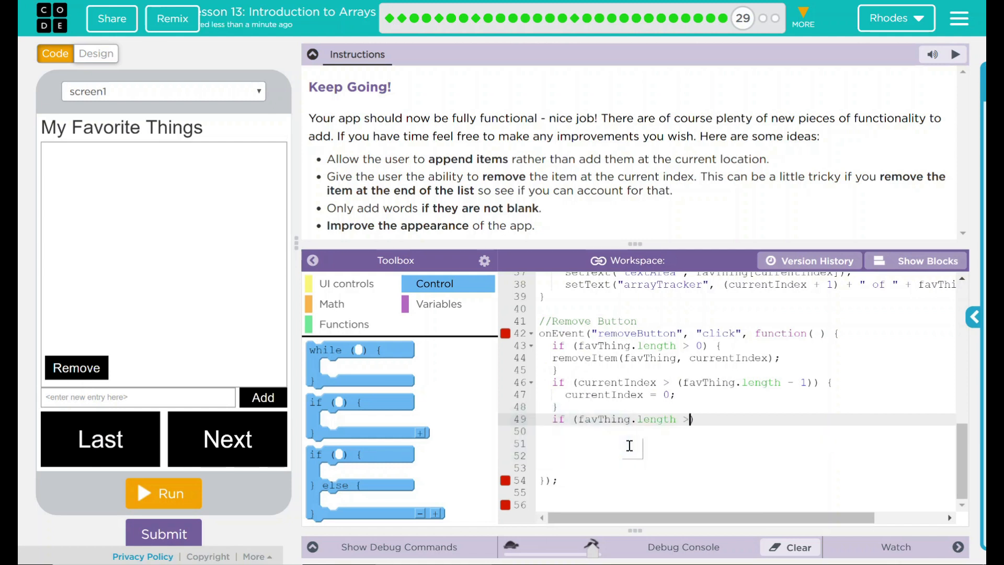
type("0")
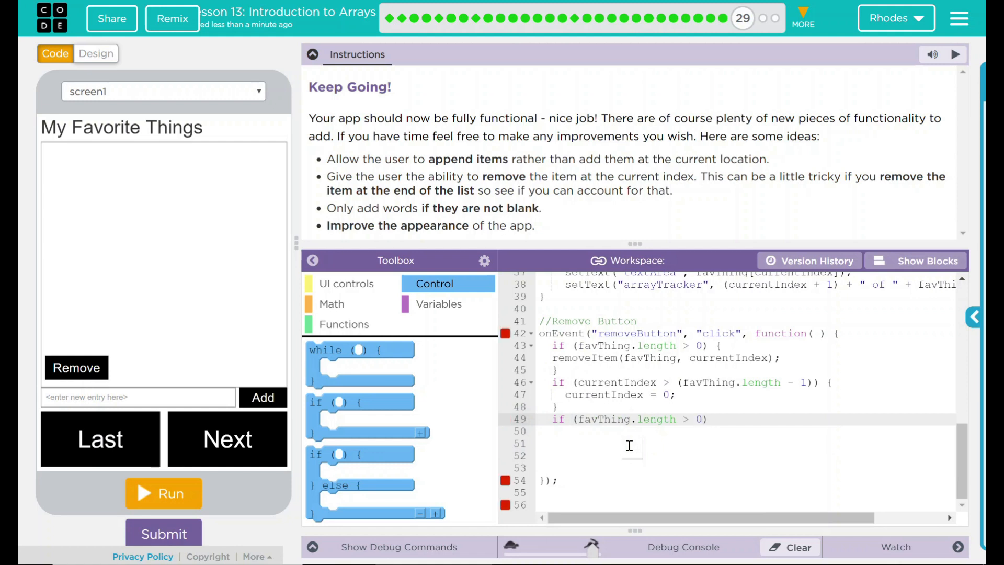
Call updateDisplay(); inside that check so the display refreshes only when items remain
type("upddate")
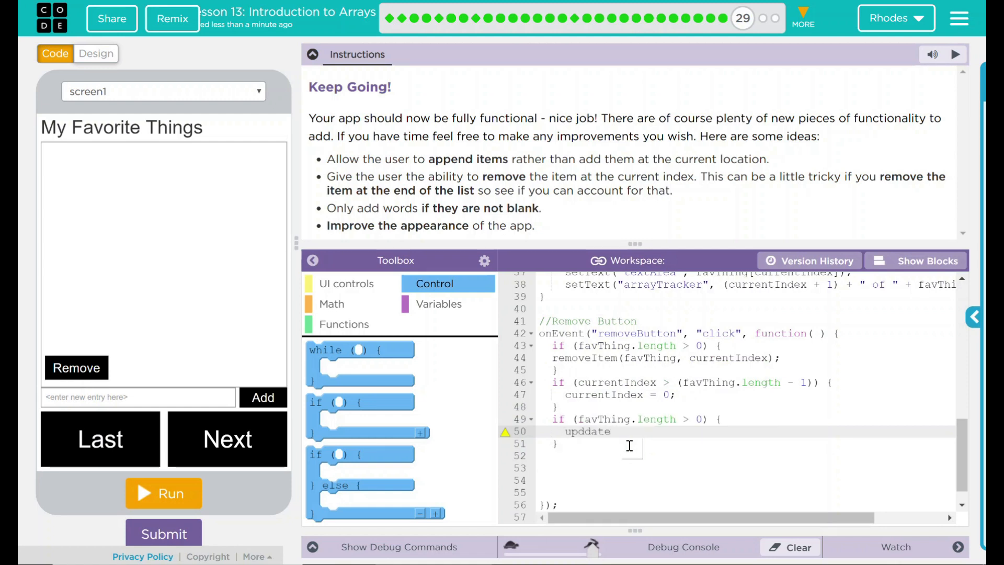
type("updated")
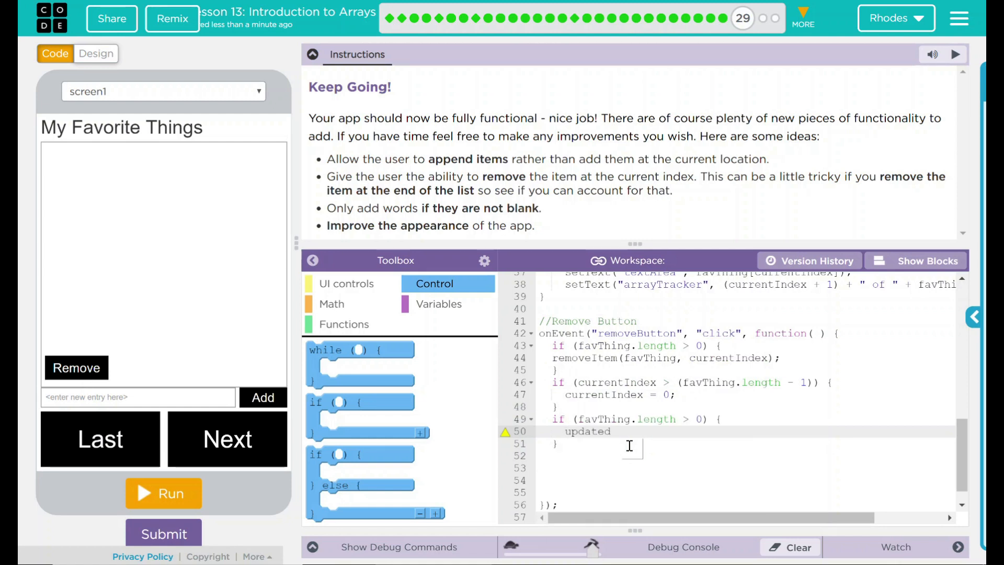
type("display")
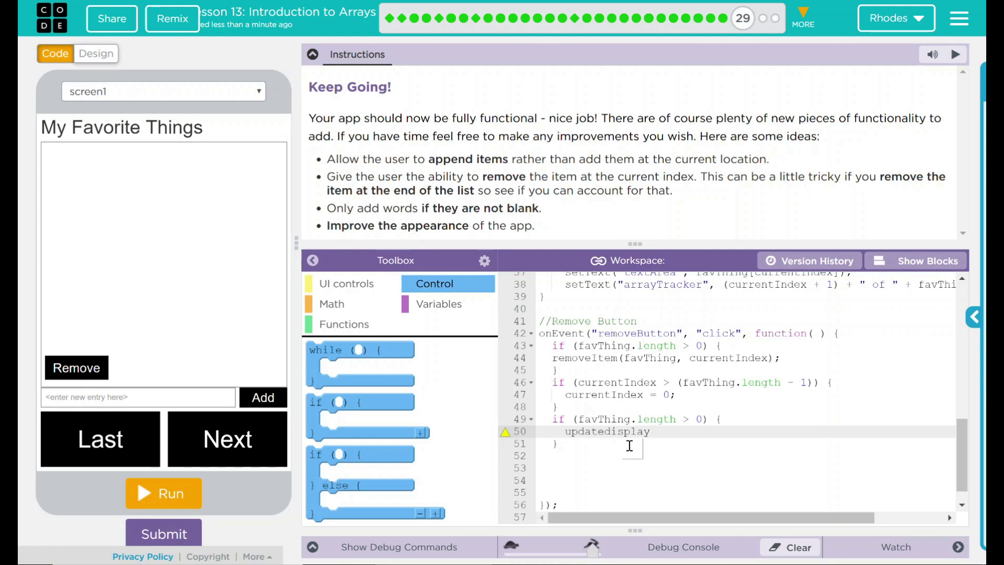
type("()")
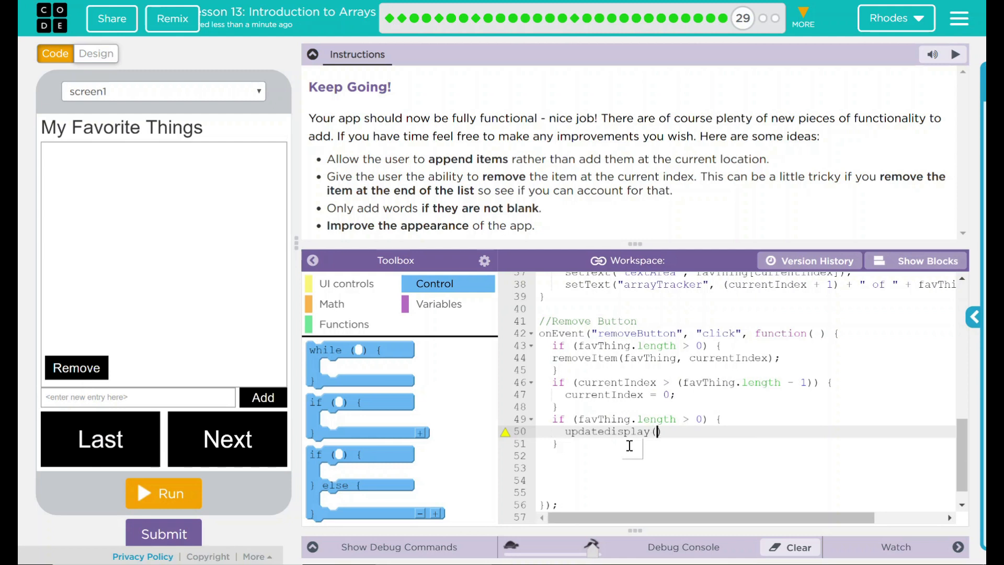
type(");")
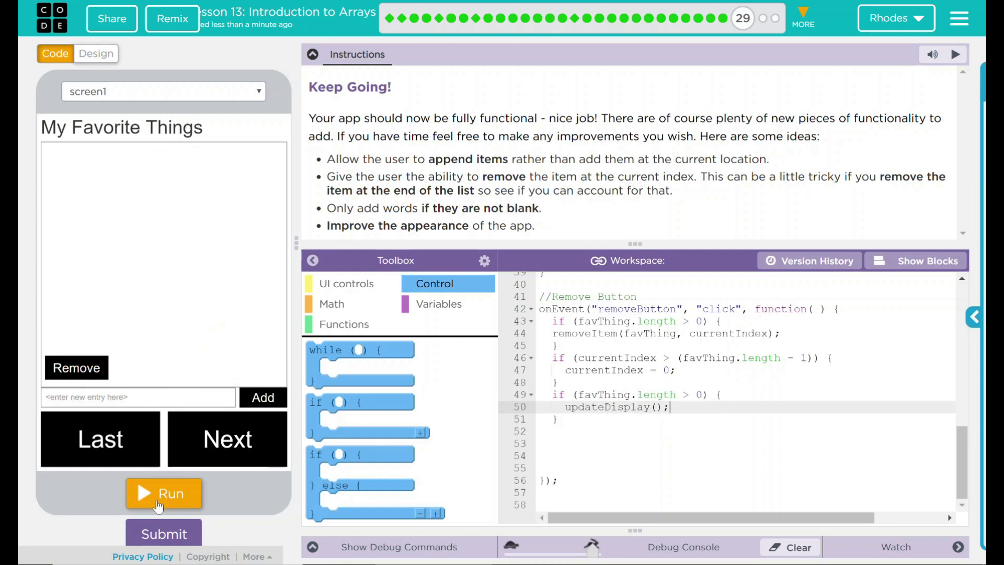
Run the app, add the junk entry 'asfddasfasf' and jump to it with Last
left_click(163, 492)
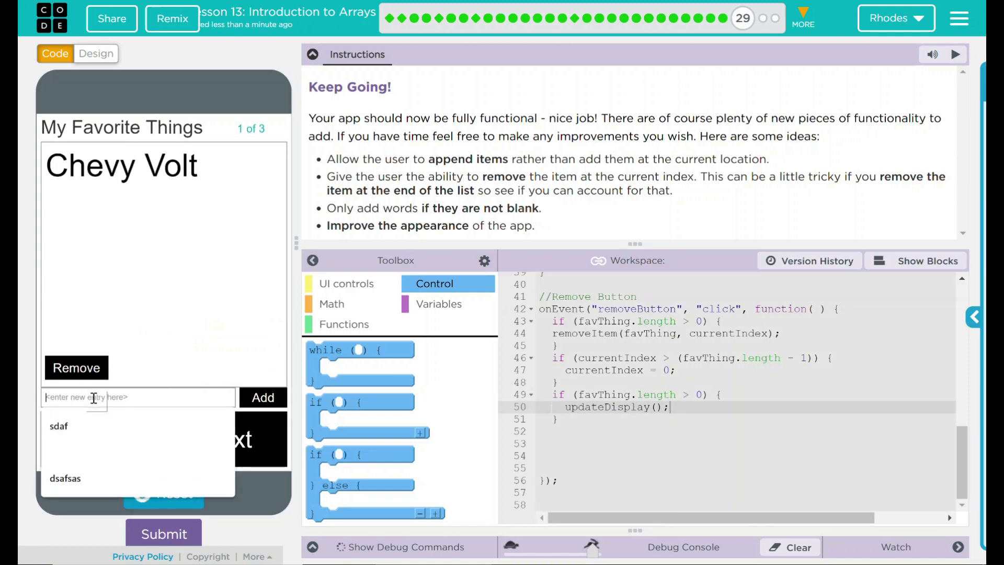
type("asfddasfasf")
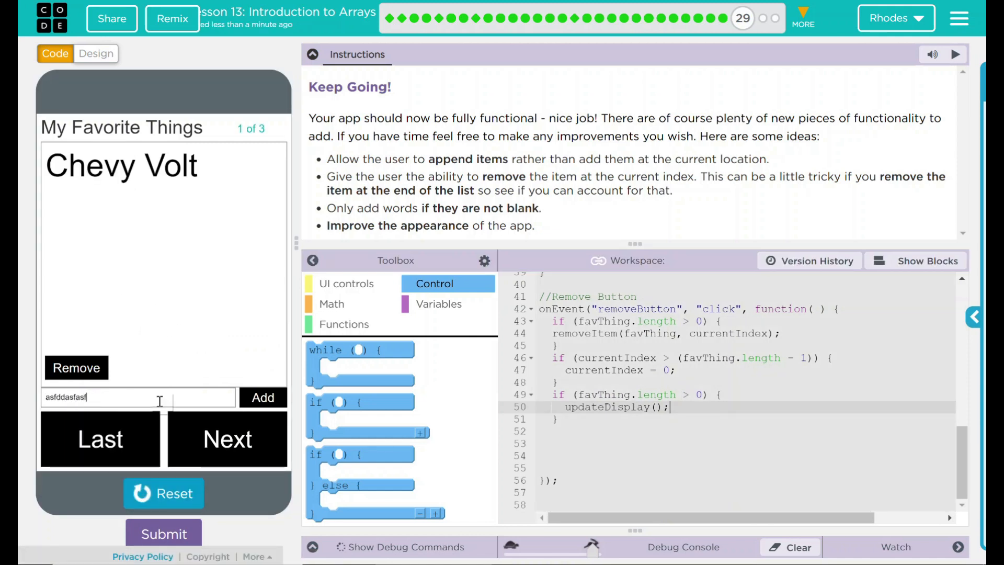
left_click(262, 397)
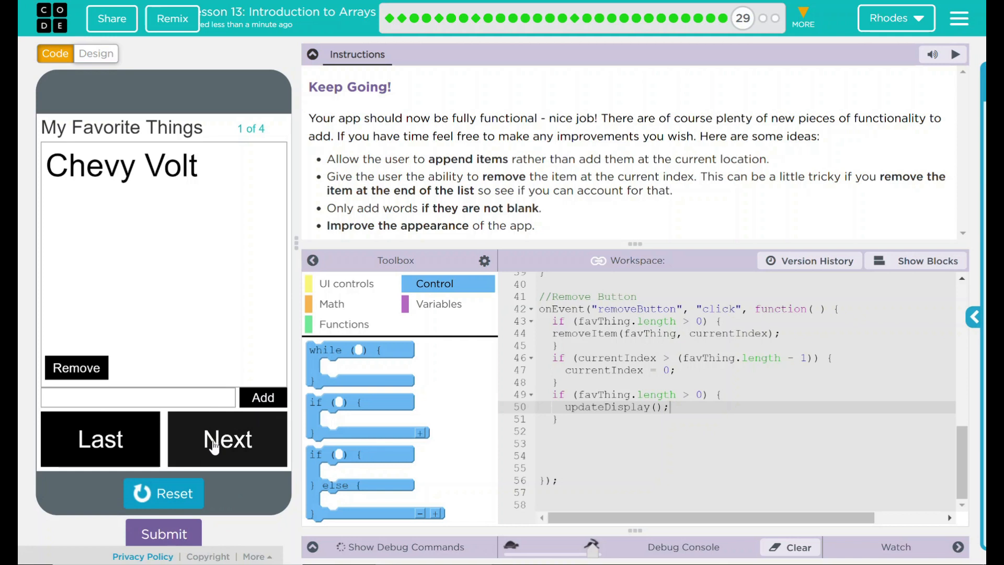
left_click(227, 439)
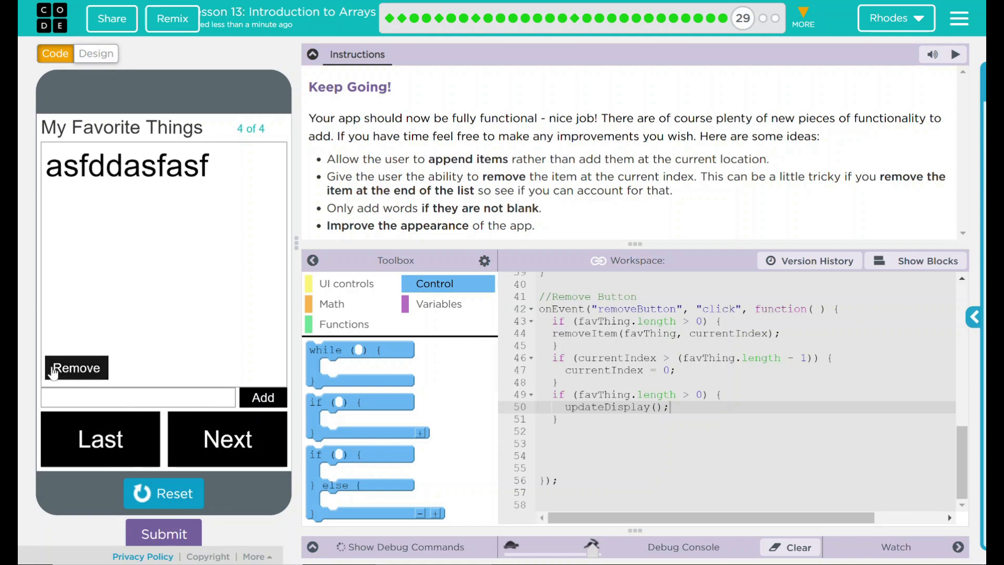
Remove the junk entry and keep removing until only Pizza remains
left_click(75, 367)
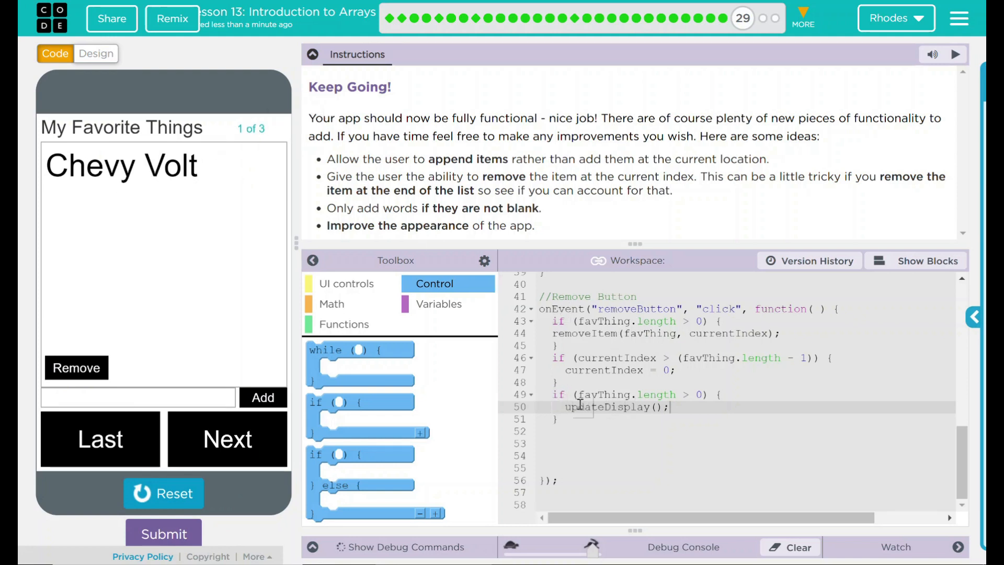
mouse_move(109, 381)
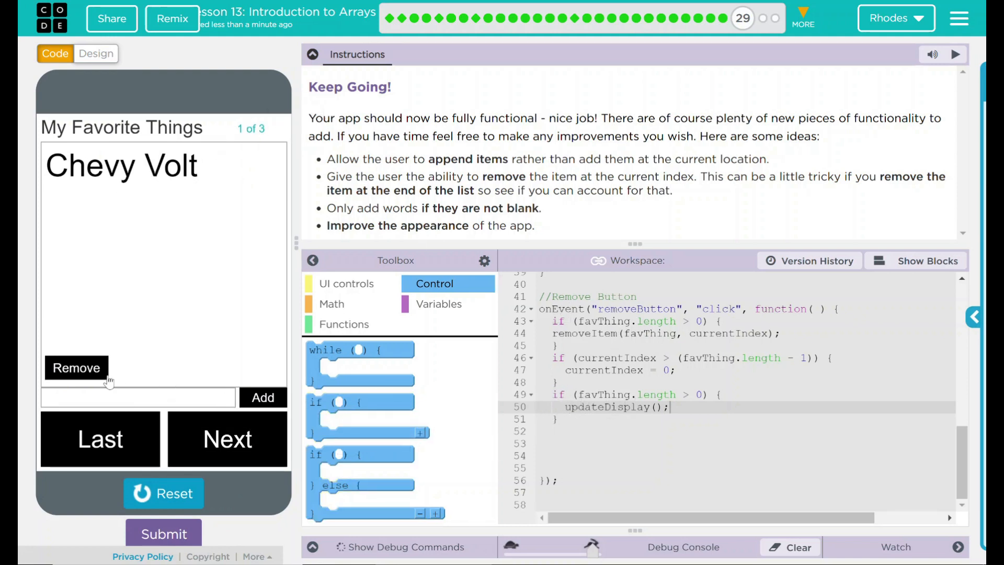
left_click(76, 367)
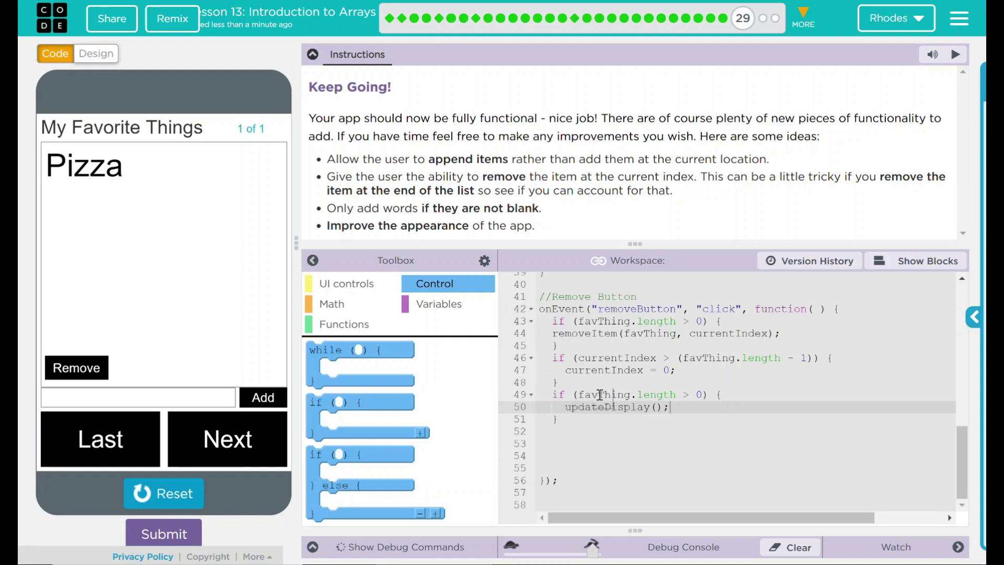
mouse_move(695, 394)
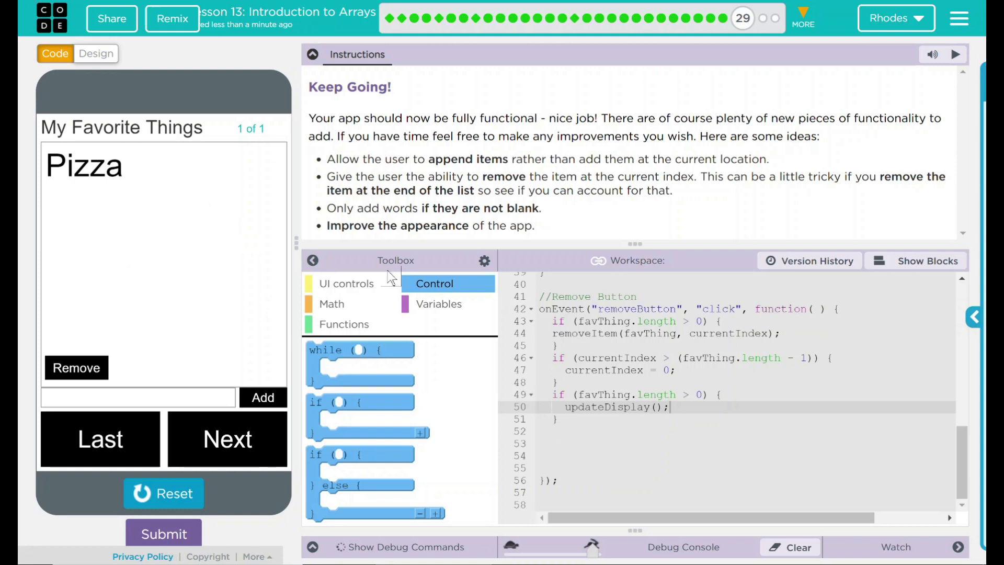
left_click(565, 430)
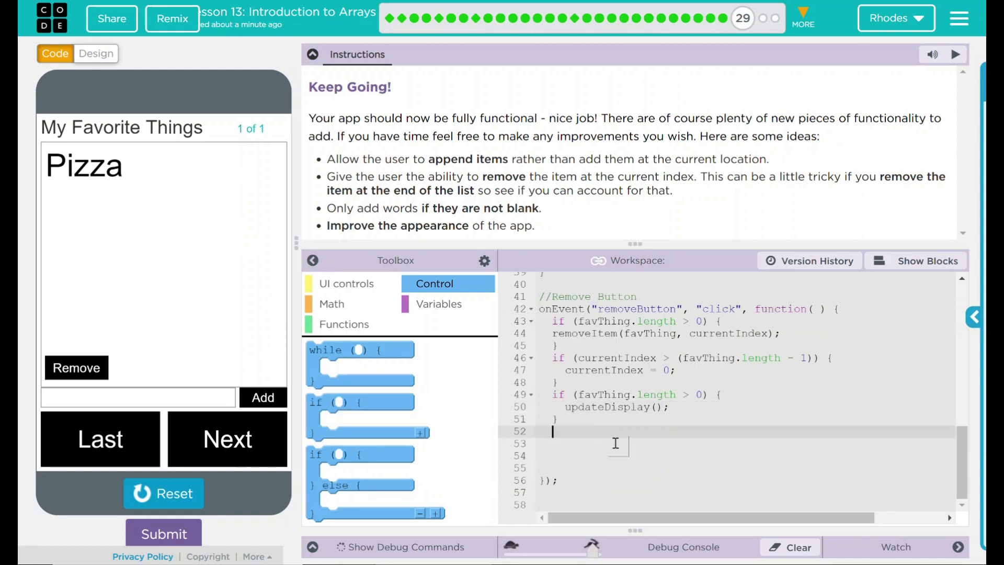
Add an else branch that blanks the text area with setText("textArea", " ");
type("else {")
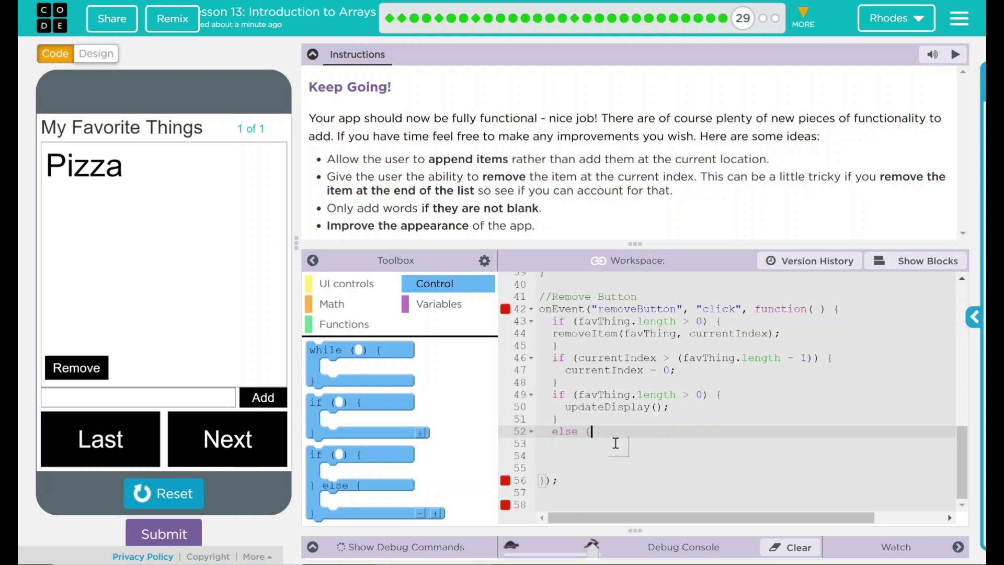
type("setText\"")
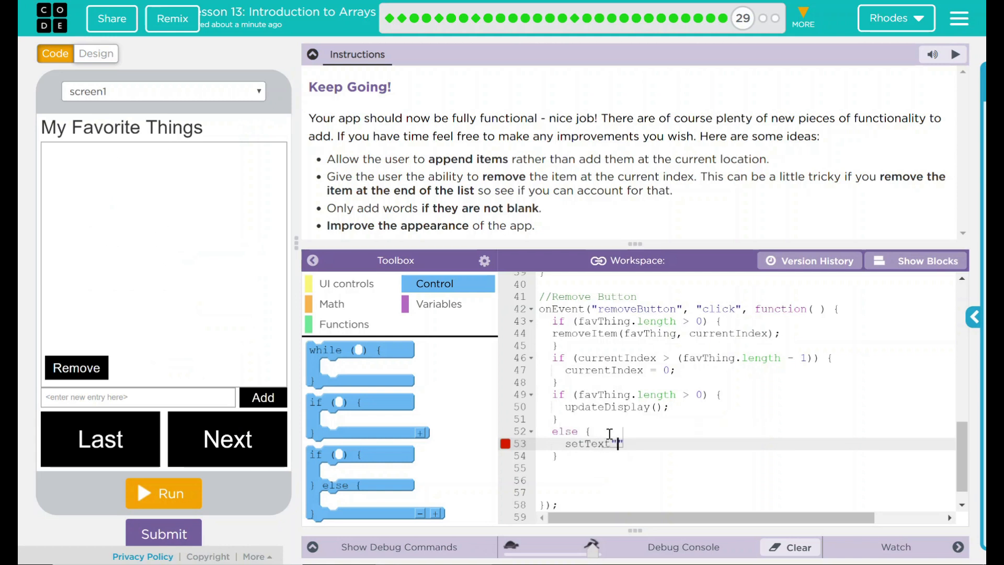
type("textArea")
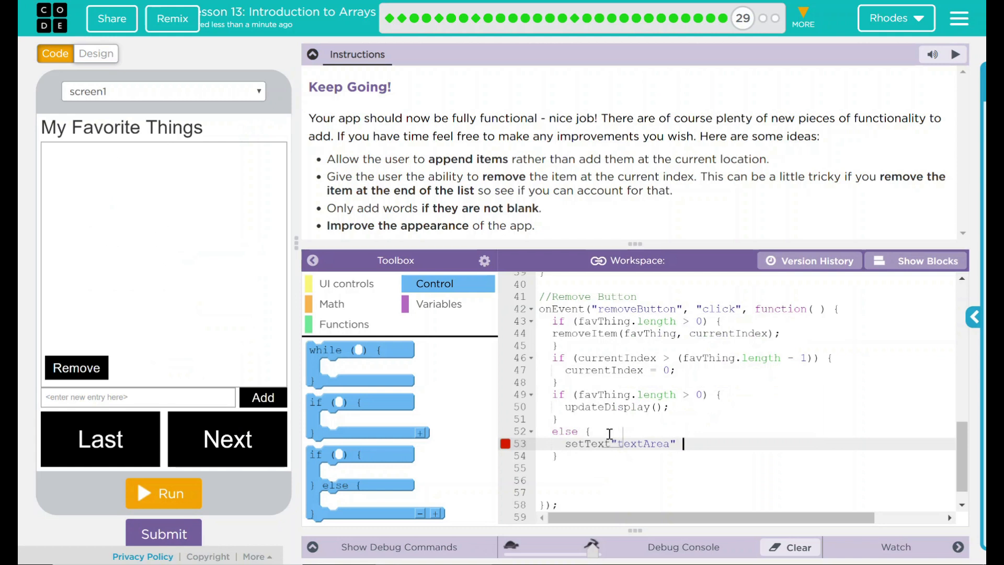
type(", \" \")")
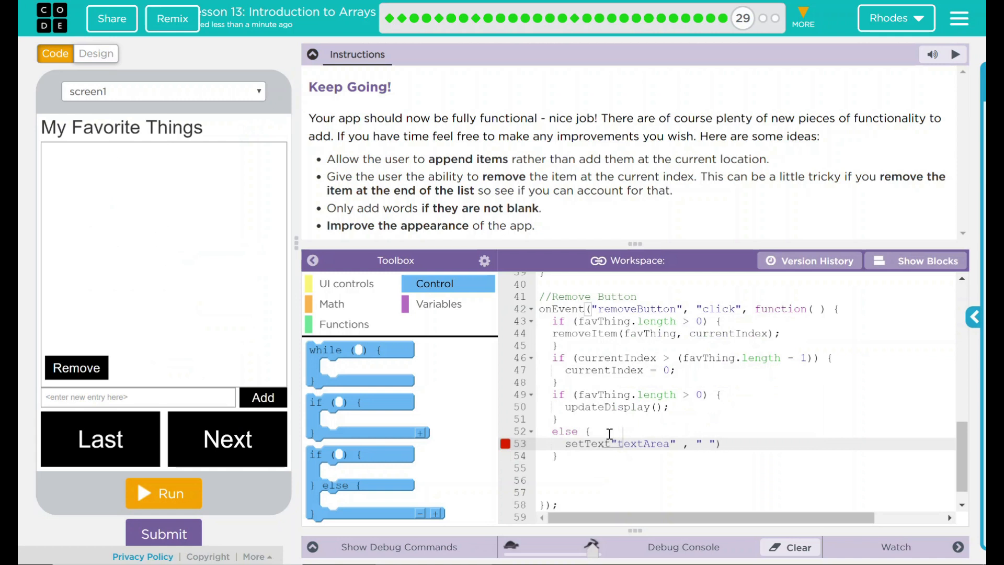
type(";")
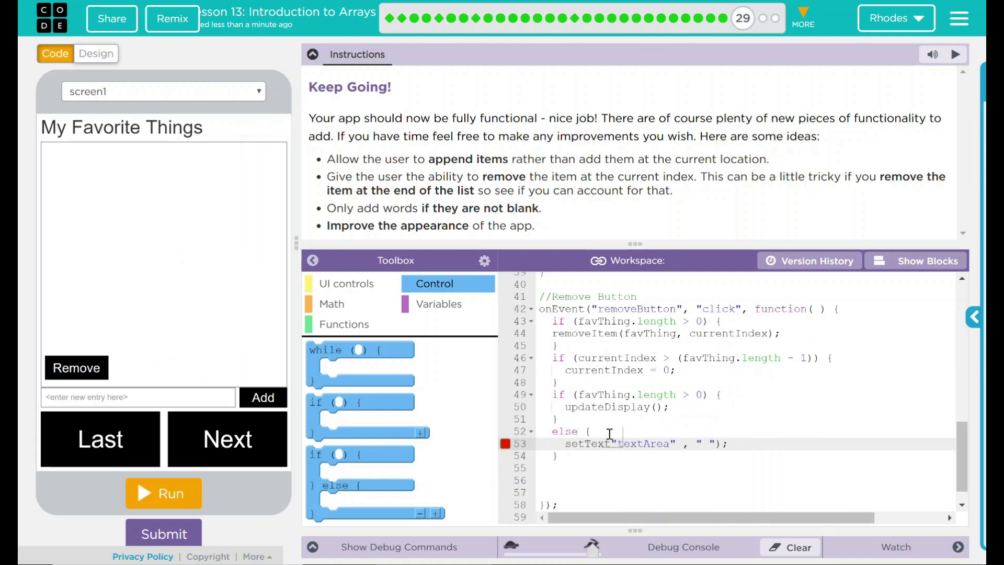
In the else branch also set the tracker with setText("arrayTracker", "0 of 0");
type("setText(")
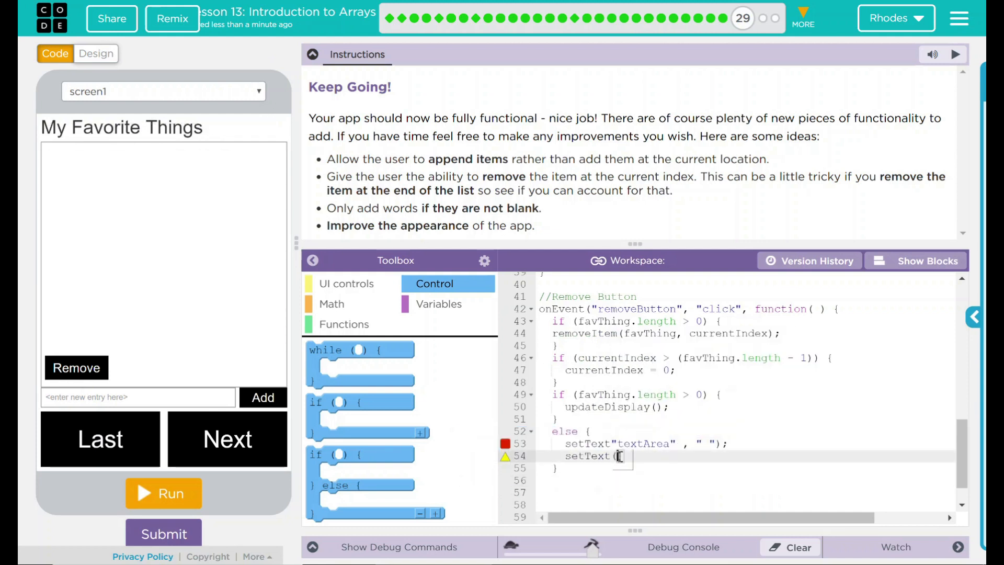
type("arrayTr)")
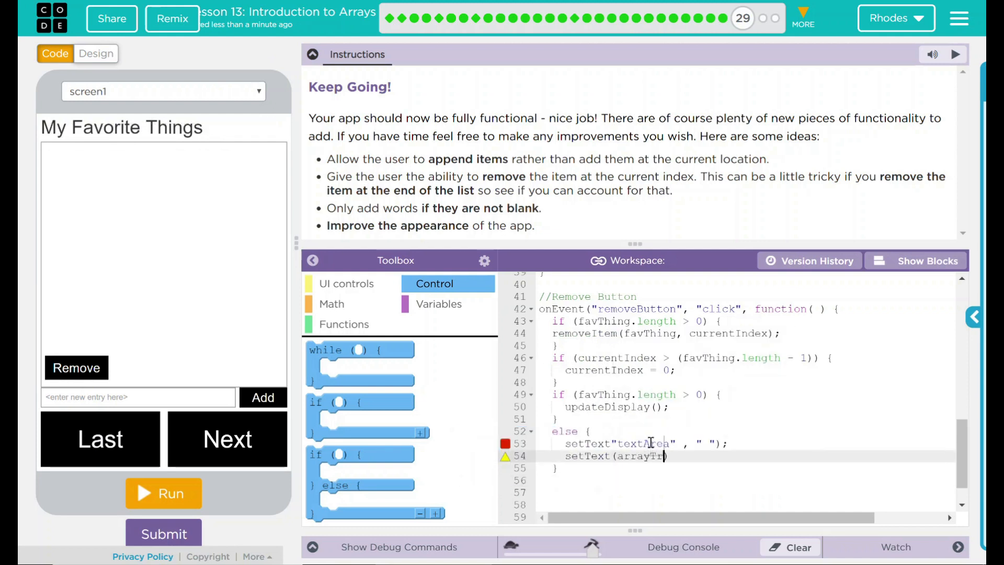
type("acker")
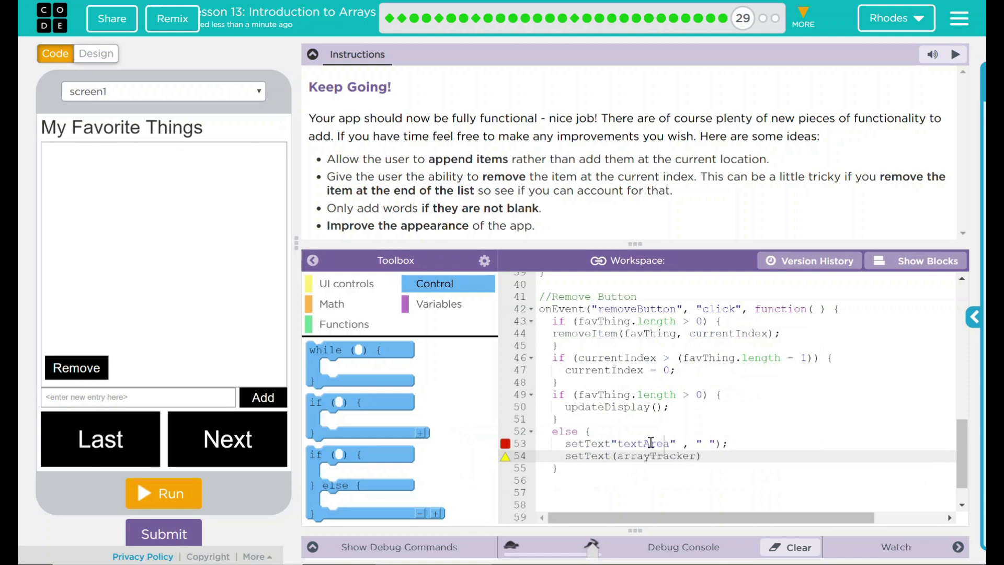
type(", \"")
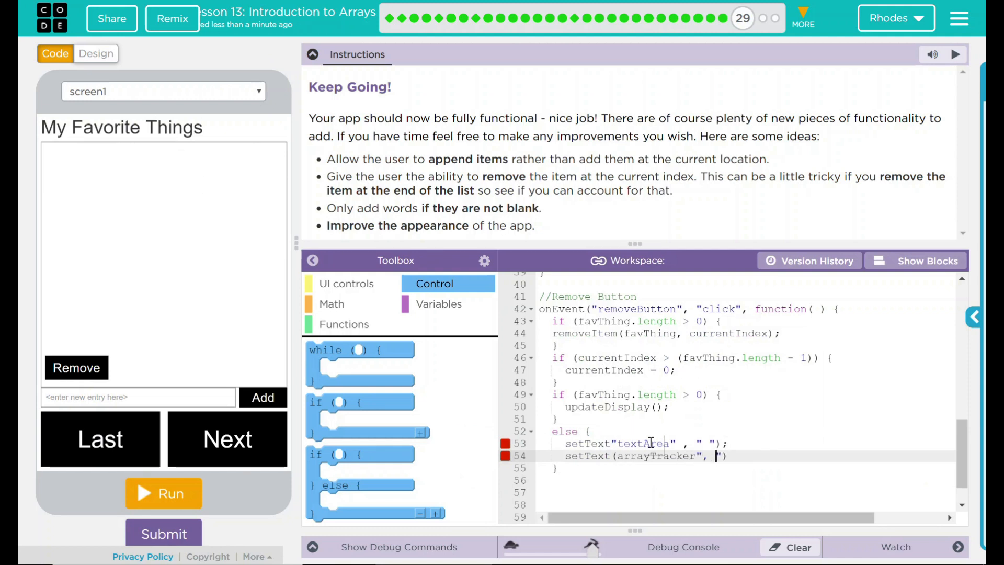
type("0 of 0")
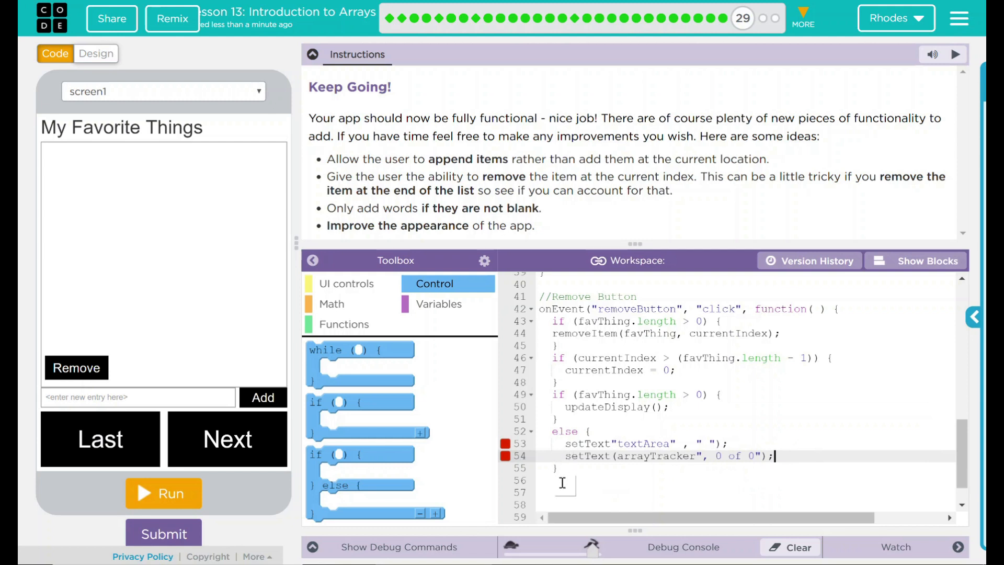
Fix the quotes and close the else block with its closing brace
left_click(570, 480)
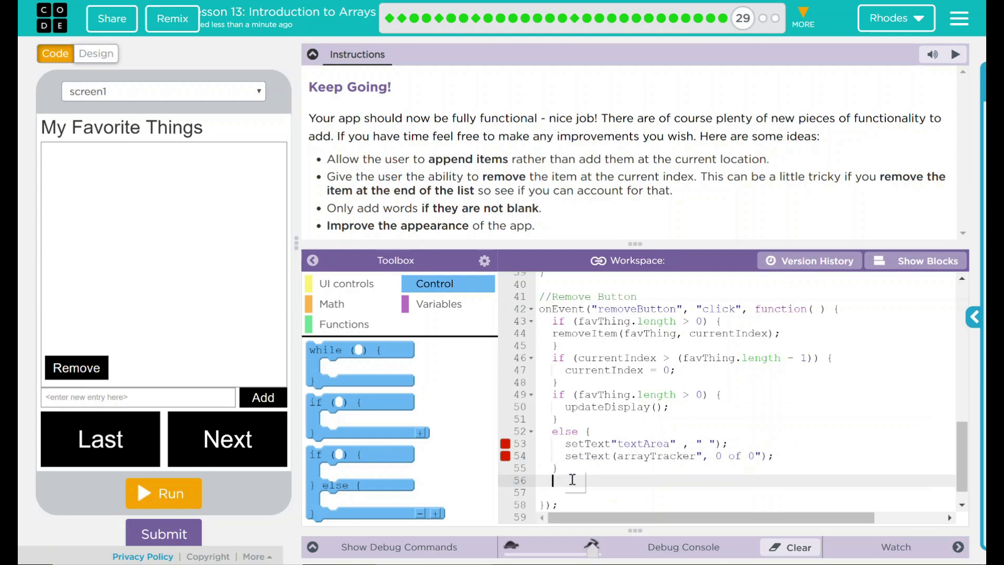
type("i")
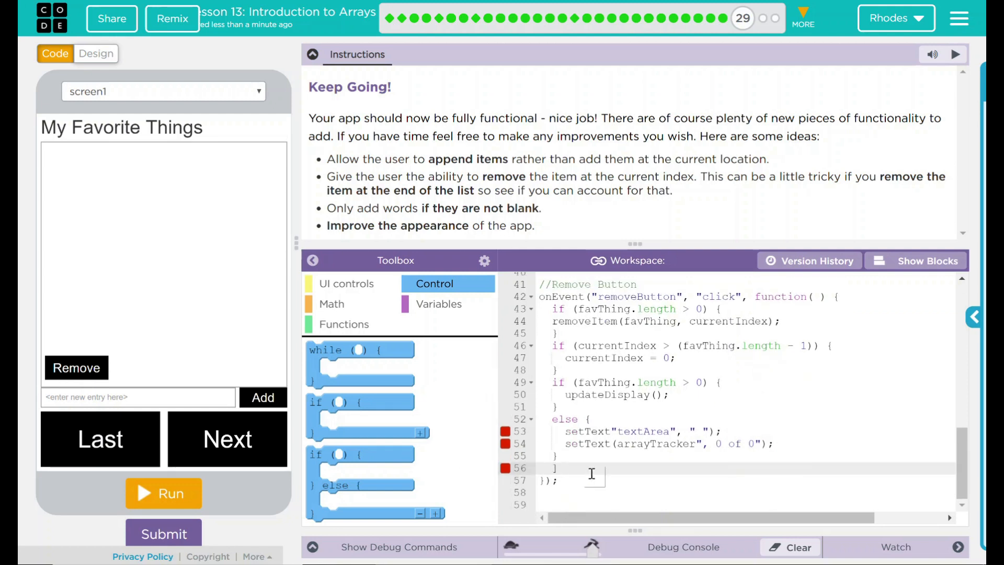
left_click(576, 468)
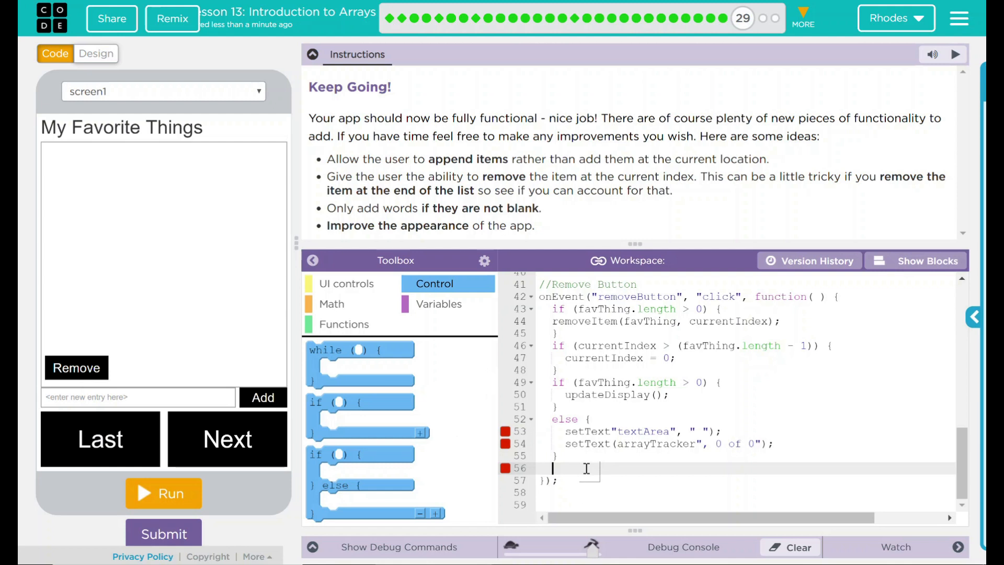
type("}")
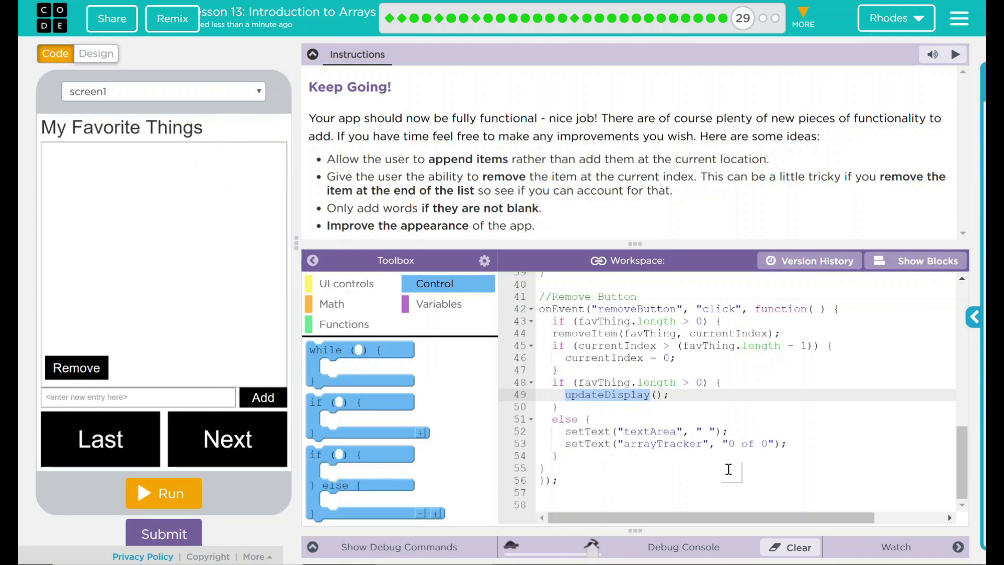
mouse_move(152, 499)
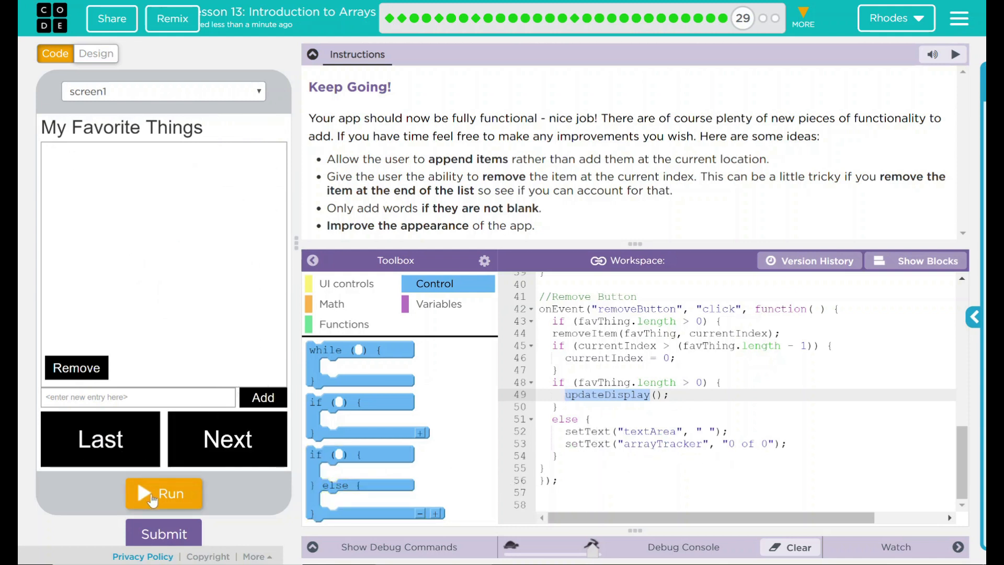
Run the app and add School and Coding to the favorites list
left_click(164, 492)
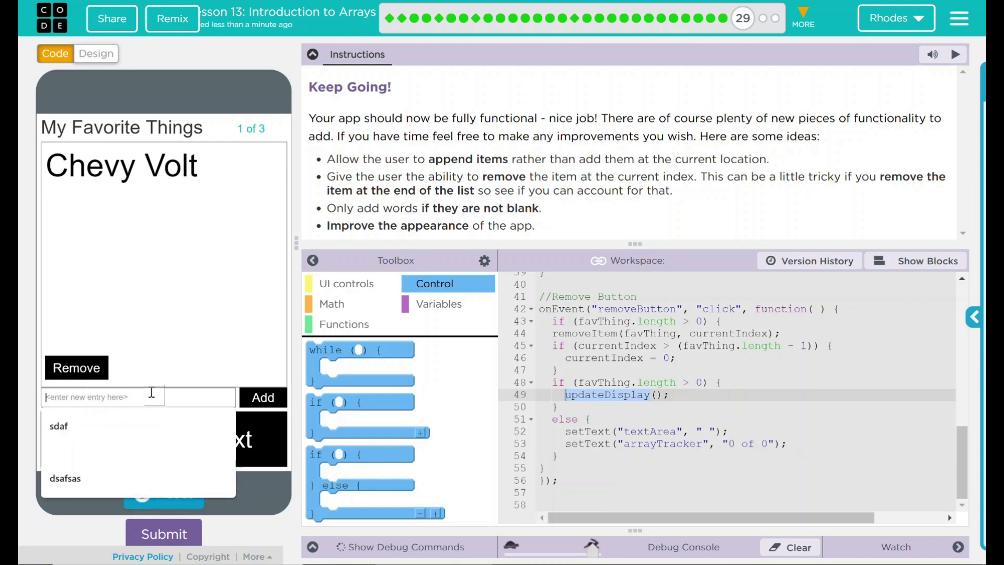
type("School")
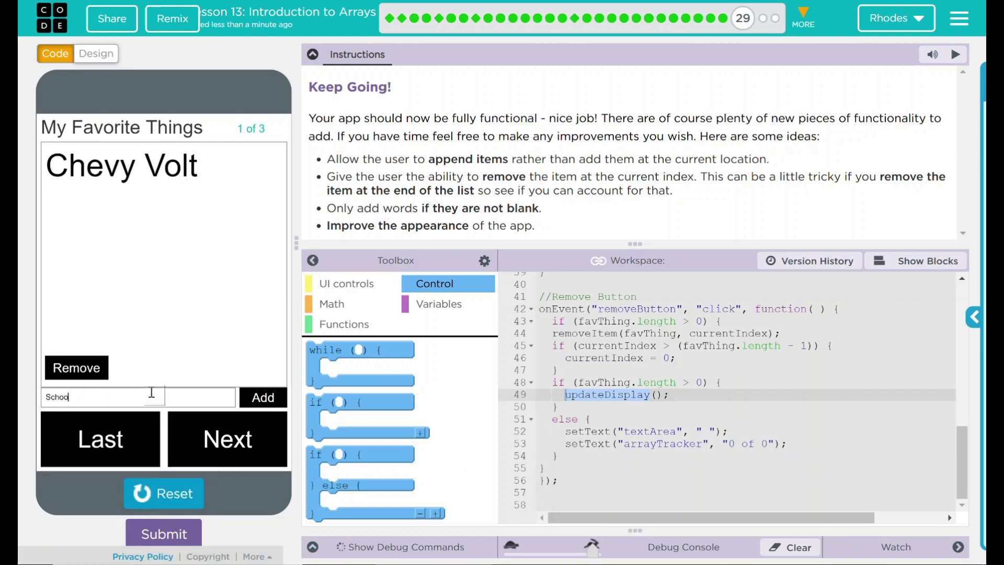
left_click(262, 397)
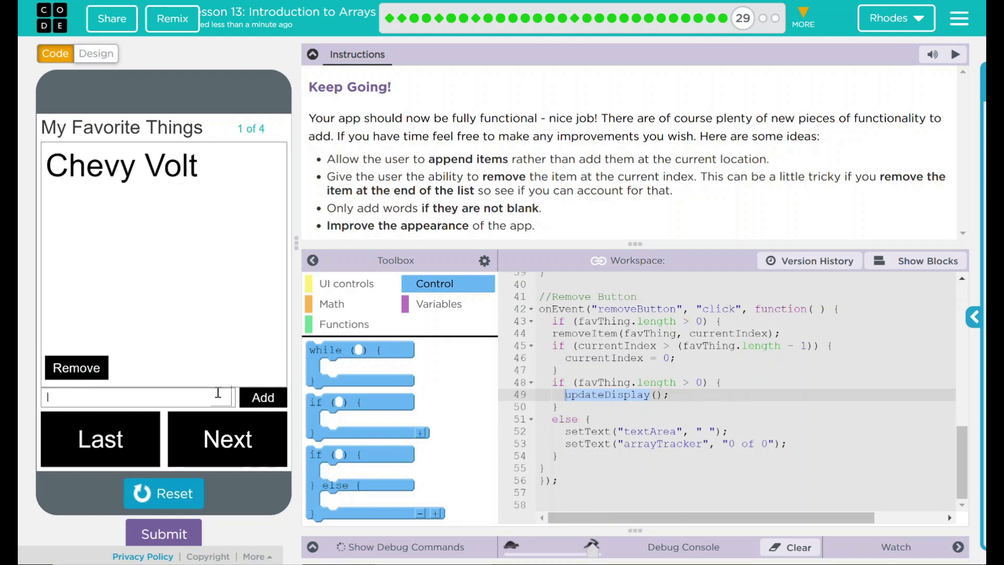
type("Coding")
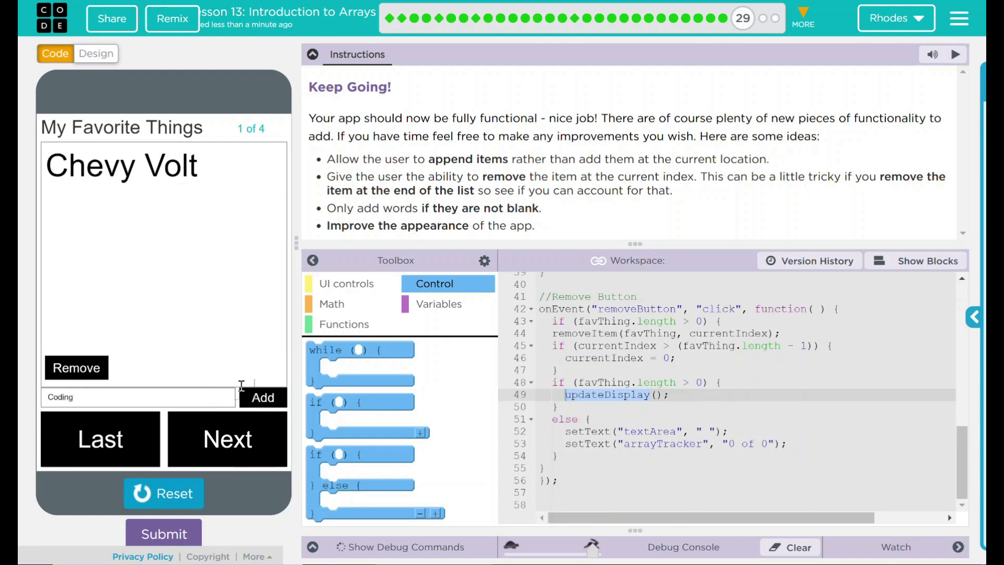
left_click(263, 397)
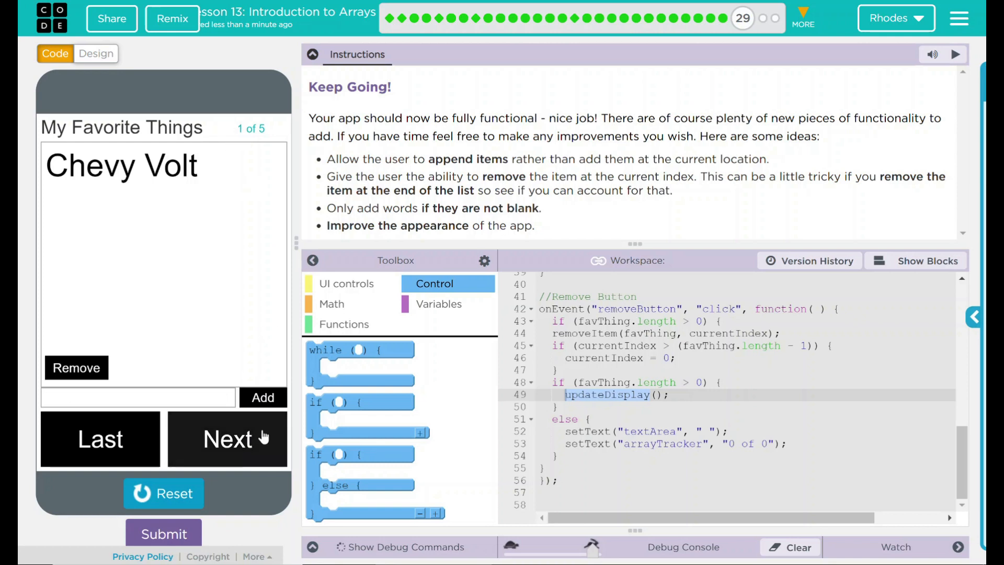
Step through the items and remove every favorite until the display is blank and reads 0 of 0
left_click(227, 439)
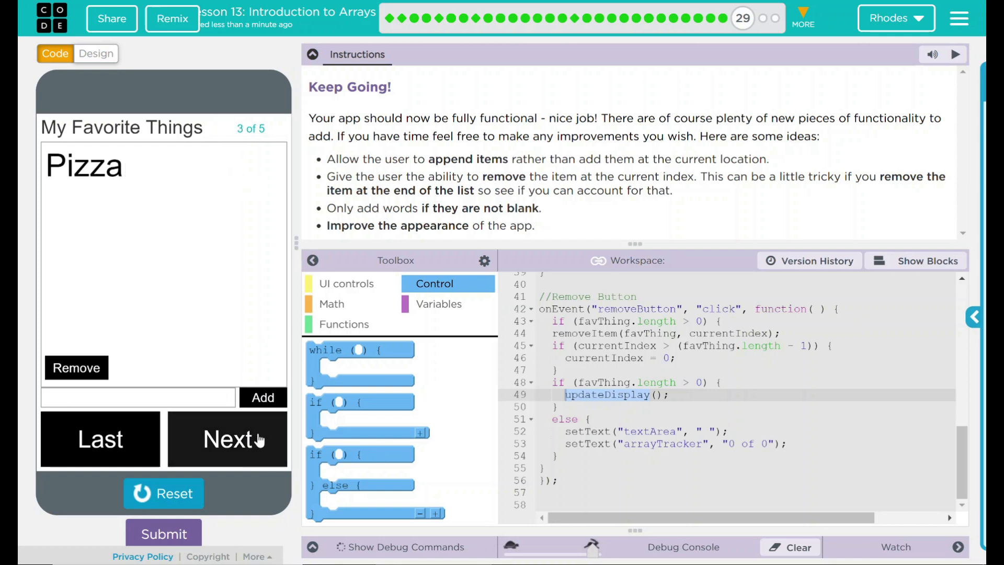
left_click(227, 439)
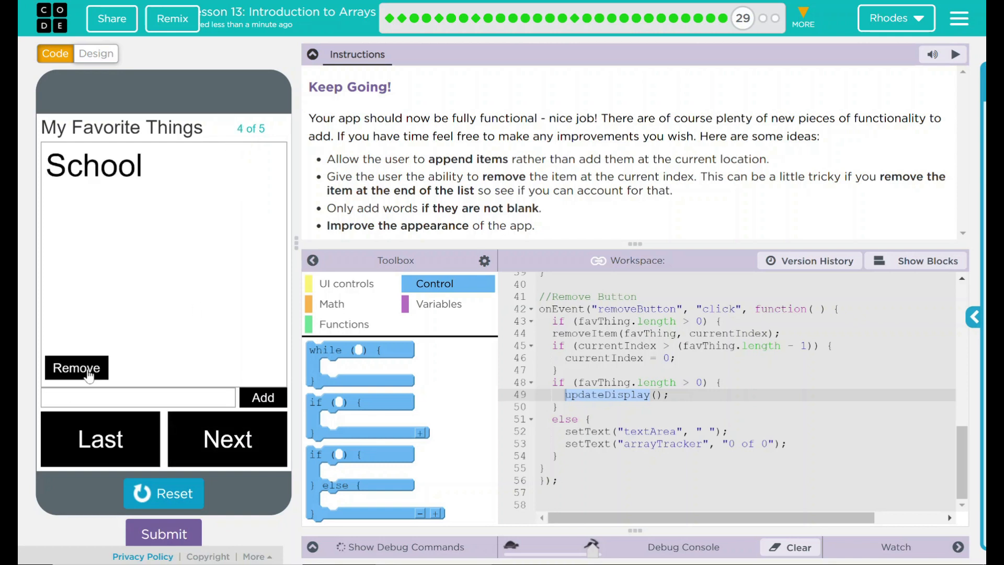
left_click(76, 367)
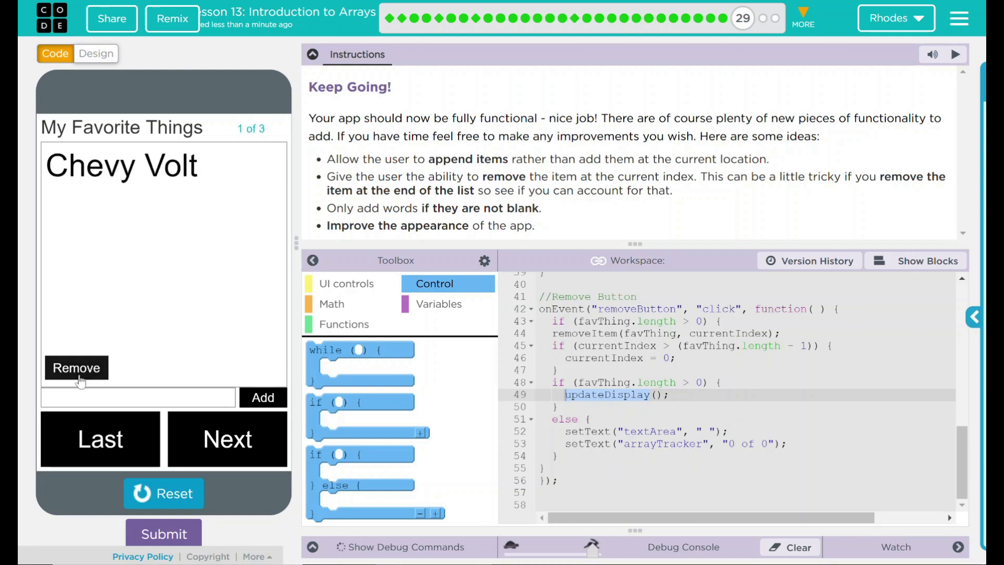
left_click(77, 367)
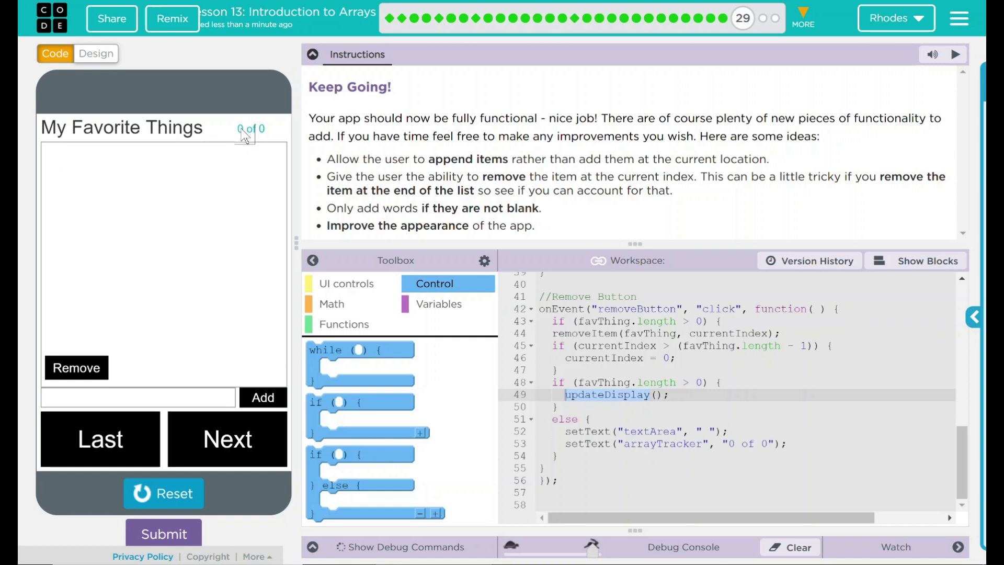
left_click_drag(326, 158, 397, 177)
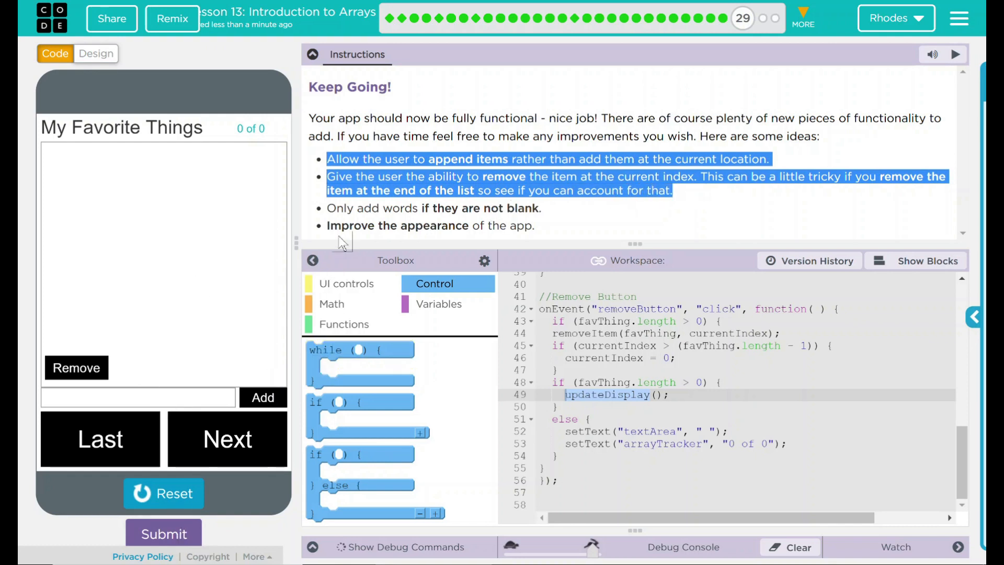
Highlight the append and remove improvement notes while bringing the addButton handler into view
left_click_drag(326, 158, 541, 207)
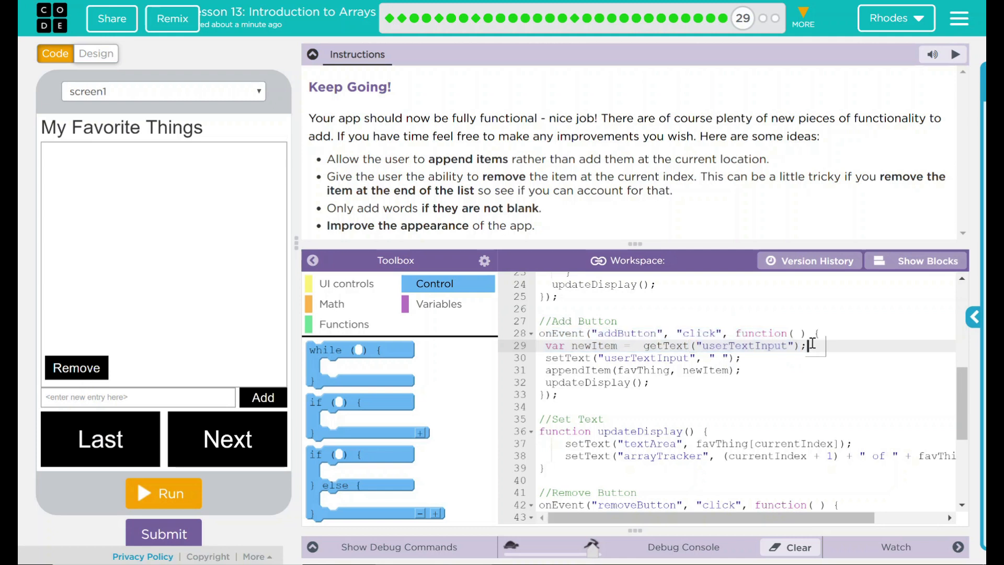
Wrap the Add handler's clear, append and display update in an if (newItem != "") { block
key("Enter")
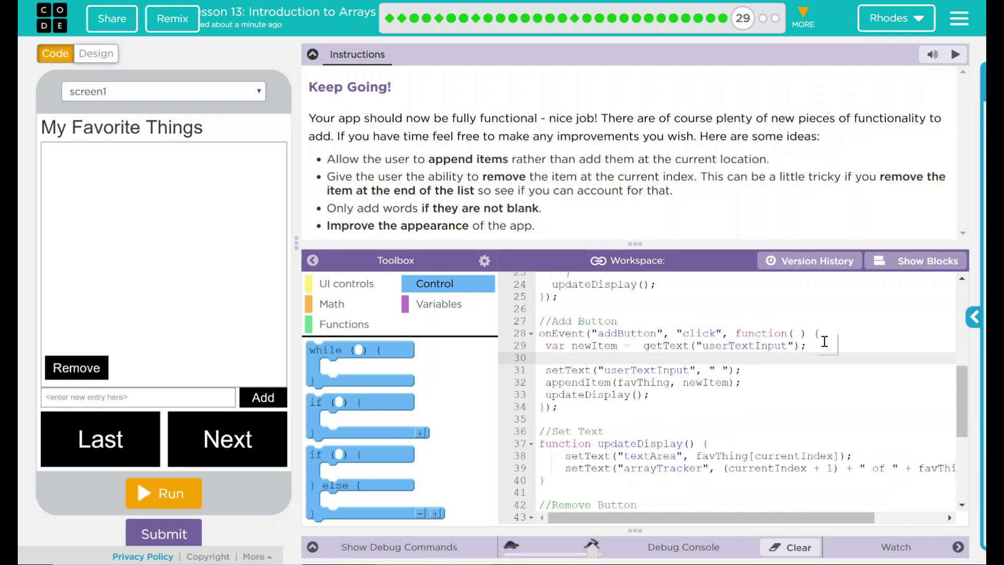
type("if(new")
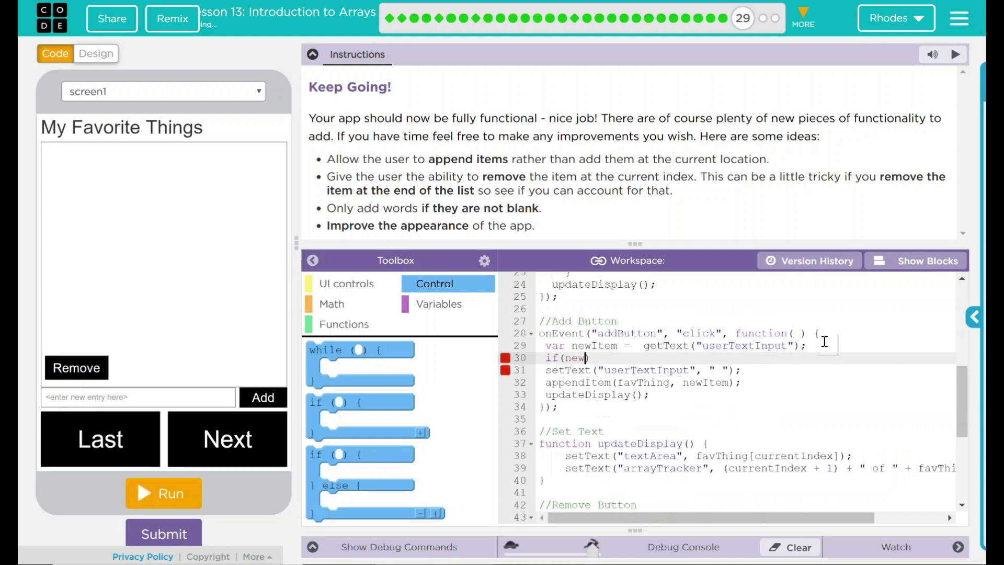
type("Item")
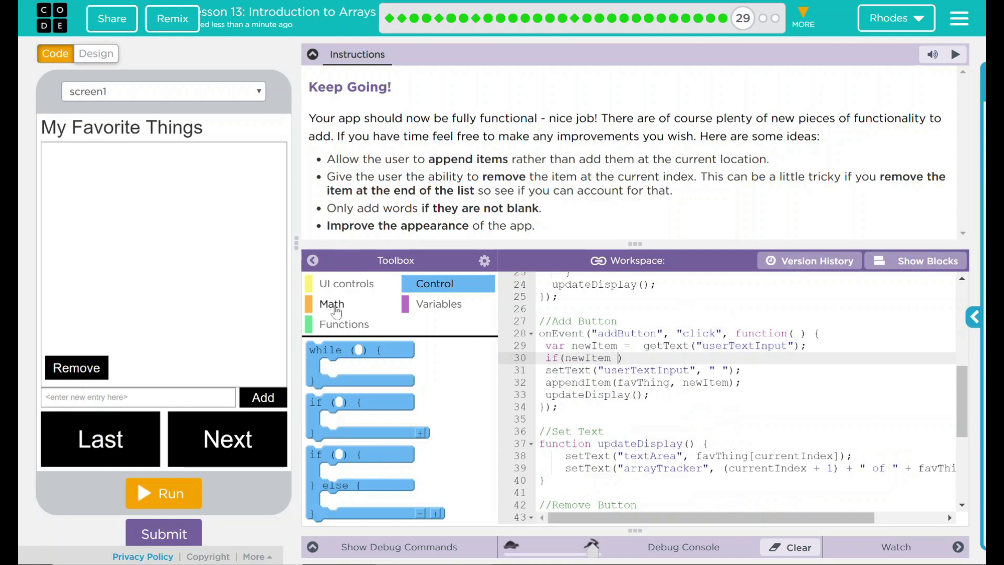
left_click(331, 304)
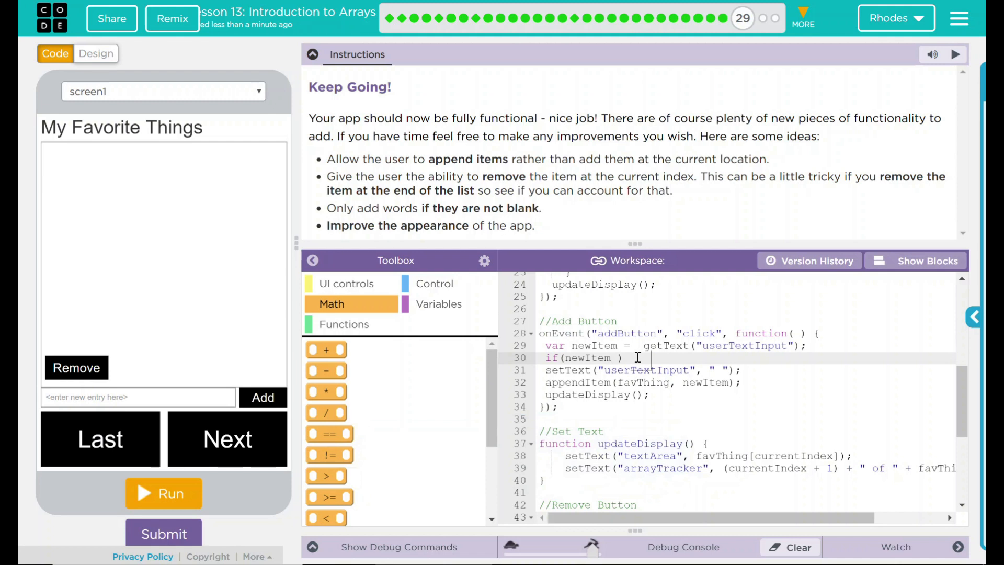
type("!= \"")
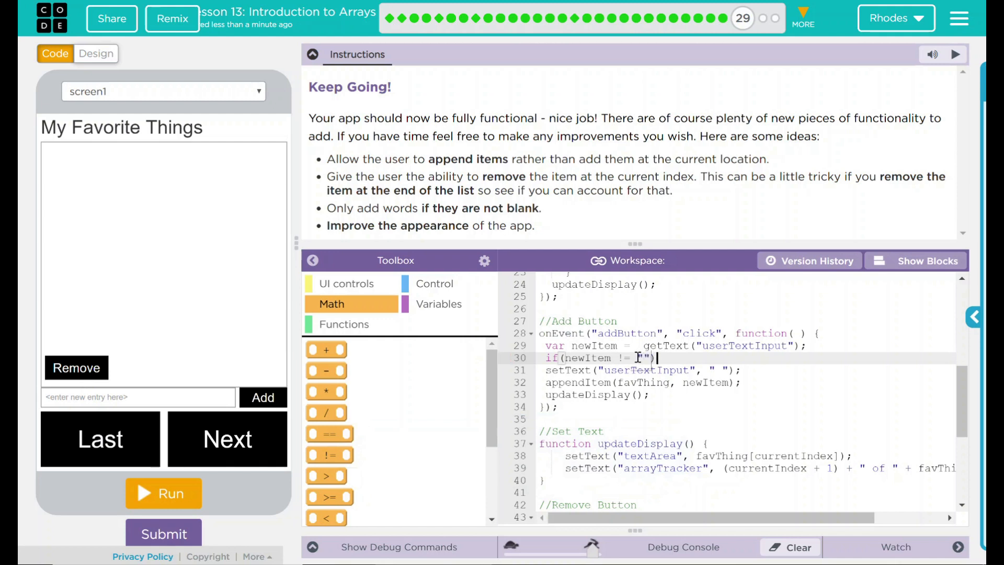
type("{")
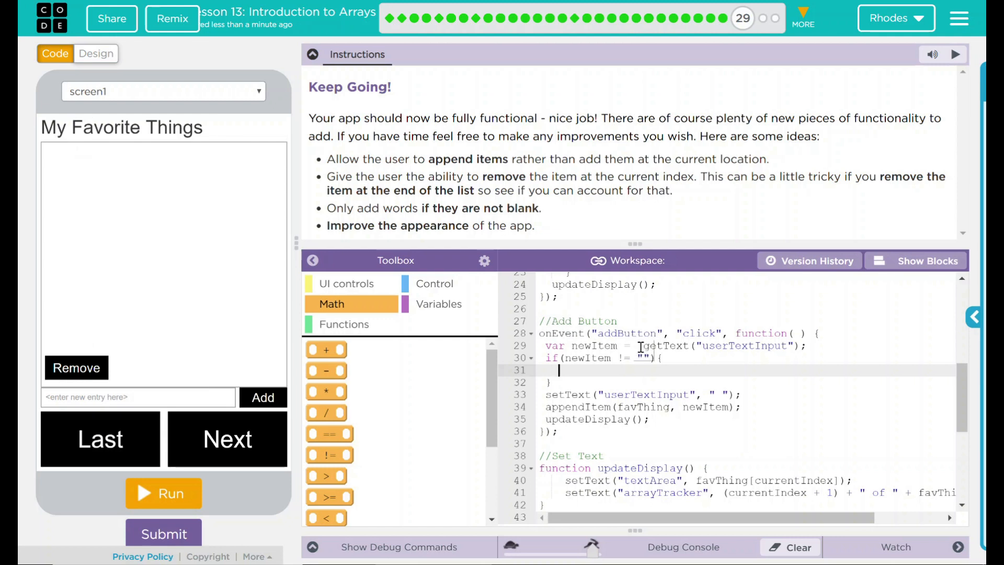
type("set")
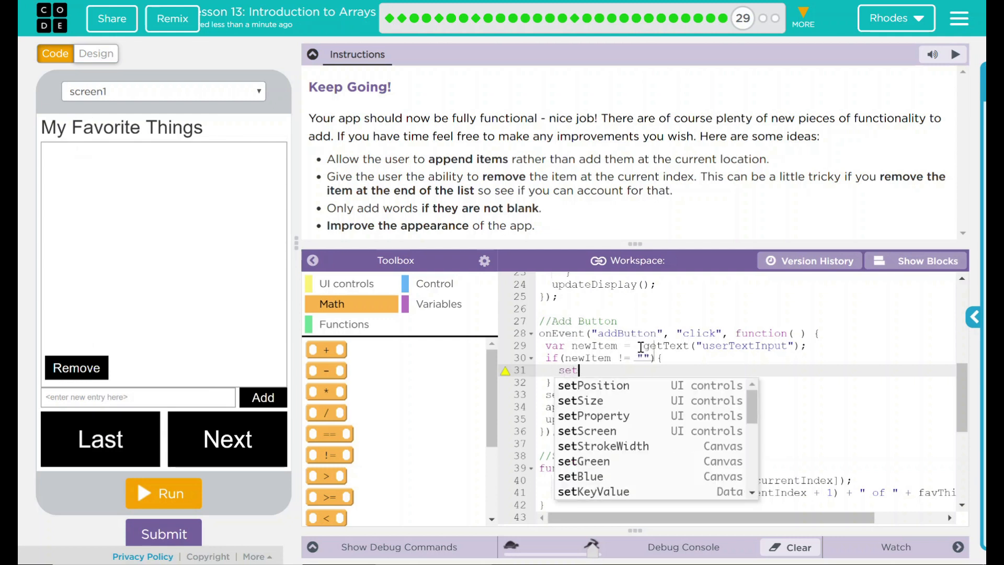
type("Text(\"userTextInput\", \" \");")
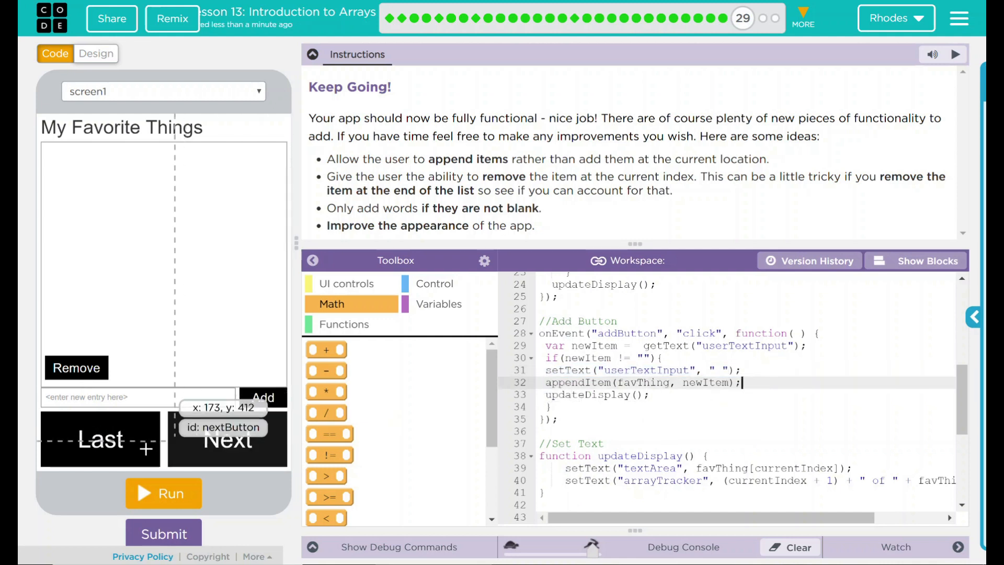
Run the app, add 'Scho', then try Add twice with the entry box blank
left_click(163, 493)
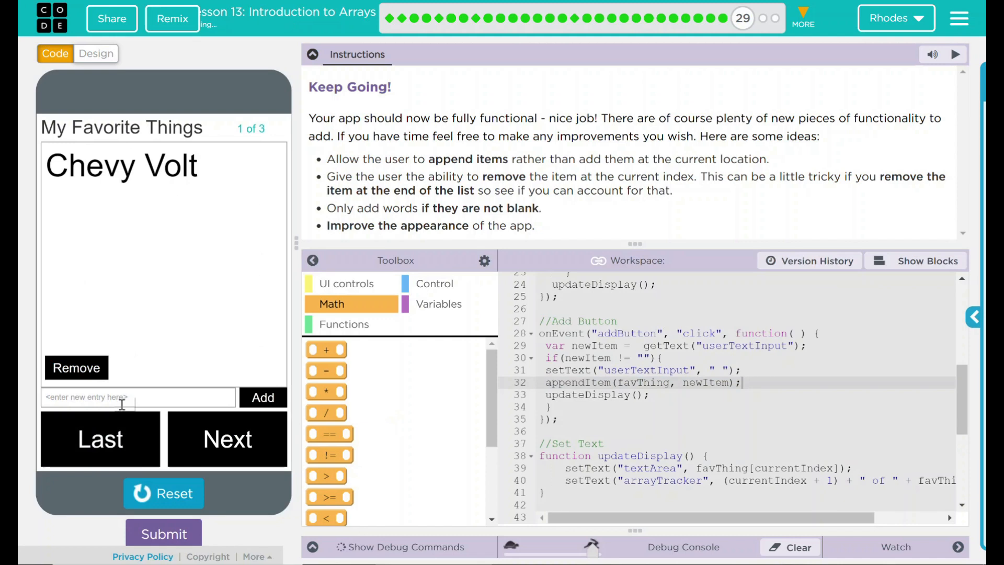
type("Scho")
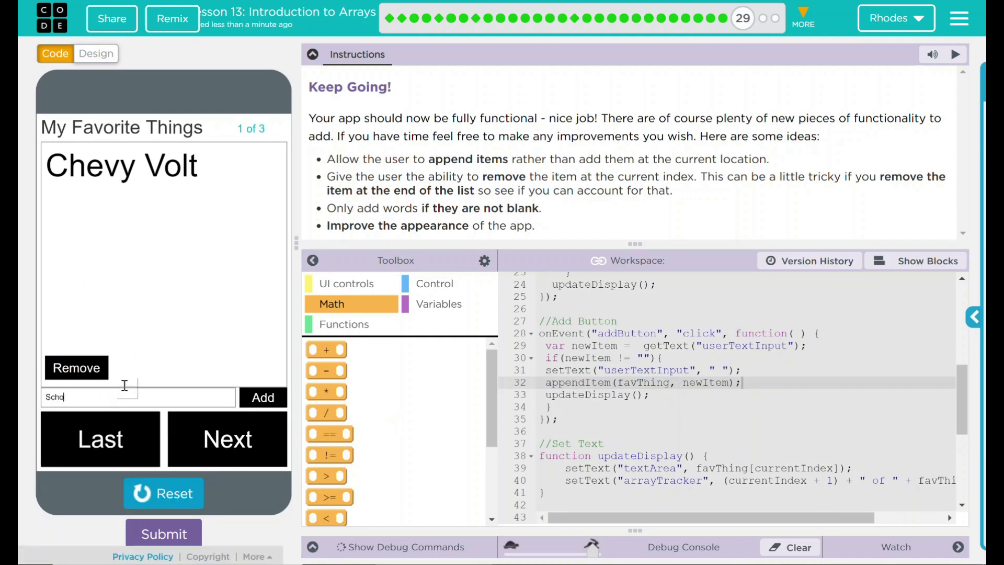
left_click(262, 397)
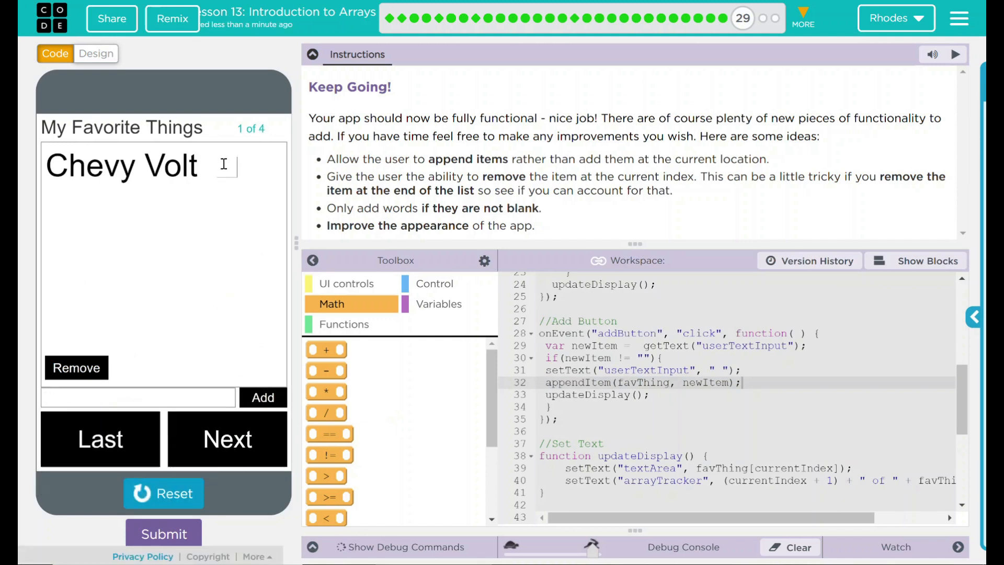
left_click(262, 397)
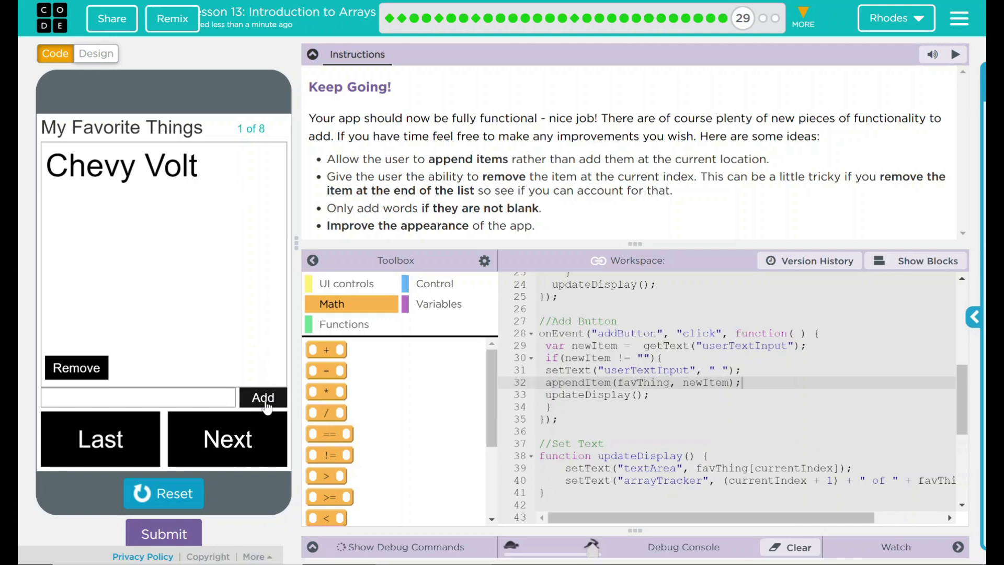
left_click(262, 397)
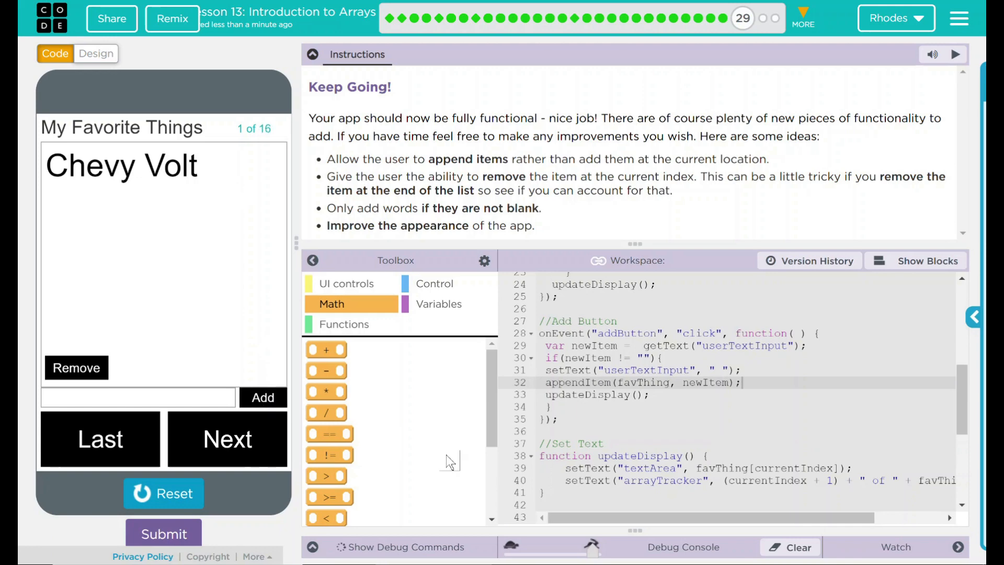
Reset and rerun the app so it starts at Chevy Volt, 1 of 3
left_click(163, 492)
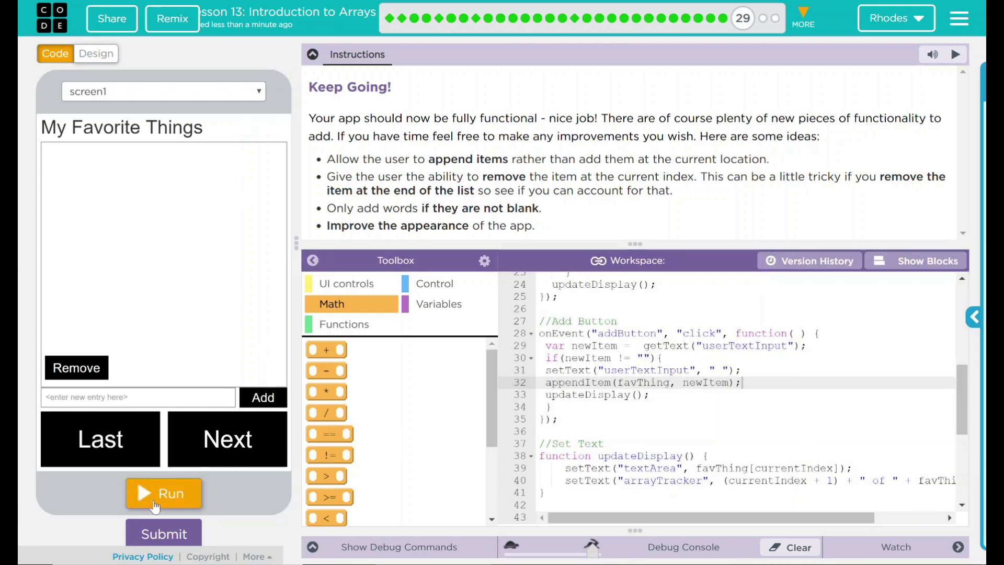
left_click(163, 492)
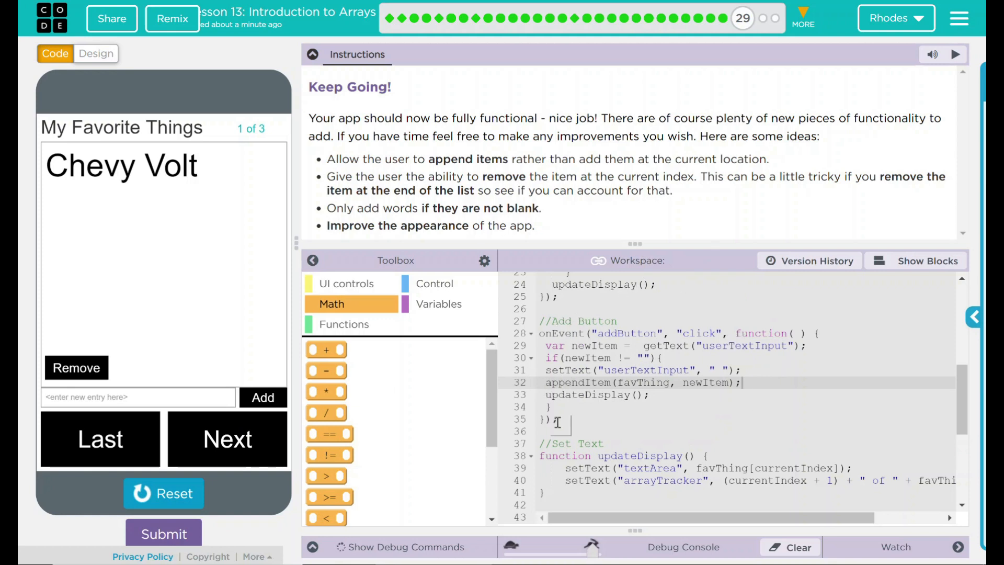
mouse_move(315, 164)
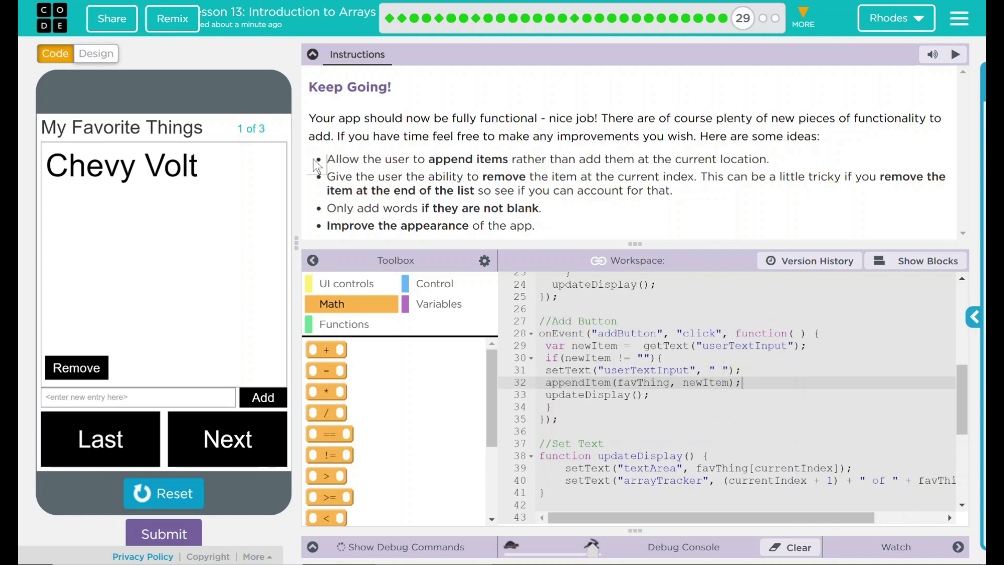
left_click_drag(326, 159, 621, 175)
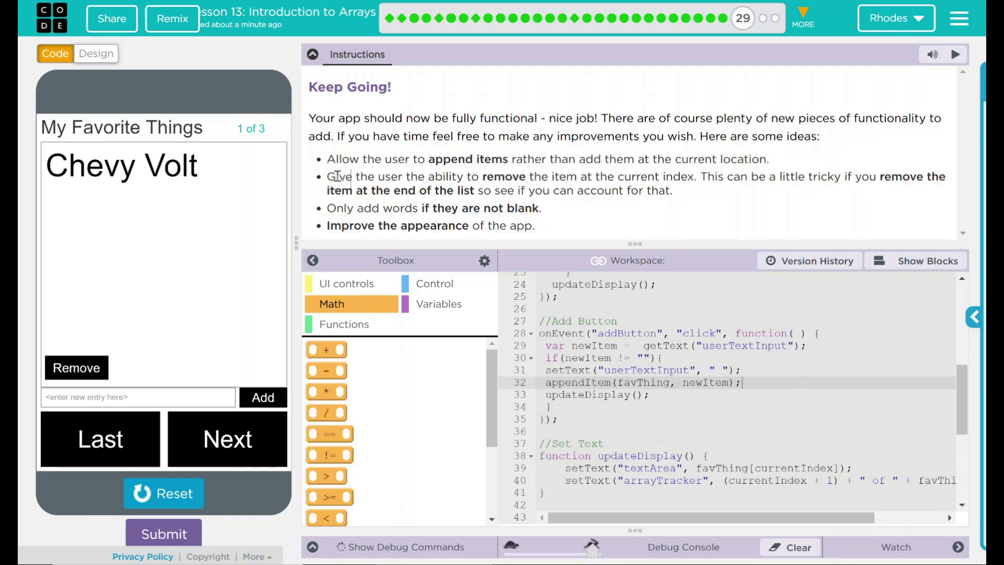
left_click_drag(326, 177, 618, 176)
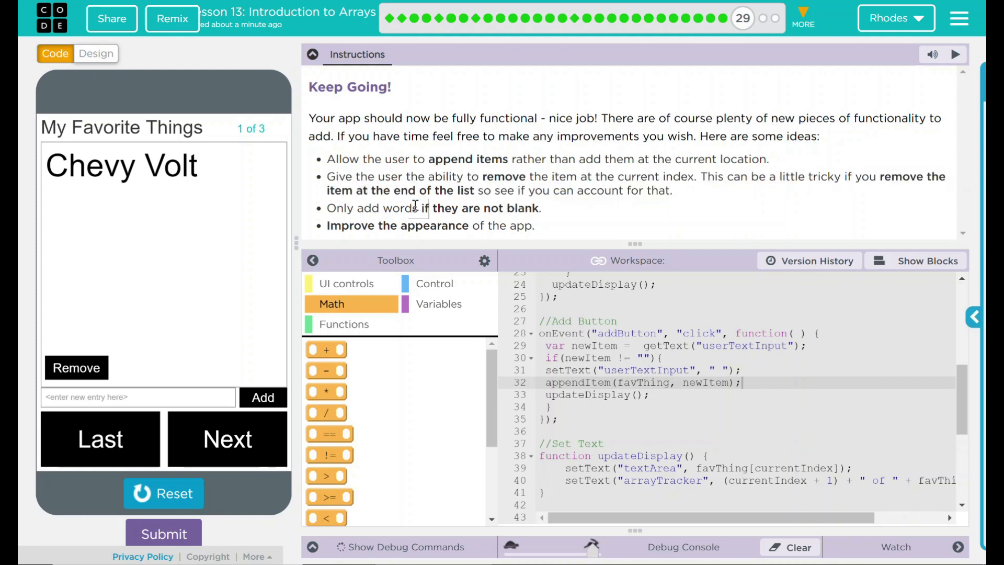
left_click_drag(326, 207, 540, 207)
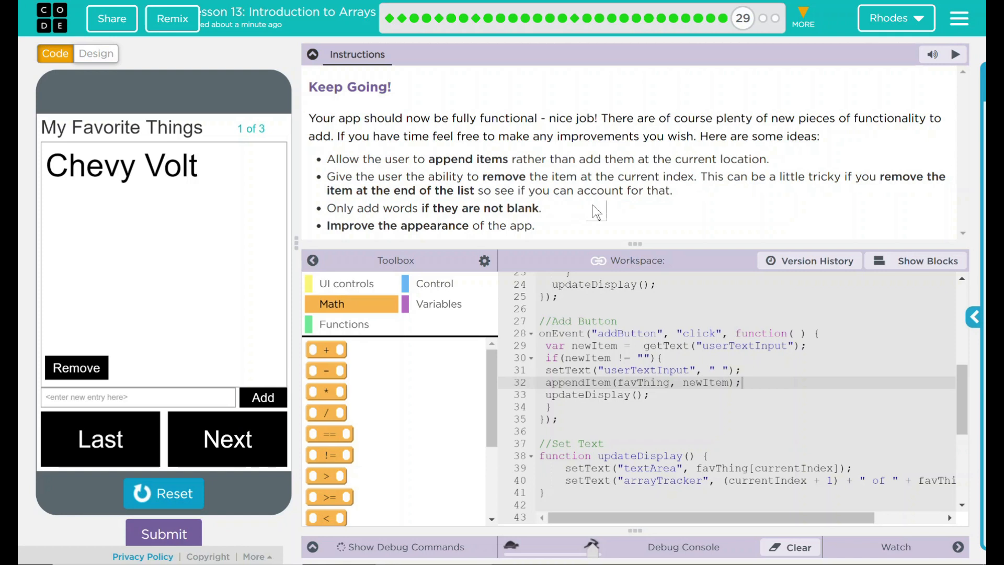
mouse_move(543, 220)
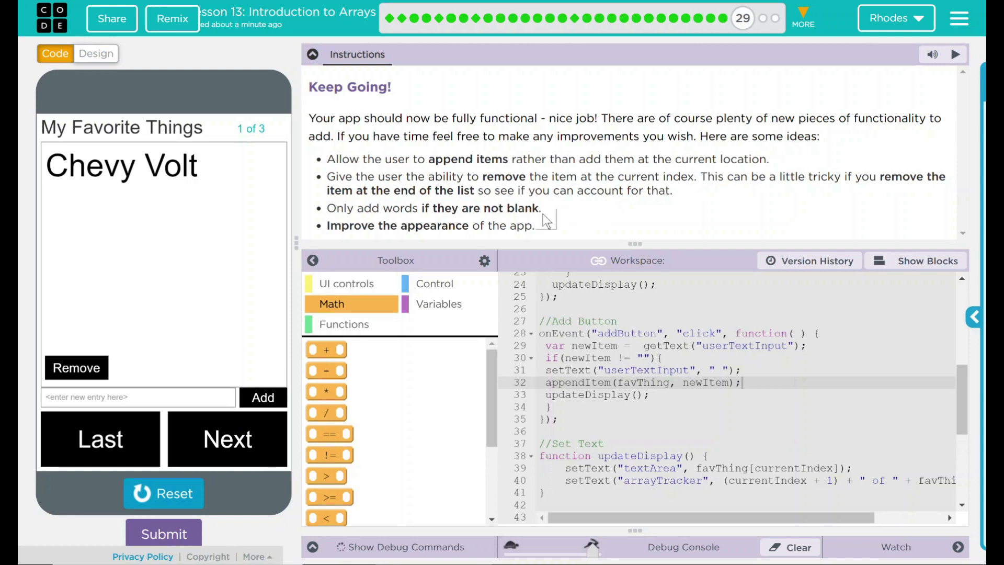